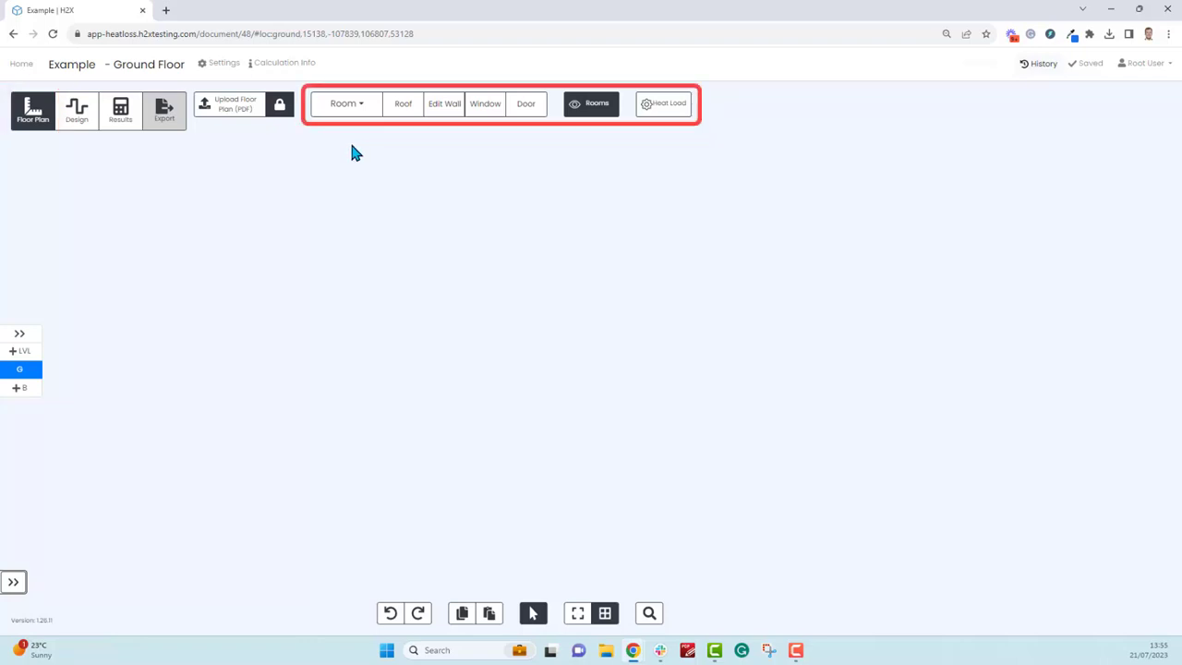
pyautogui.moveTo(387, 155)
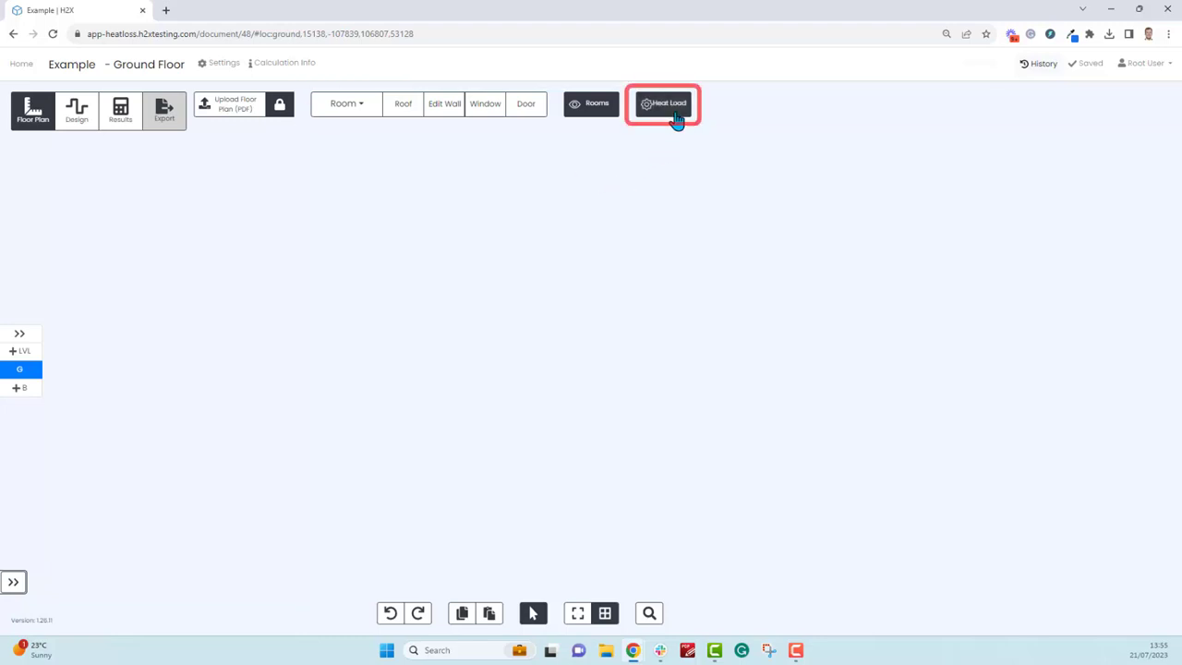
# - Open Heat Load settings and check External Winter (-2.2 °C) and Ground (5 °C) temperatures
pyautogui.click(662, 103)
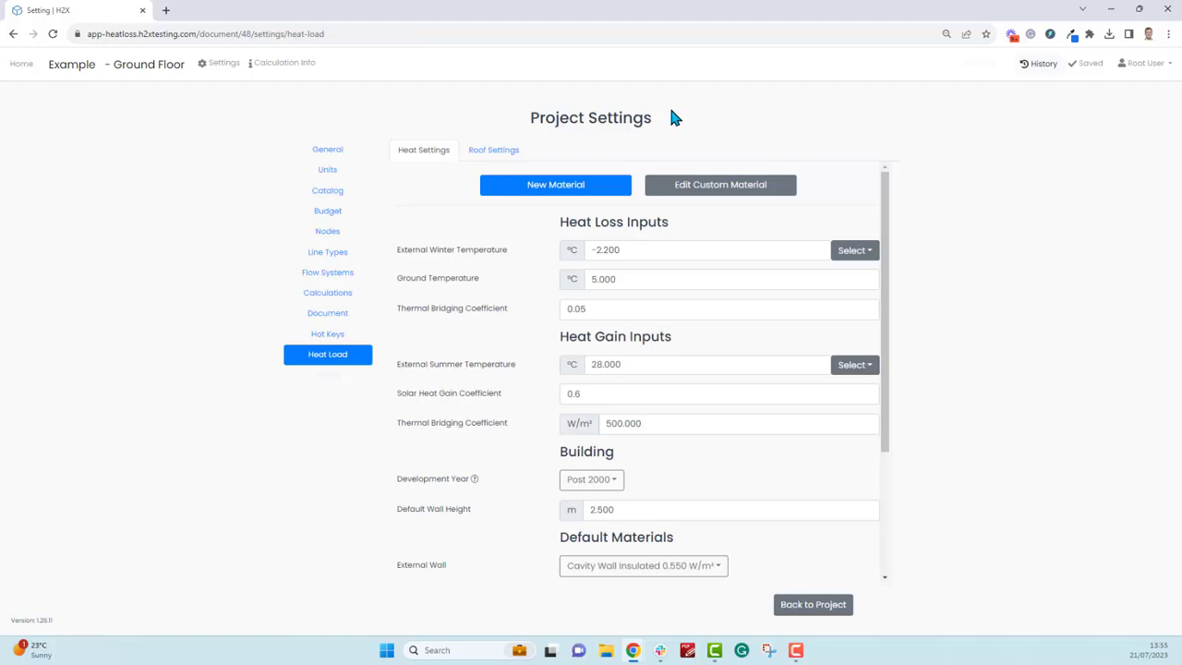
pyautogui.moveTo(529, 255)
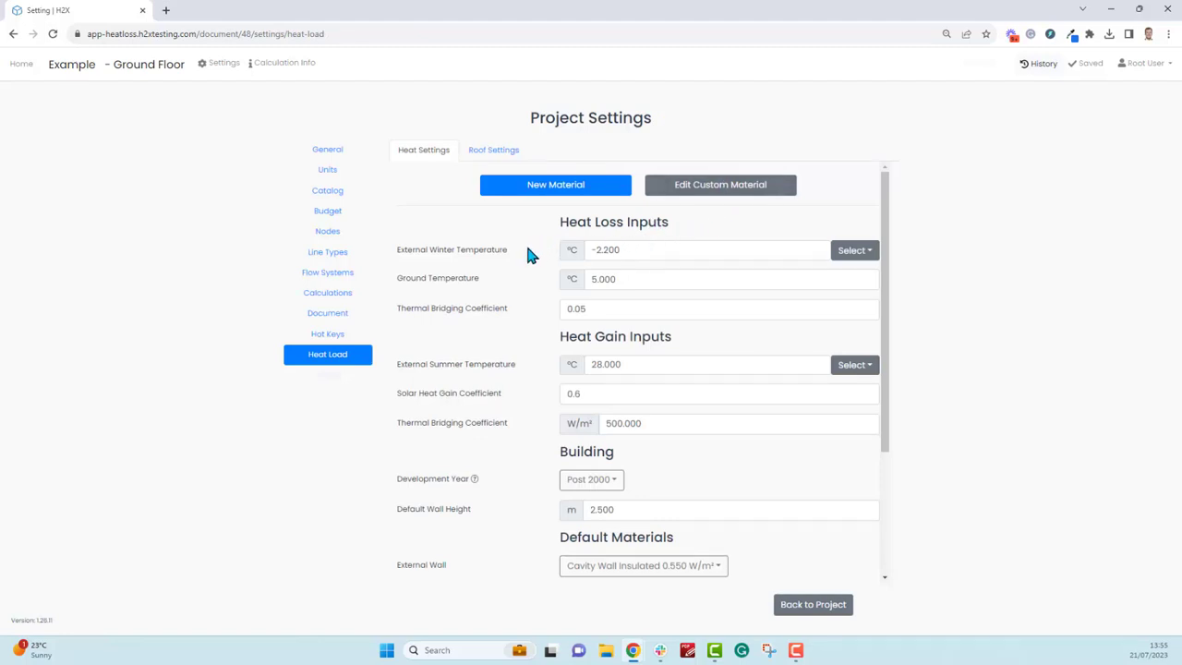
pyautogui.moveTo(515, 259)
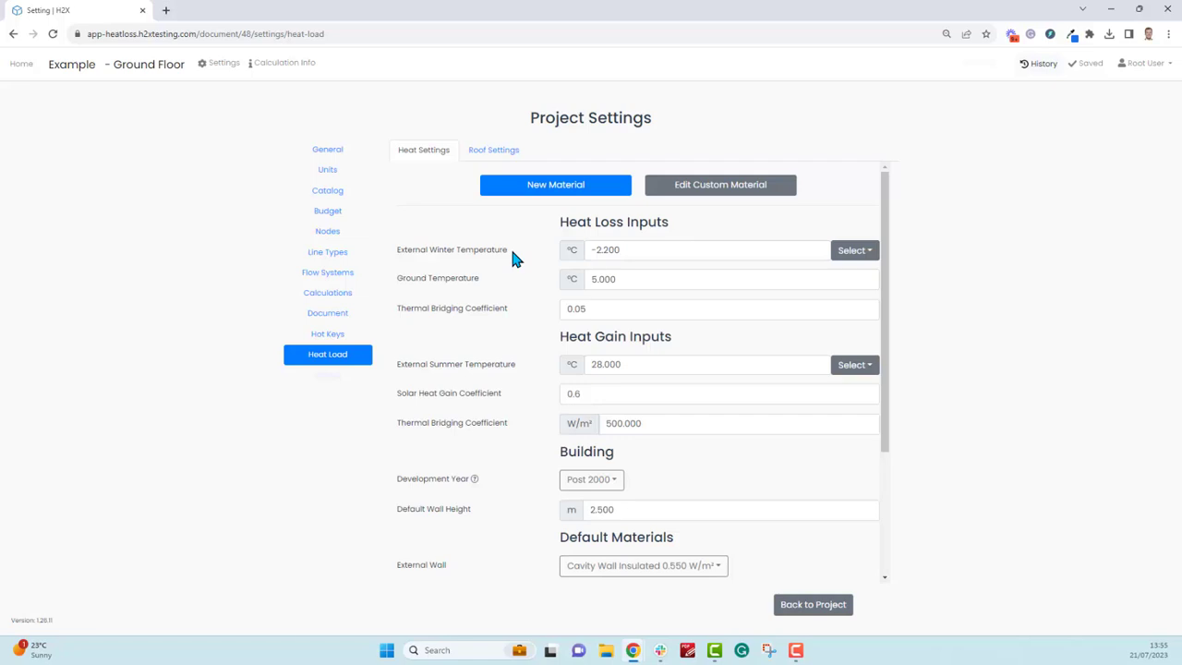
pyautogui.click(706, 250)
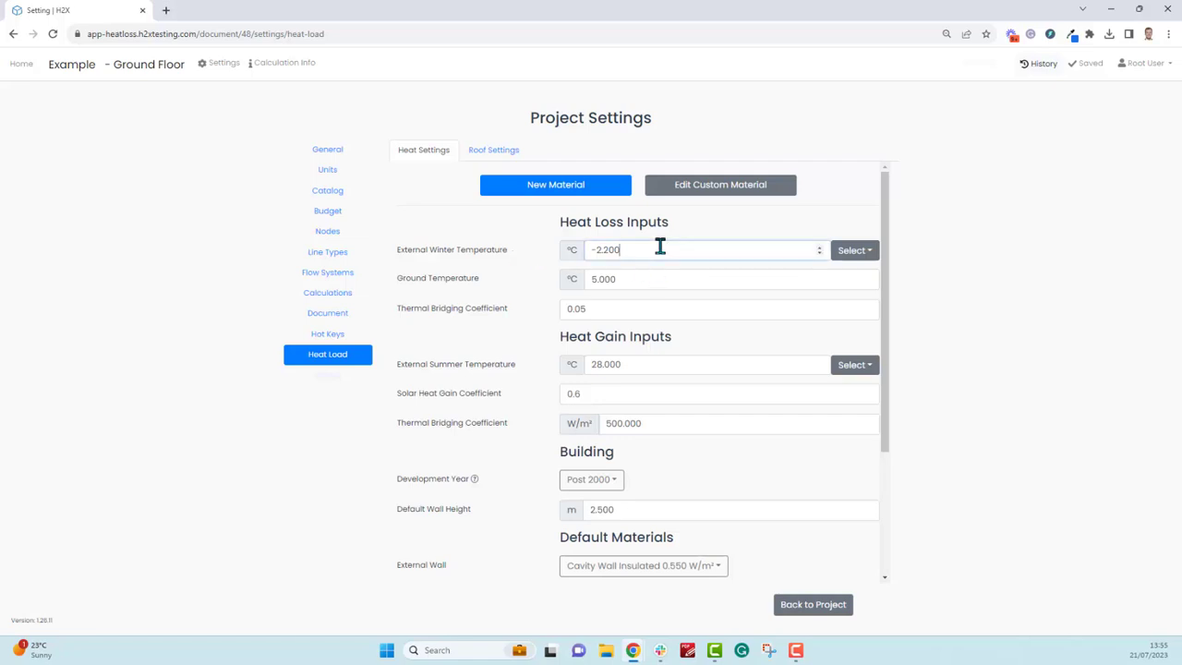
pyautogui.click(851, 250)
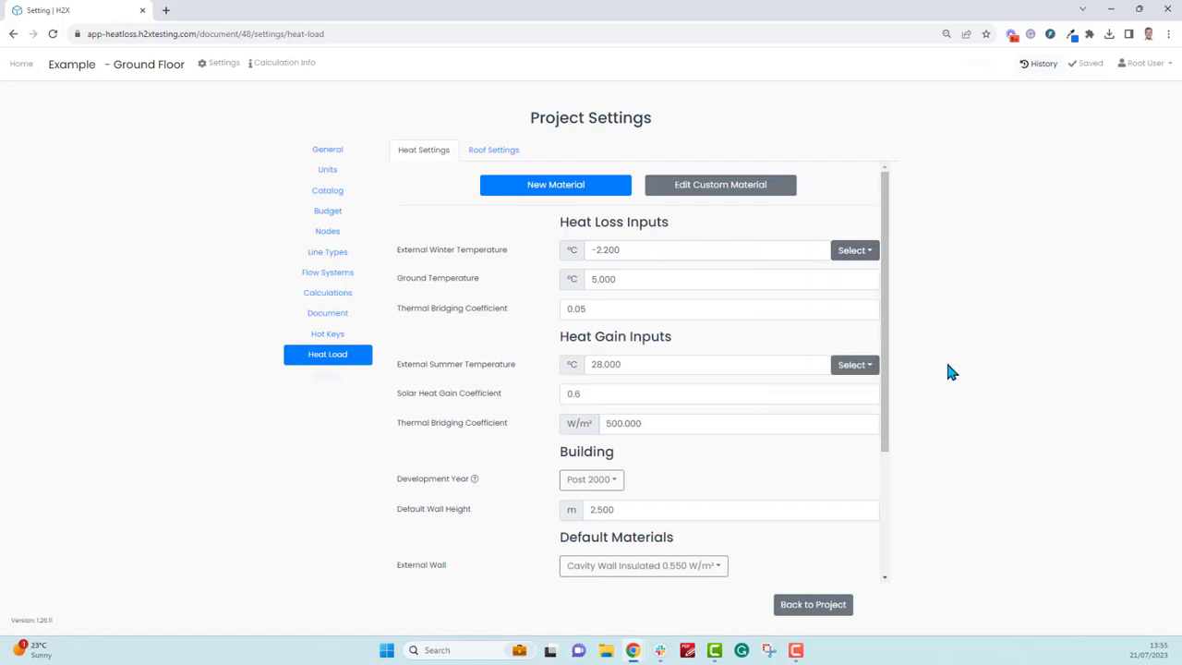
pyautogui.moveTo(489, 282)
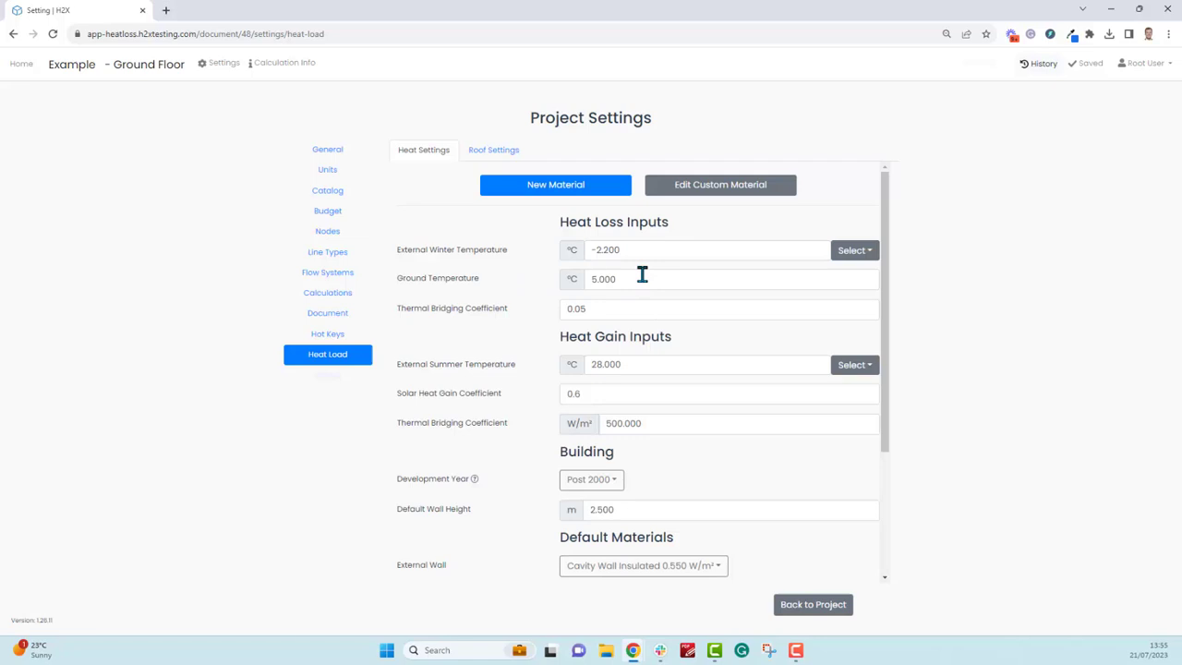
pyautogui.click(640, 278)
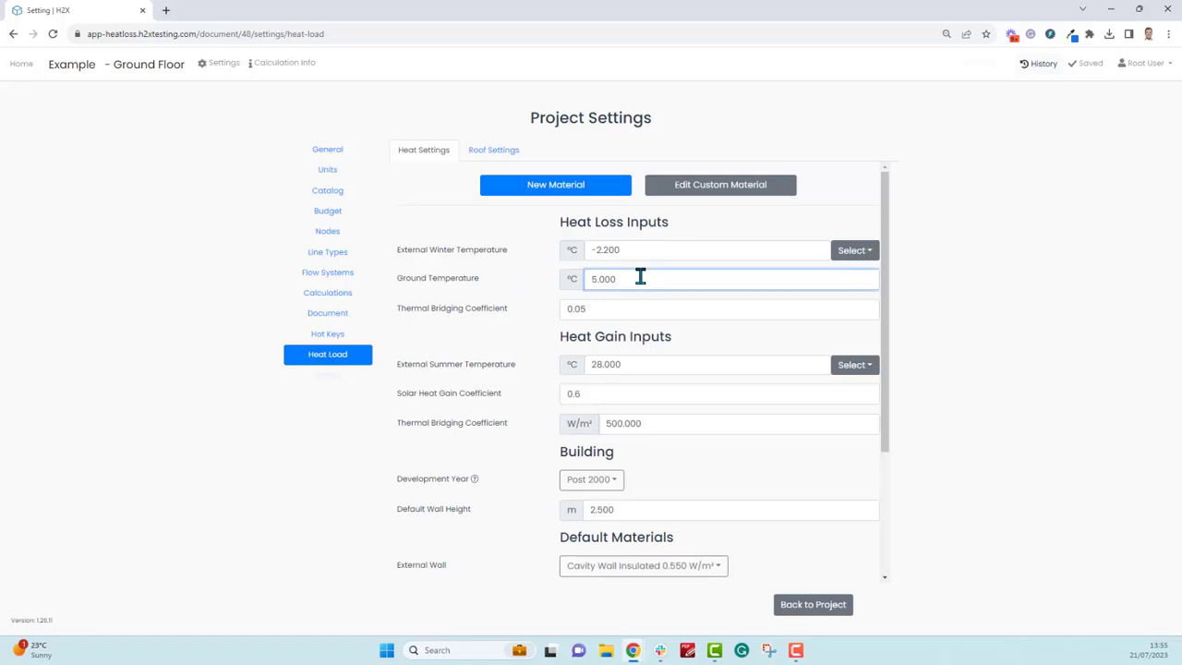
pyautogui.moveTo(540, 314)
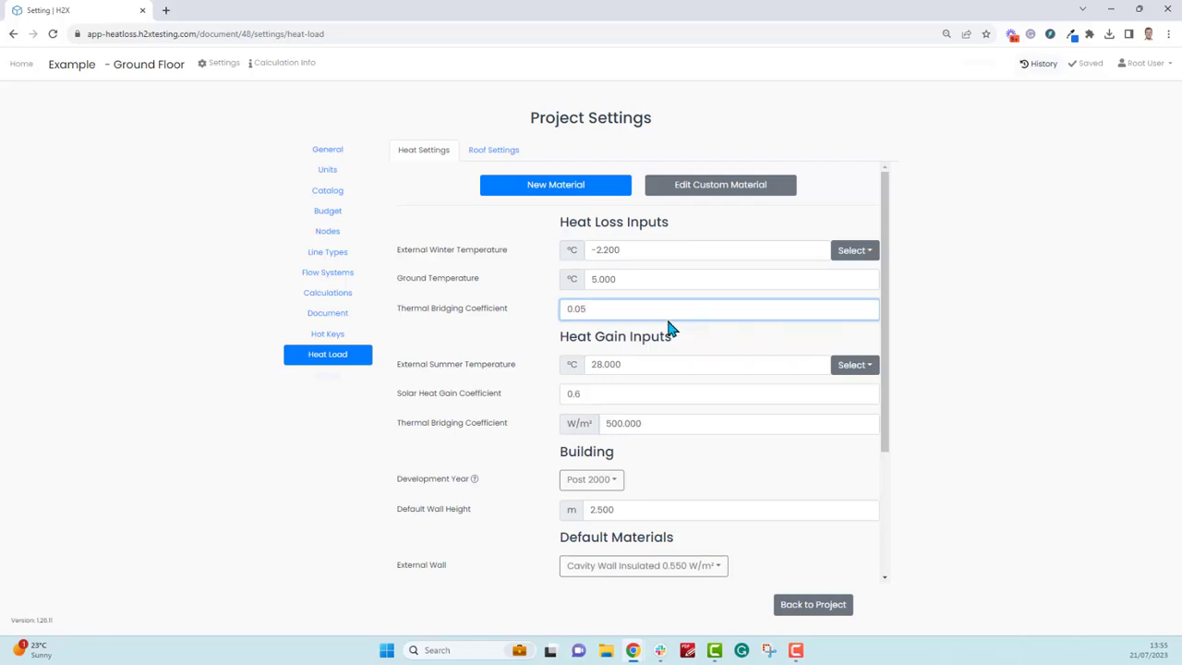
pyautogui.moveTo(533, 349)
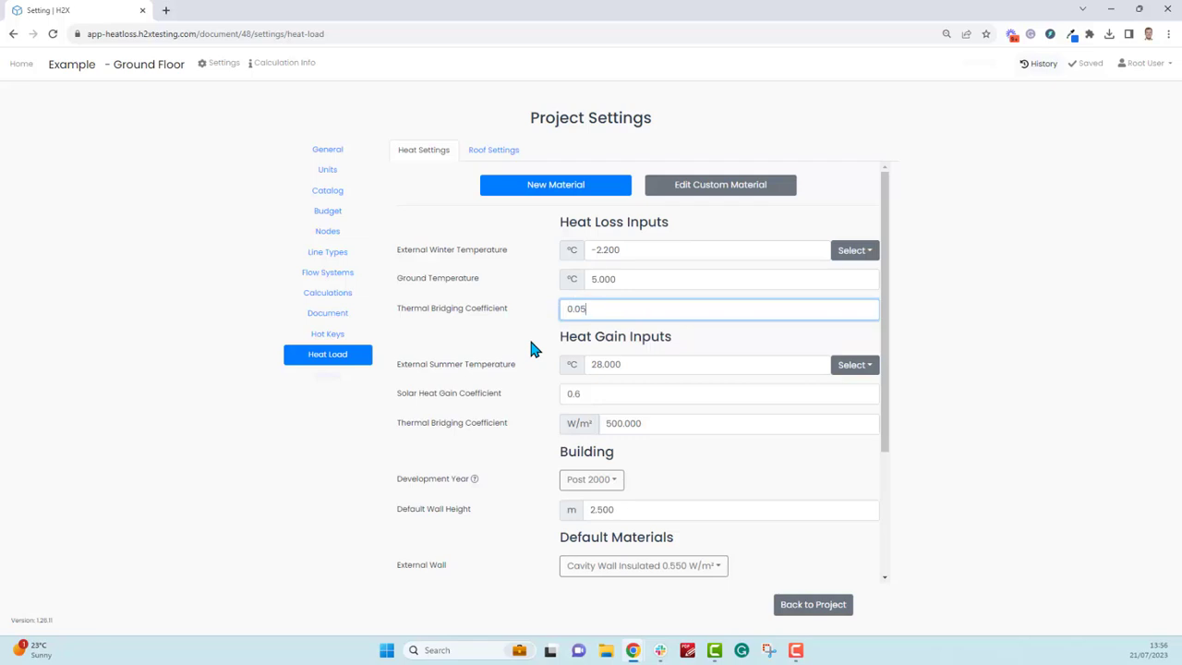
pyautogui.scroll(-3)
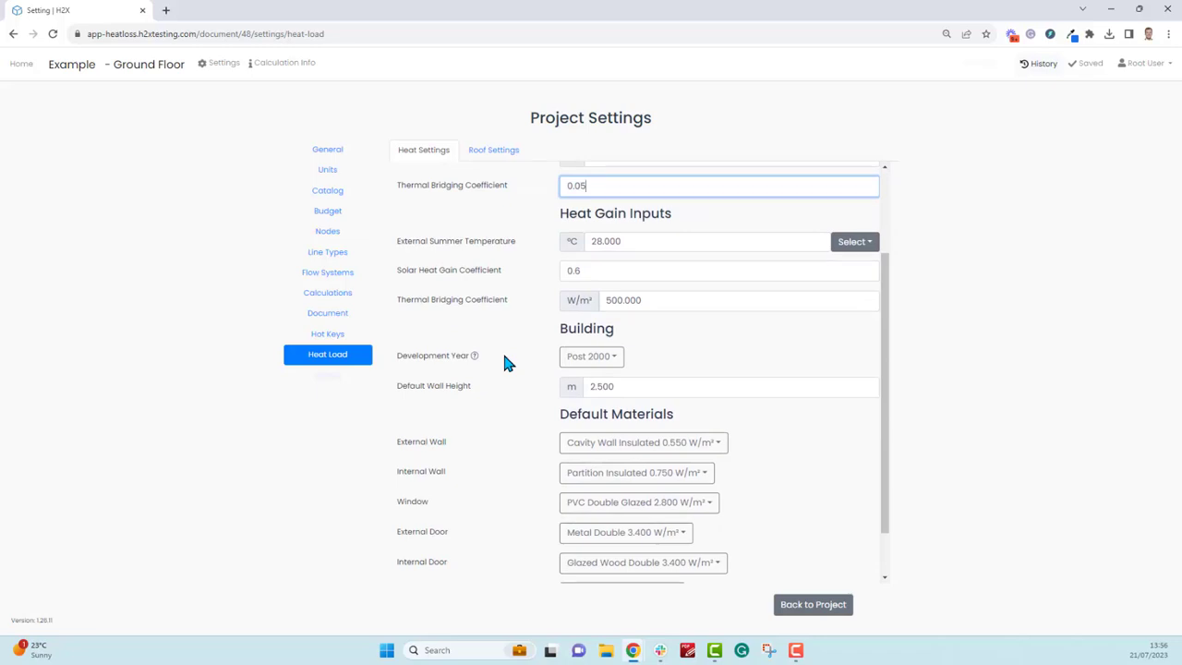
pyautogui.click(592, 356)
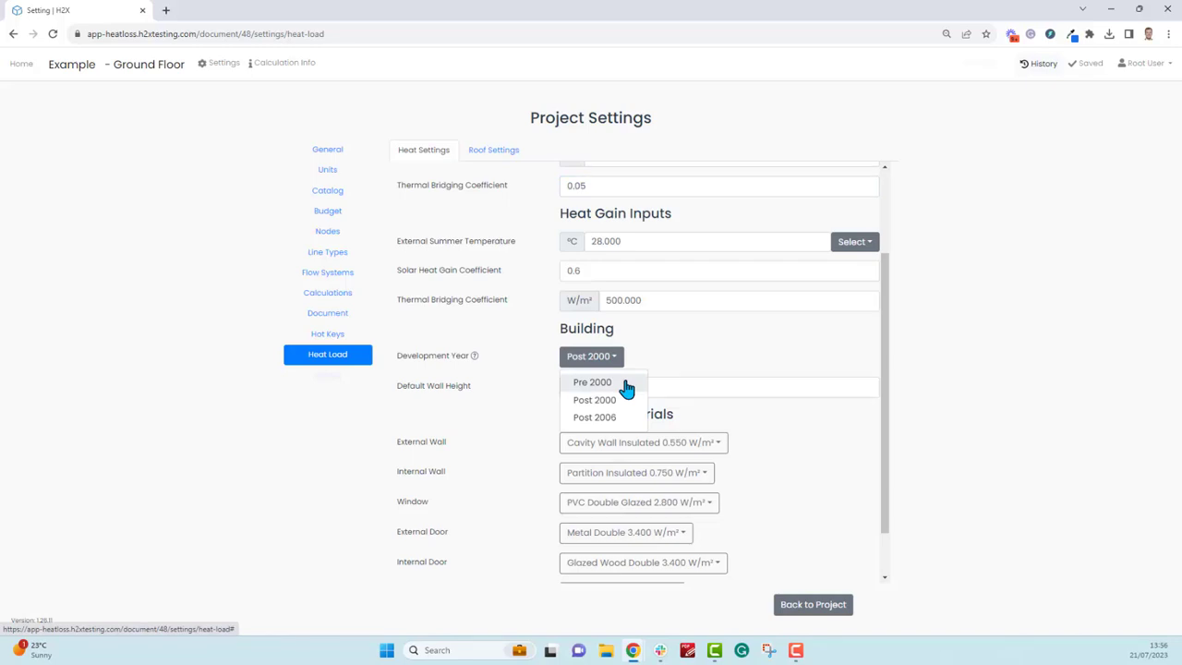
pyautogui.moveTo(657, 370)
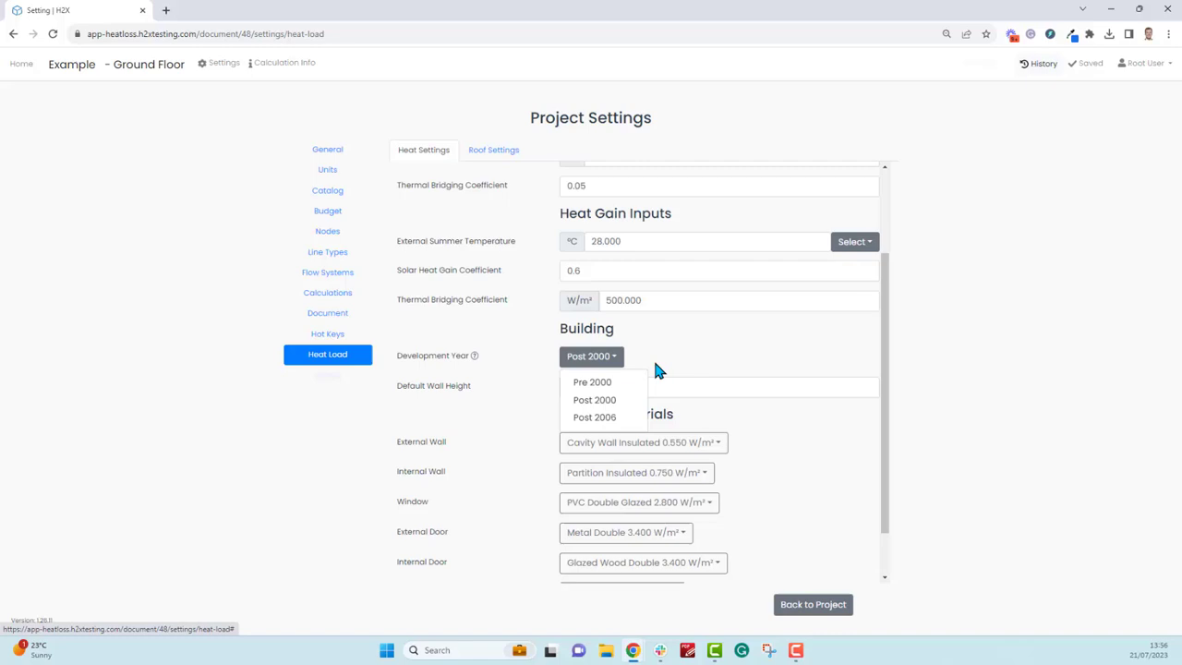
pyautogui.click(595, 399)
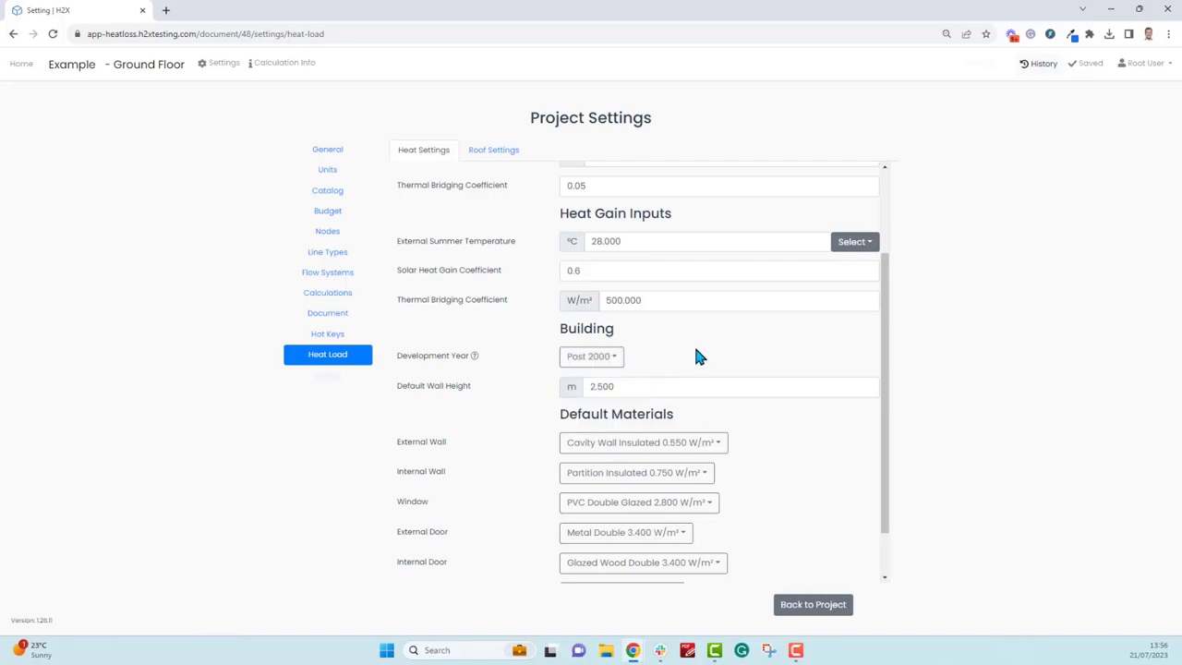
pyautogui.scroll(-3)
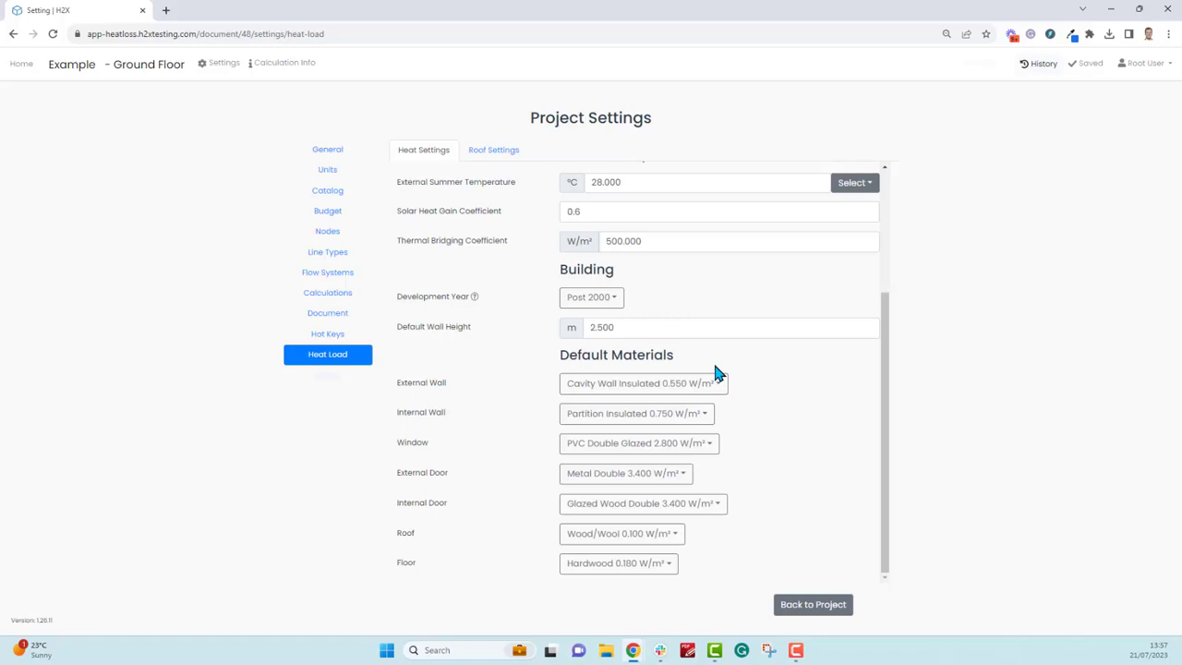
pyautogui.moveTo(465, 381)
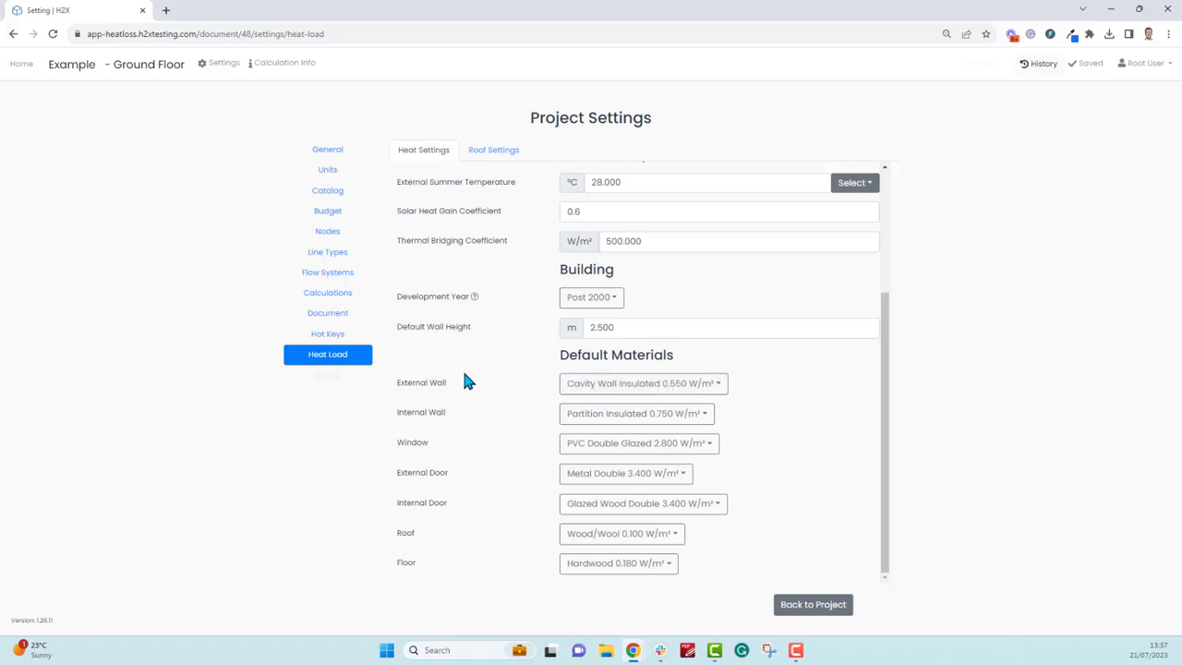
pyautogui.moveTo(622, 390)
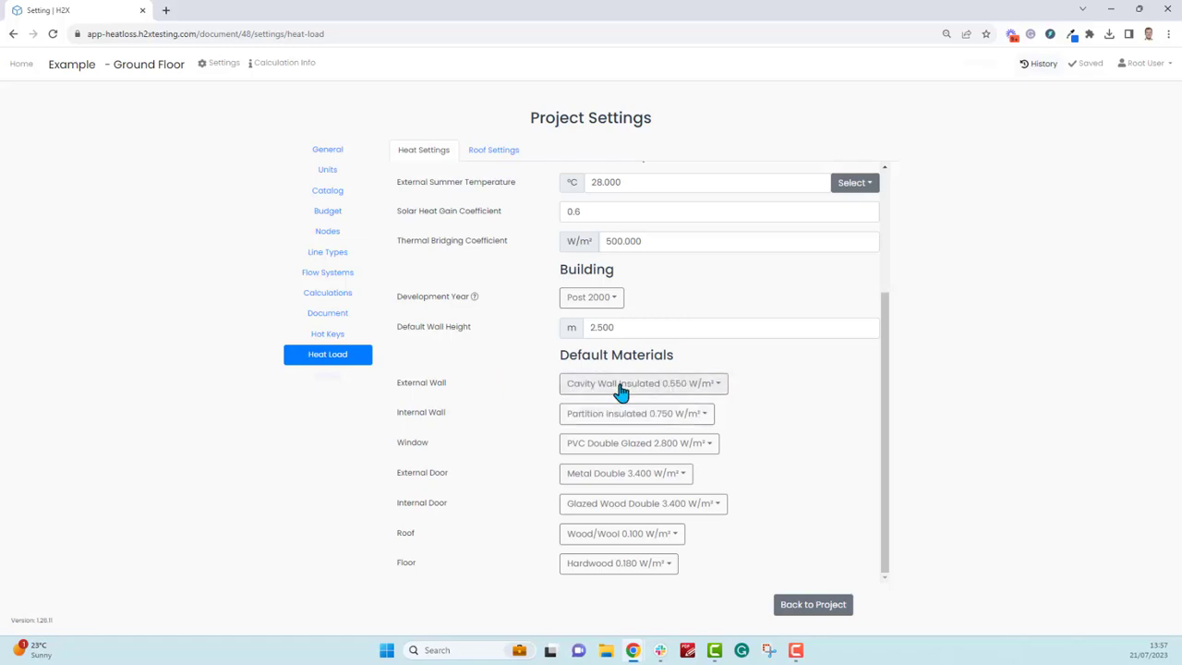
pyautogui.click(635, 413)
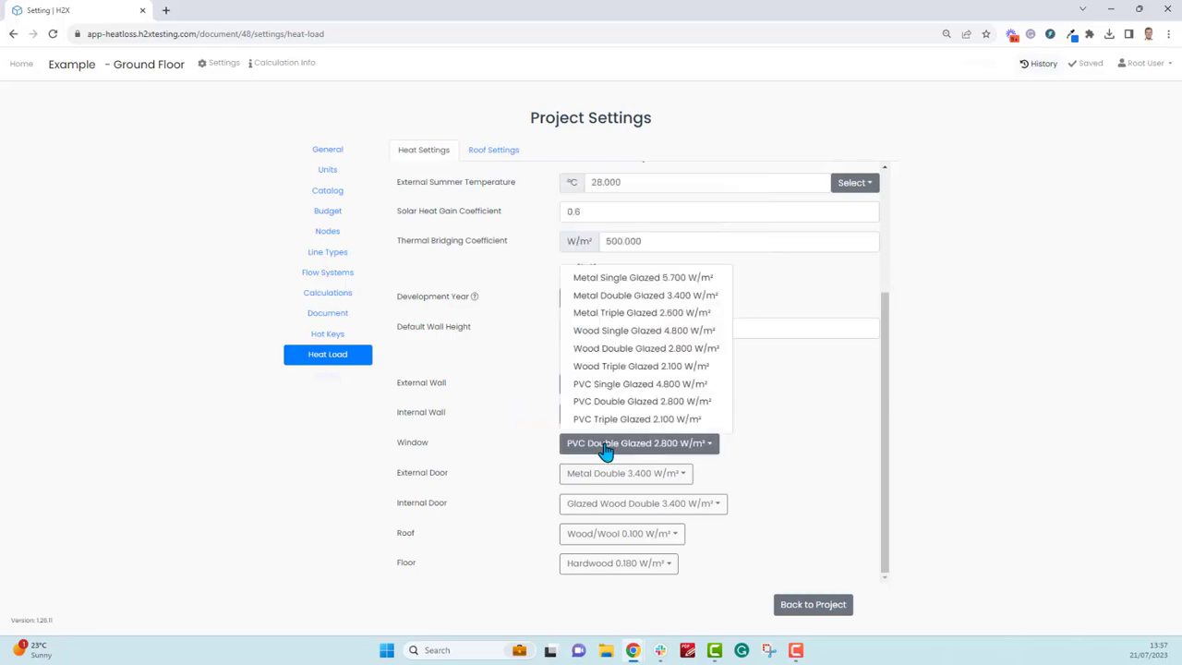
pyautogui.click(638, 443)
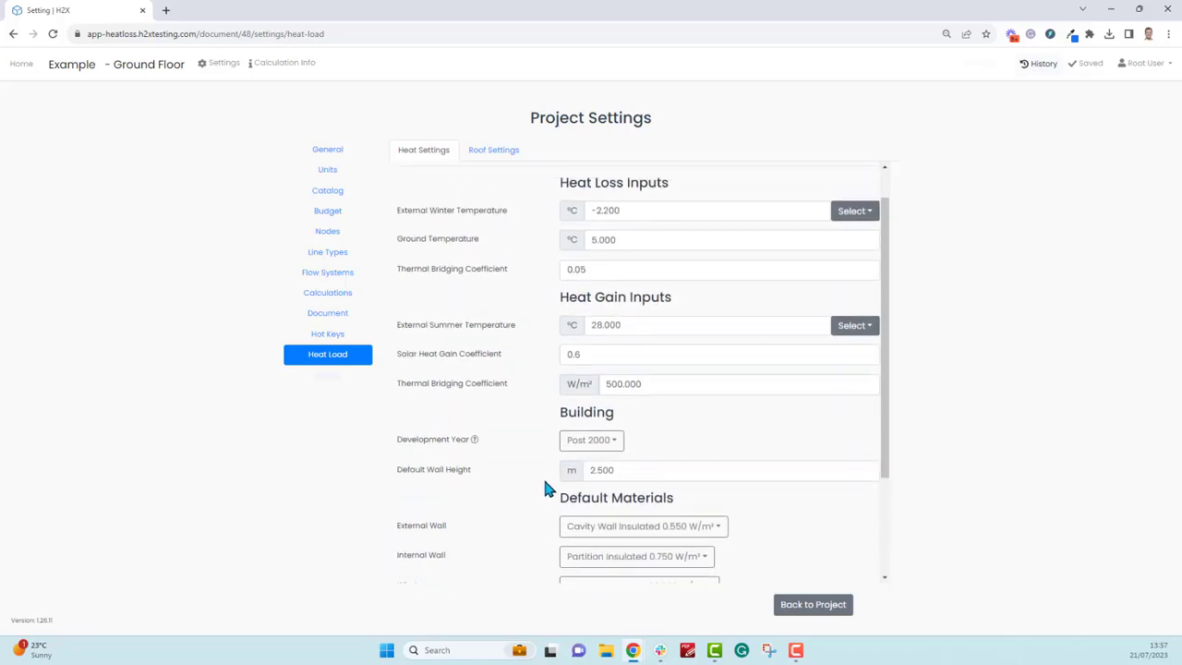
pyautogui.scroll(-3)
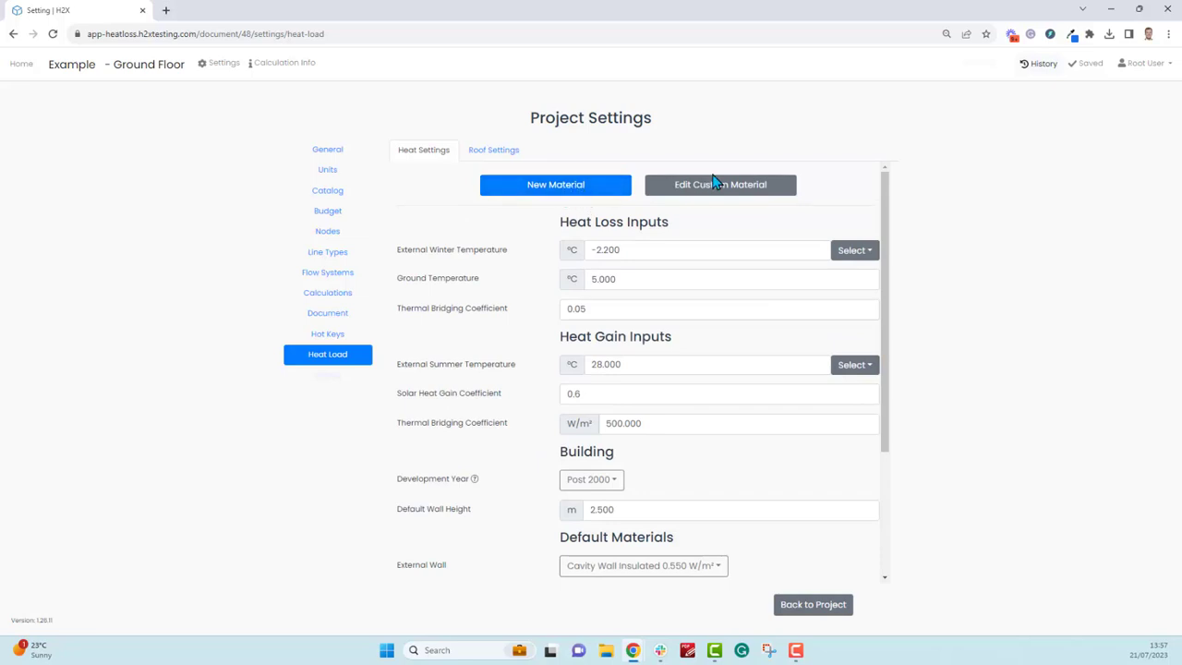
pyautogui.moveTo(554, 184)
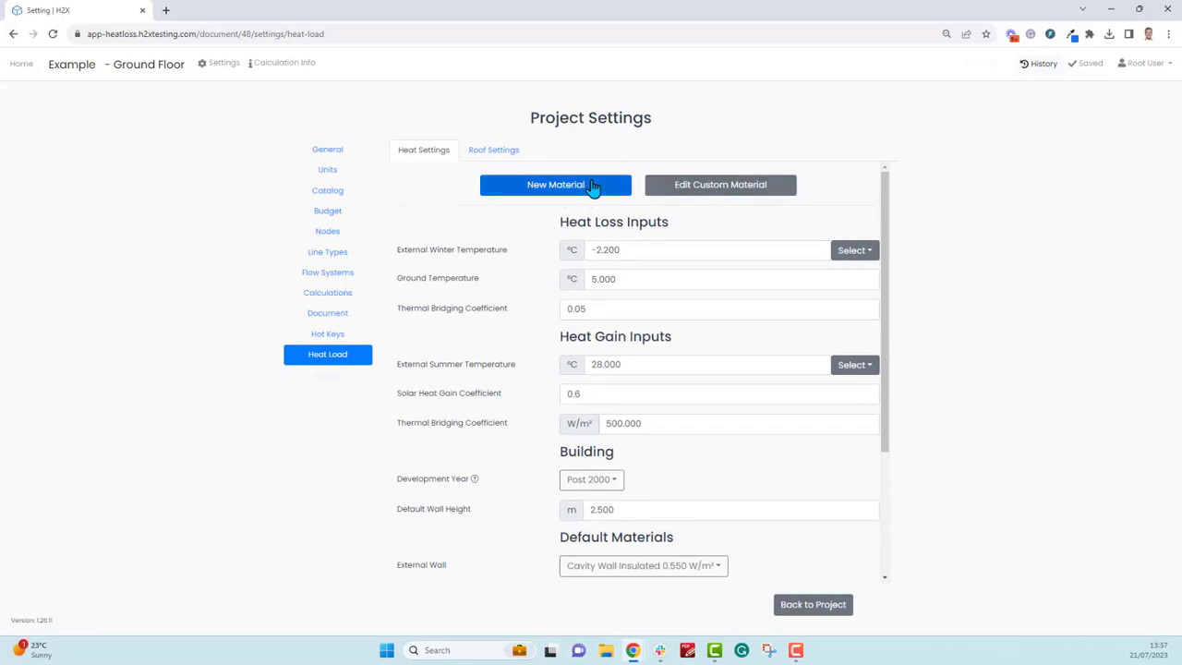
pyautogui.click(555, 183)
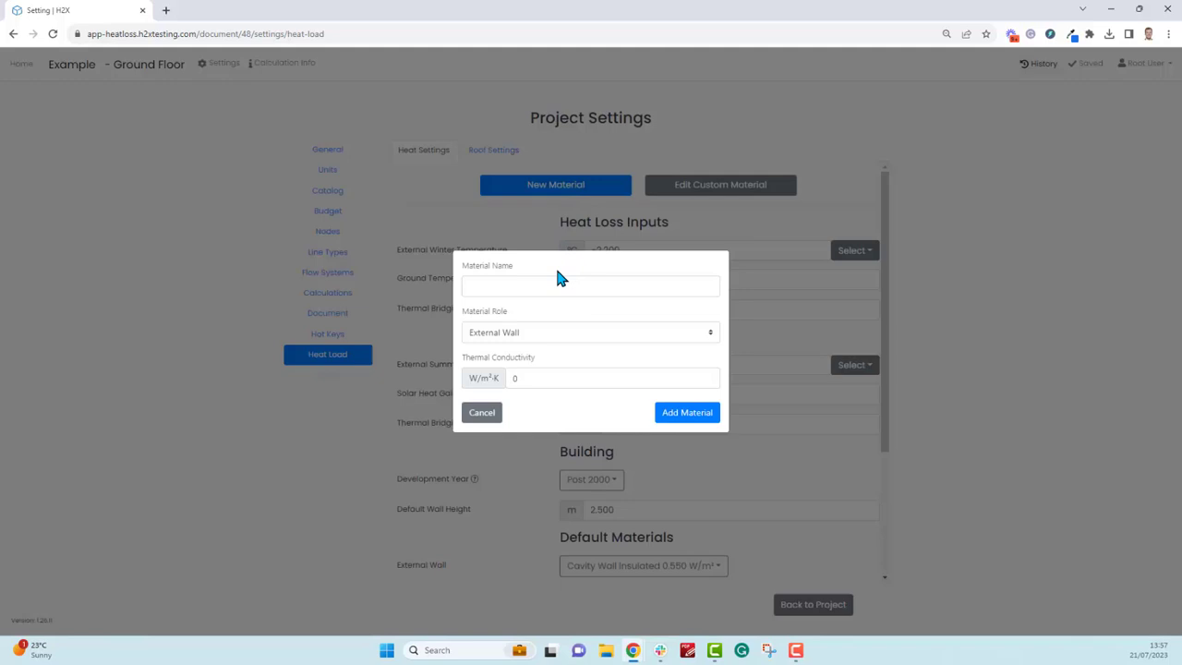
pyautogui.click(591, 333)
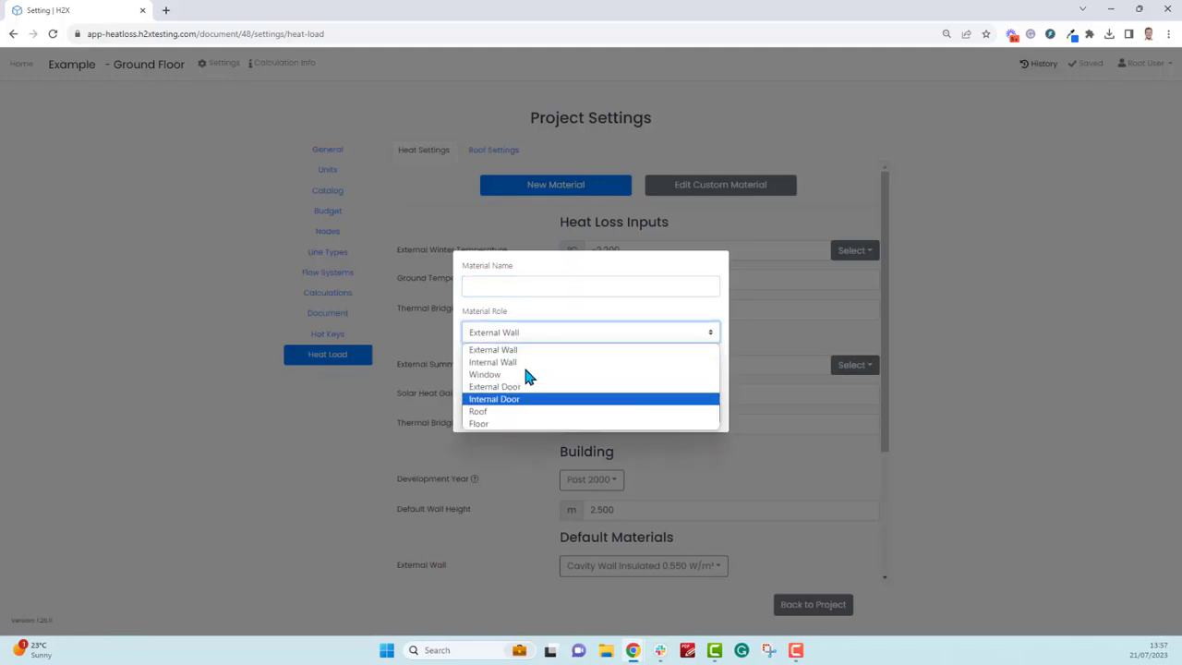
pyautogui.click(493, 348)
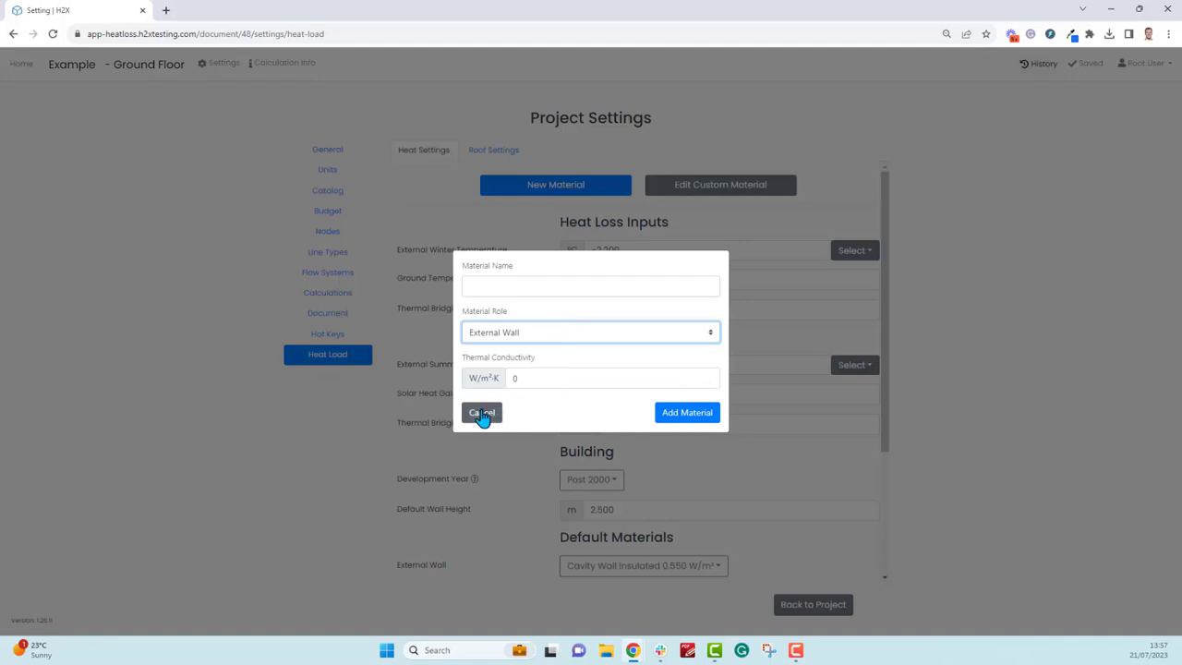
pyautogui.click(481, 413)
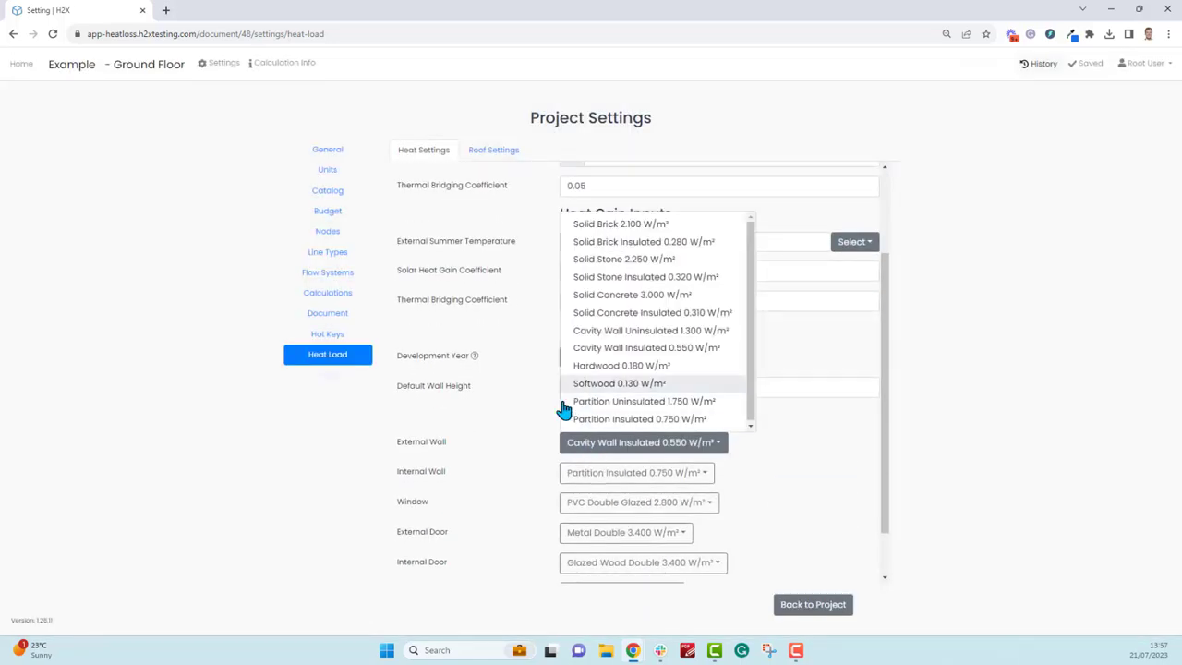
pyautogui.click(493, 149)
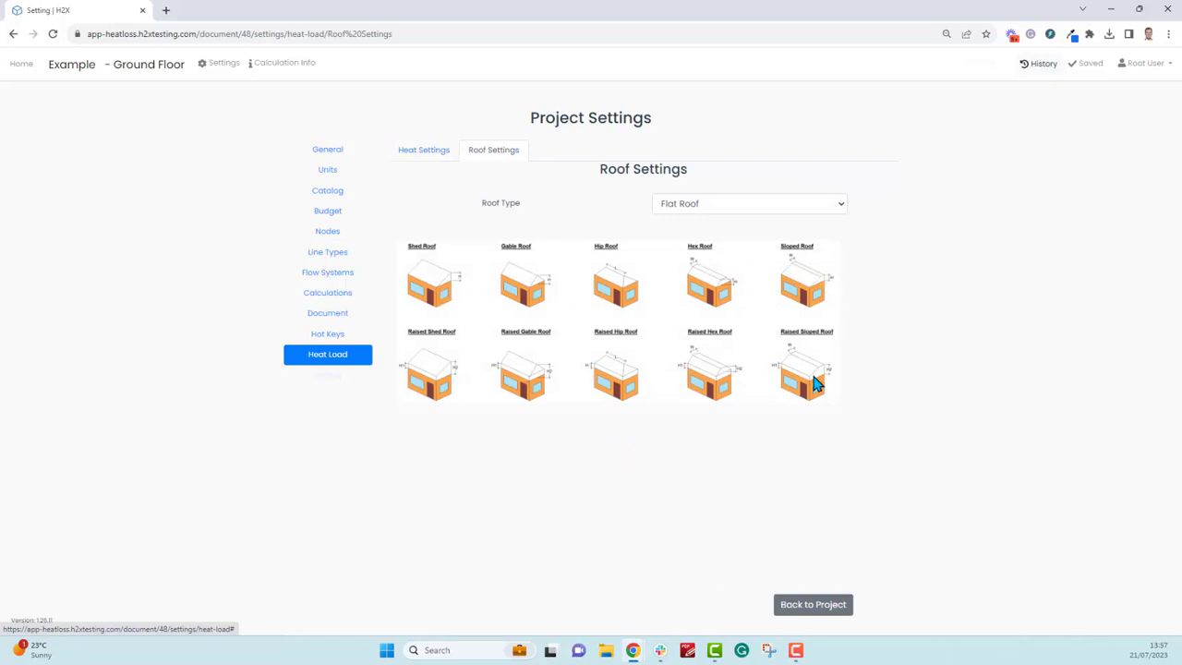
pyautogui.moveTo(460, 267)
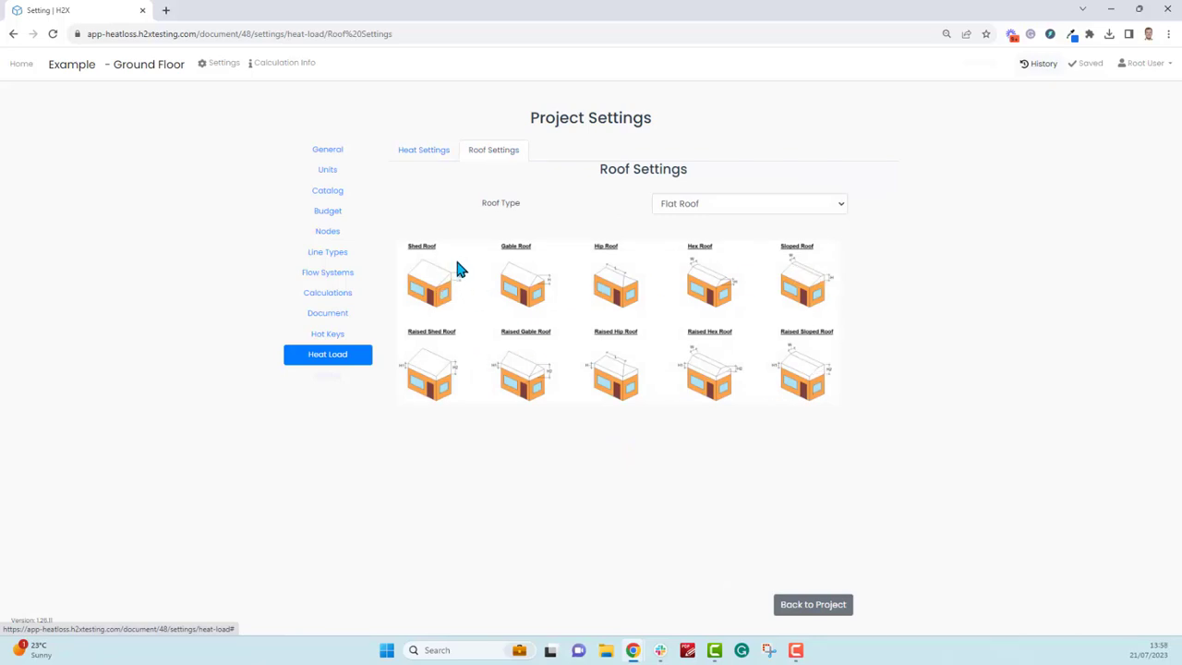
# - Set the roof type to Shed Roof (2.5 m height) and return to the floor plan
pyautogui.click(748, 204)
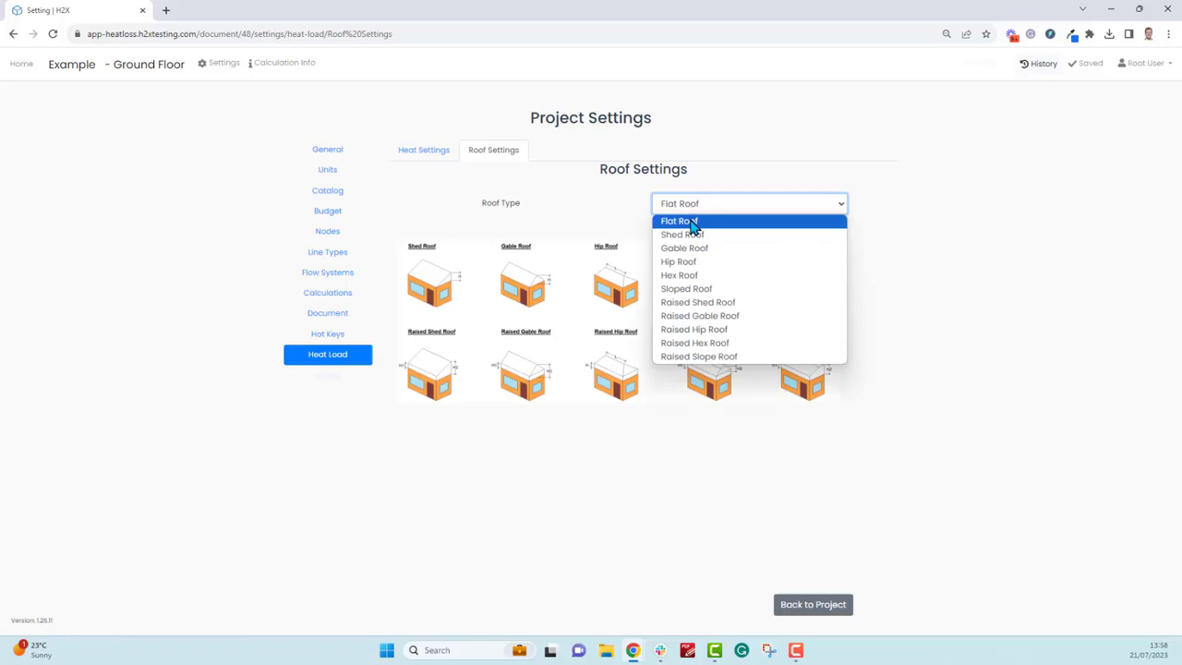
pyautogui.moveTo(683, 233)
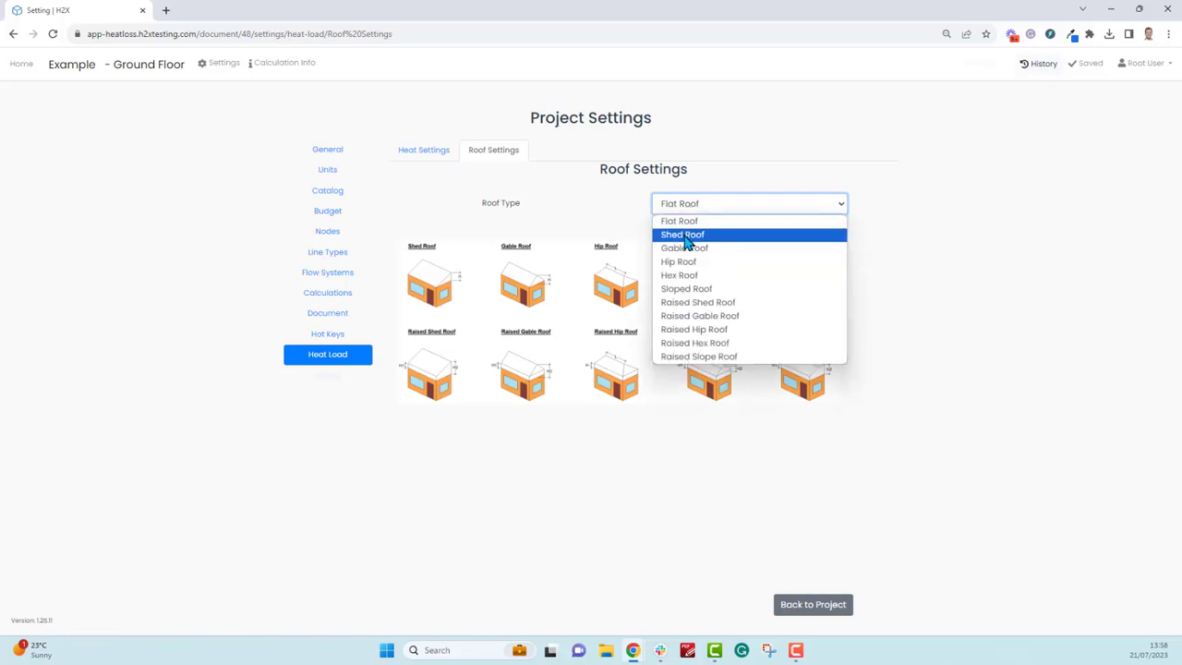
pyautogui.click(682, 234)
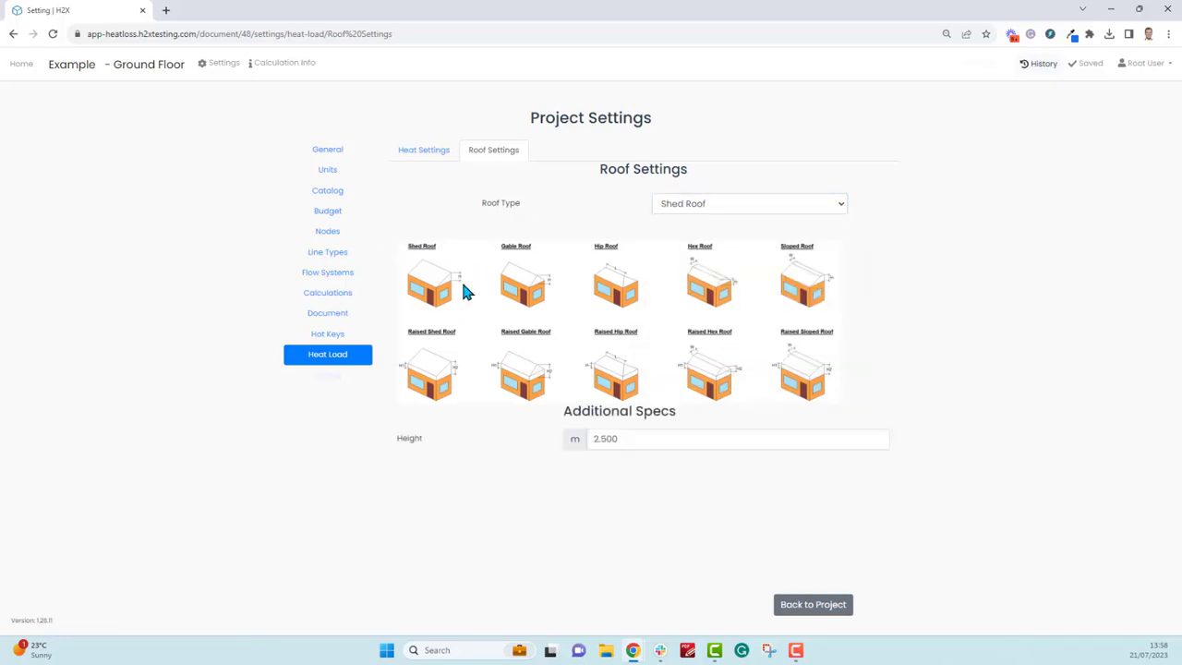
pyautogui.moveTo(626, 461)
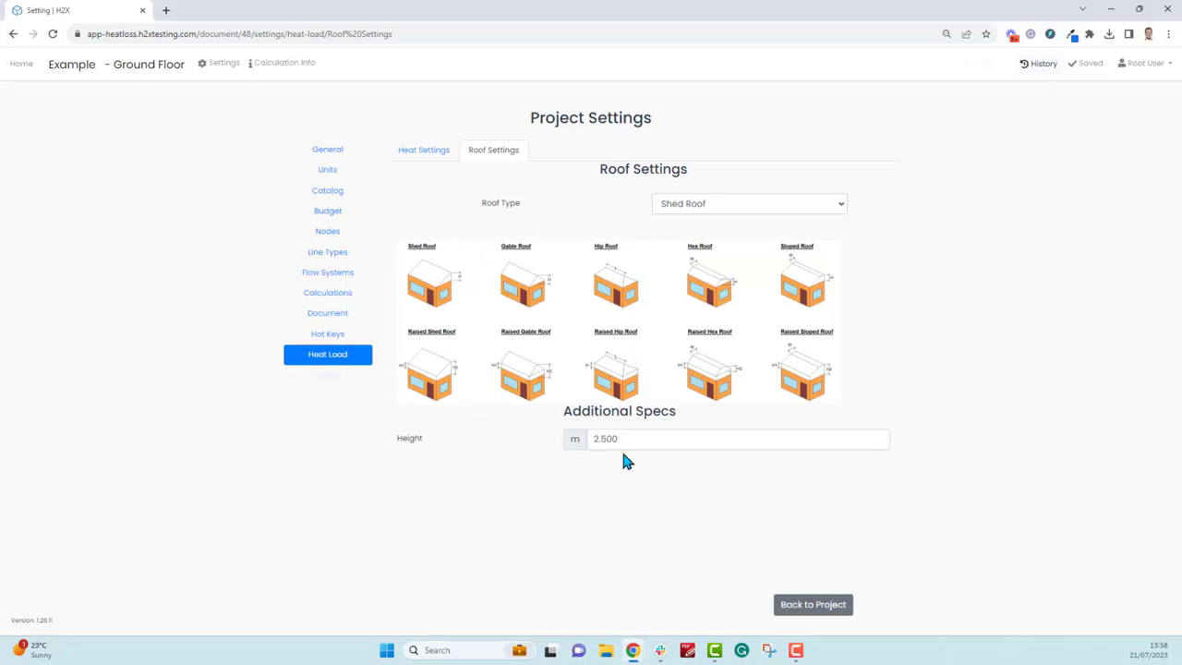
pyautogui.click(626, 438)
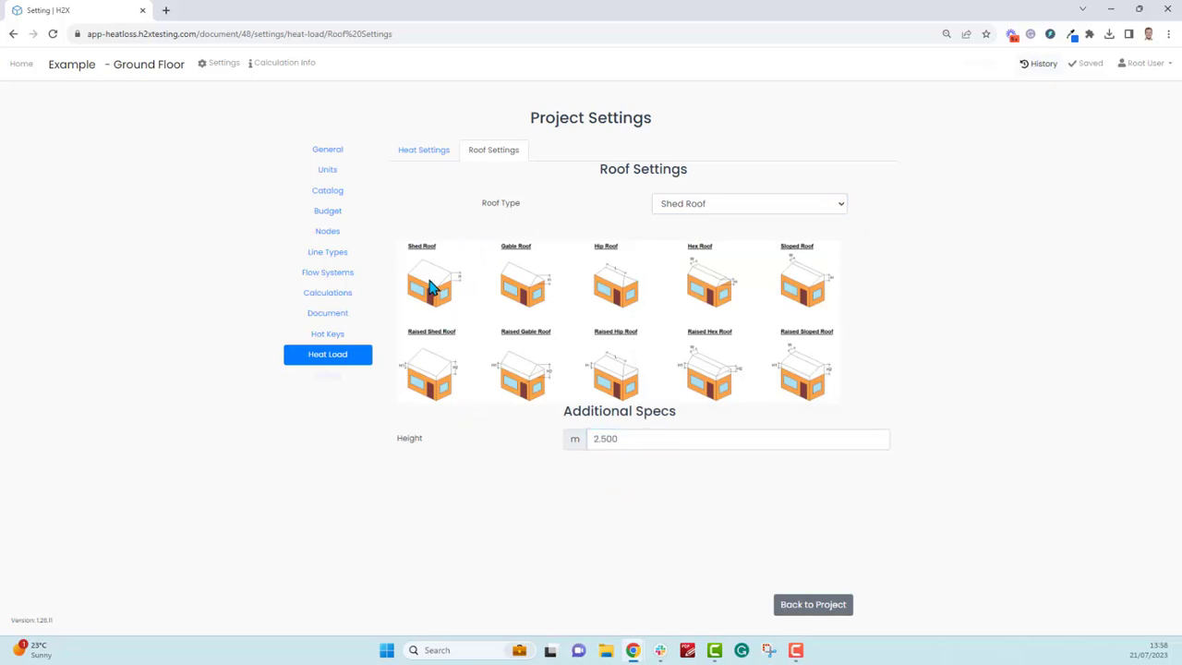
pyautogui.moveTo(810, 576)
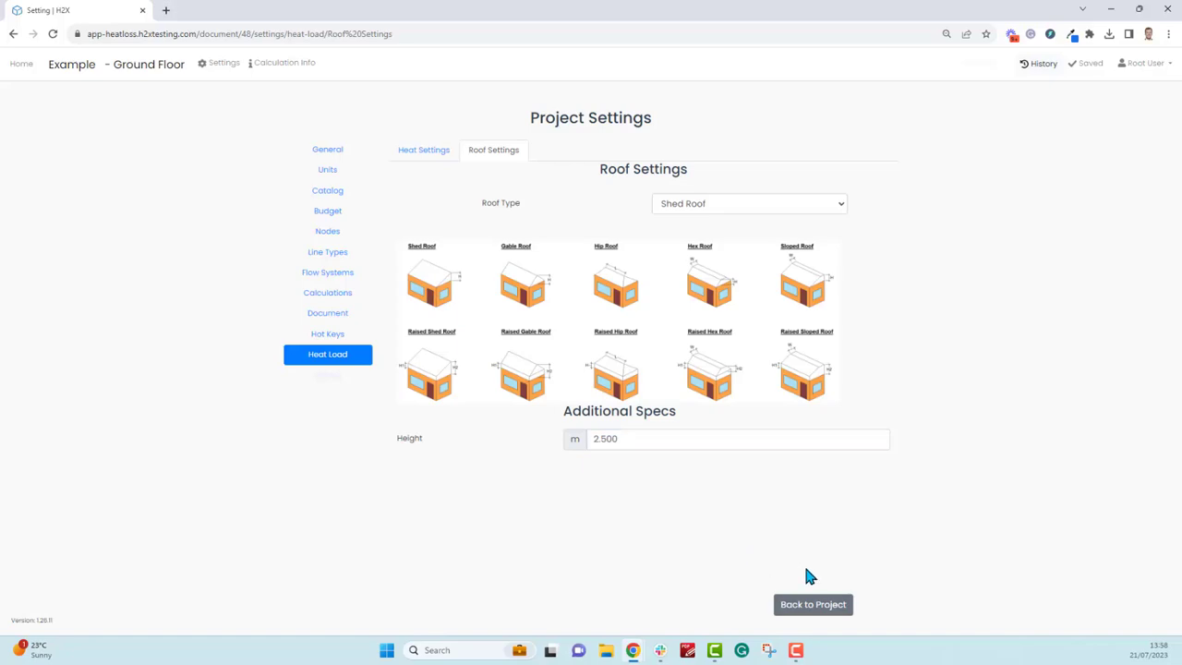
pyautogui.click(813, 604)
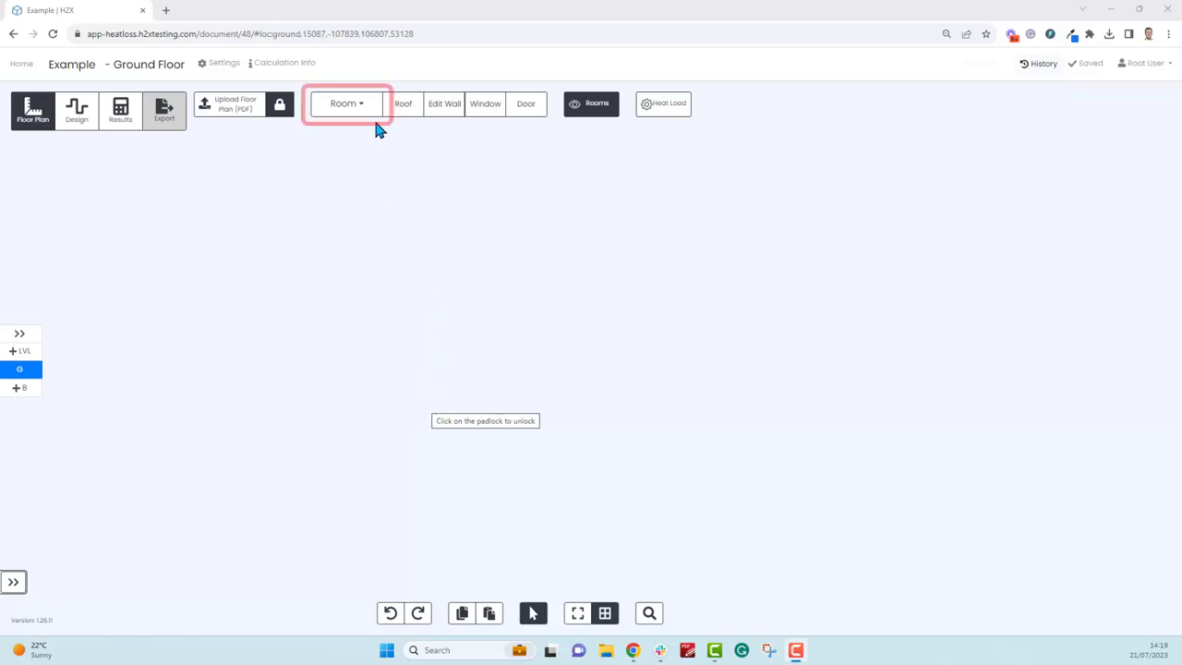
# - Choose Lounge (21°C) from the Room dropdown to begin drawing it
pyautogui.click(346, 103)
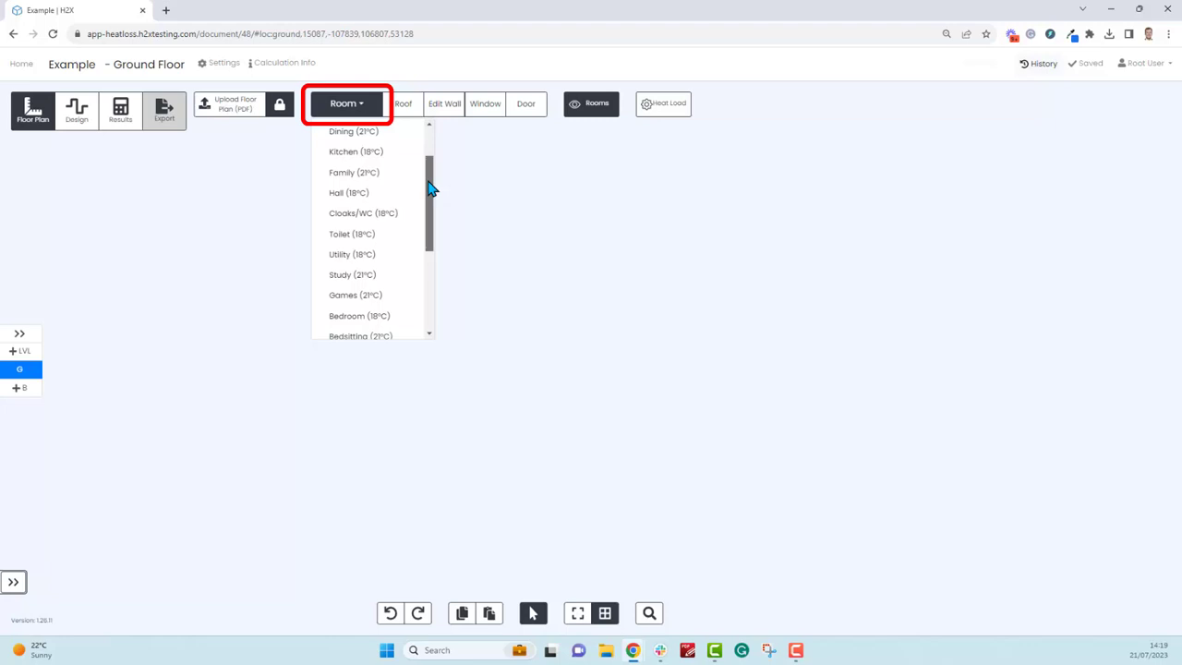
pyautogui.scroll(-3)
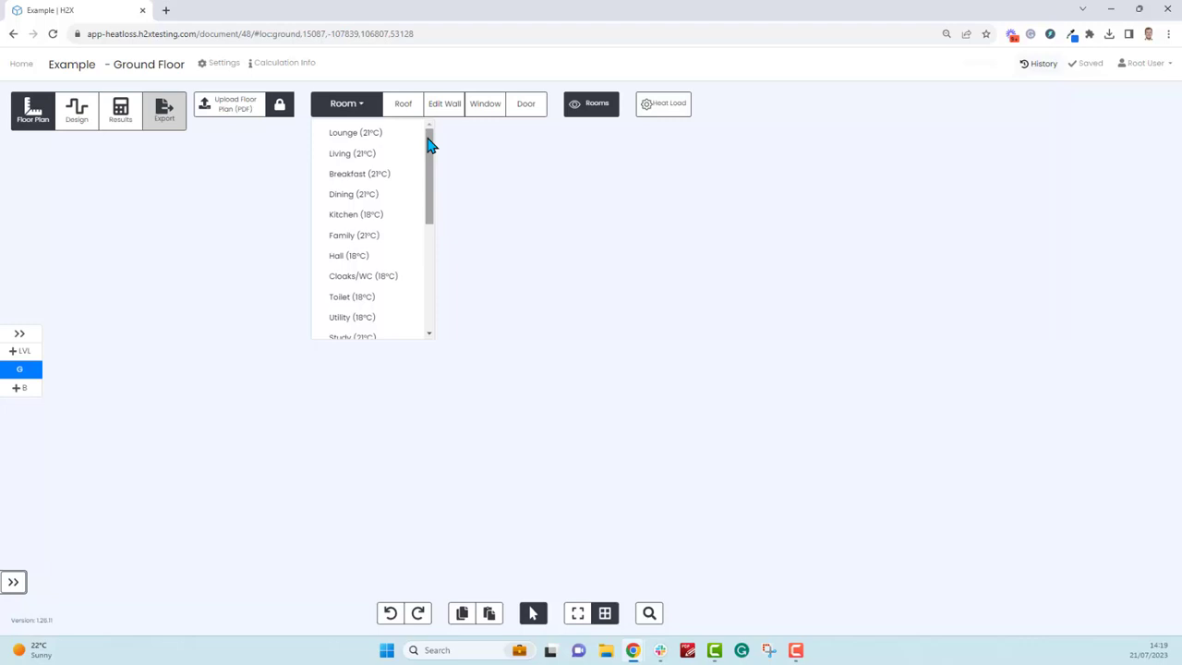
pyautogui.click(356, 132)
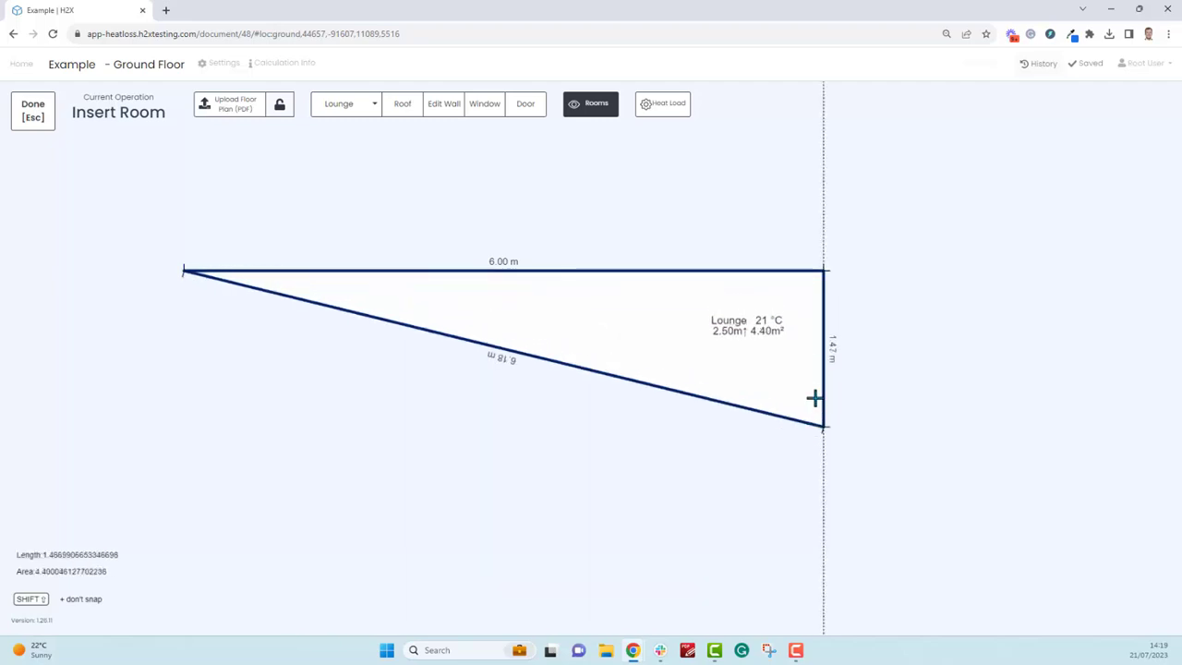
# - Draw the Lounge outline's right wall and bottom wall
pyautogui.moveTo(822, 426); pyautogui.dragTo(803, 392)
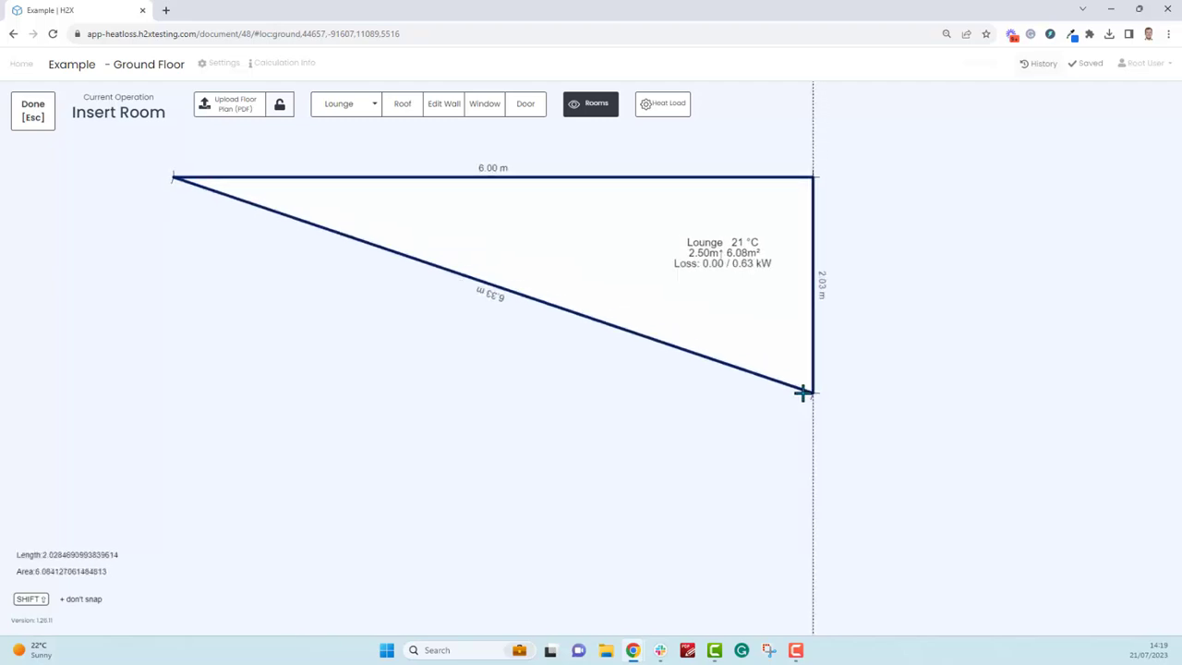
pyautogui.moveTo(805, 391); pyautogui.dragTo(806, 433)
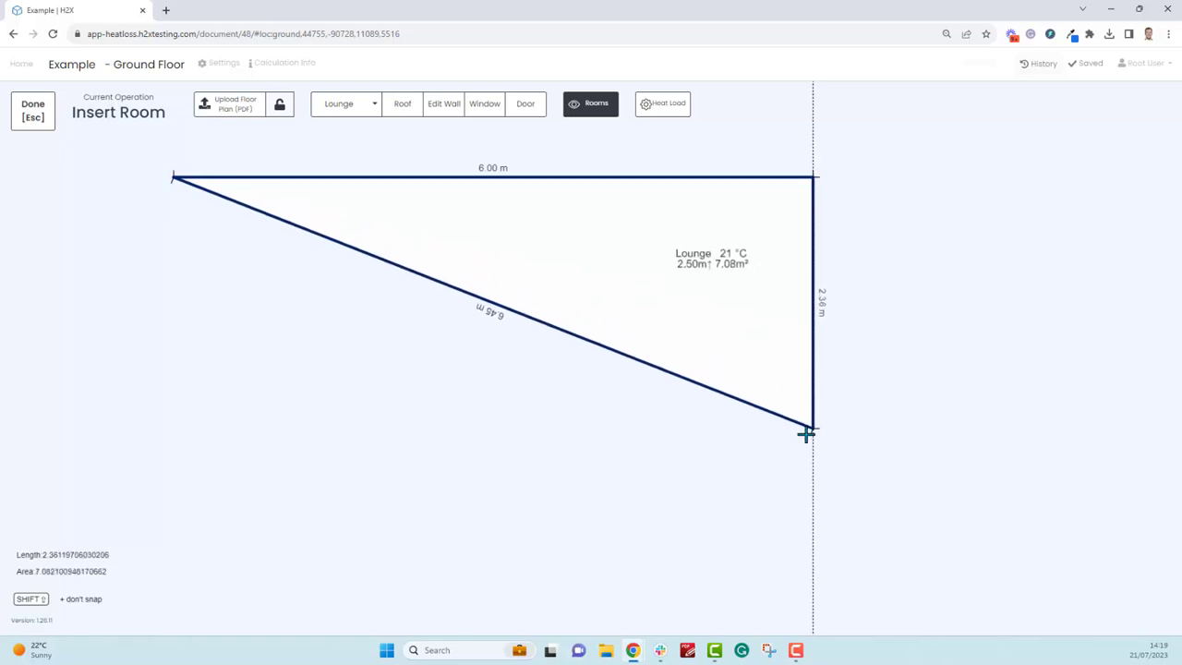
pyautogui.moveTo(808, 434); pyautogui.dragTo(808, 443)
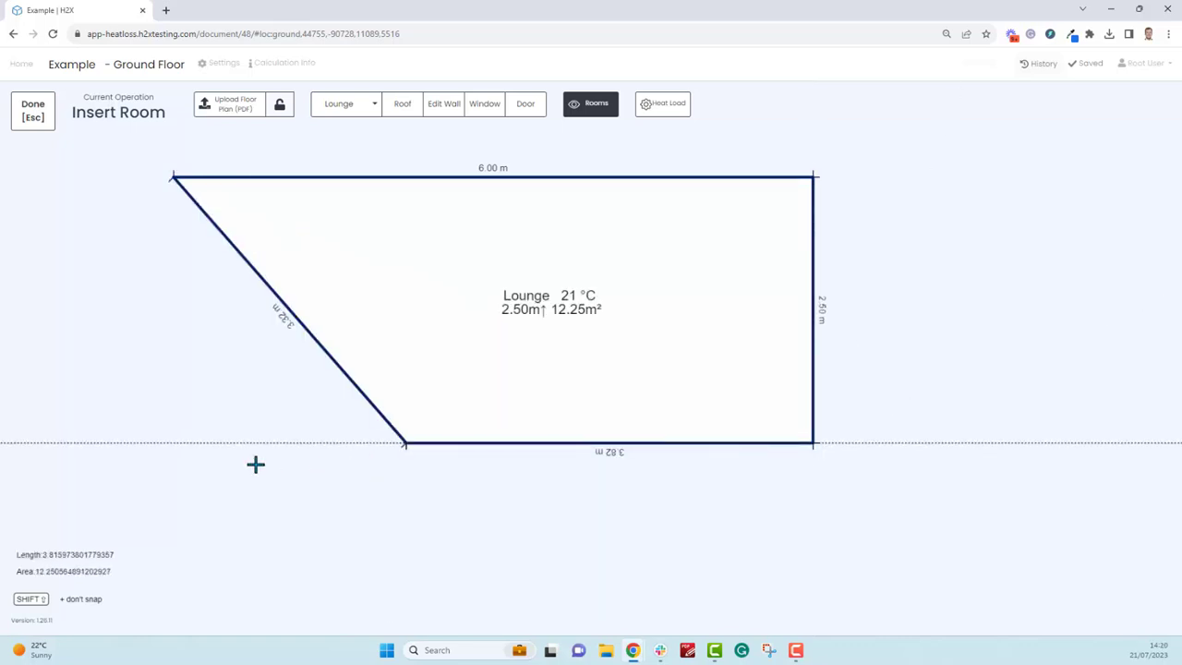
pyautogui.moveTo(405, 441); pyautogui.dragTo(171, 450)
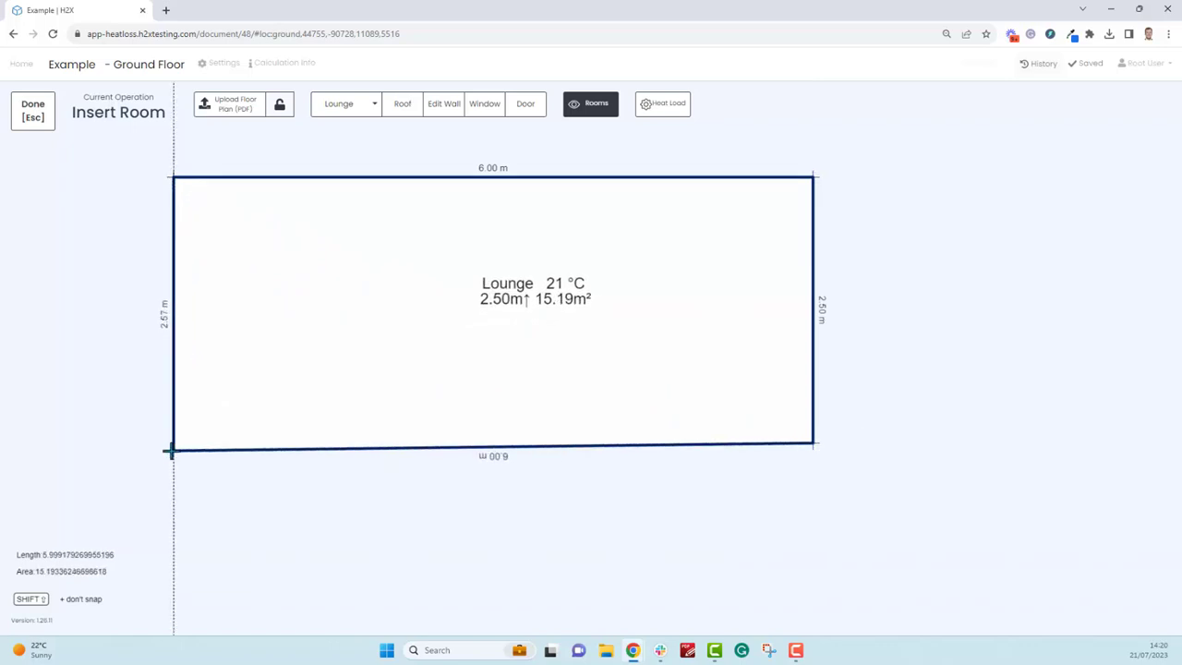
pyautogui.moveTo(171, 451); pyautogui.dragTo(312, 436)
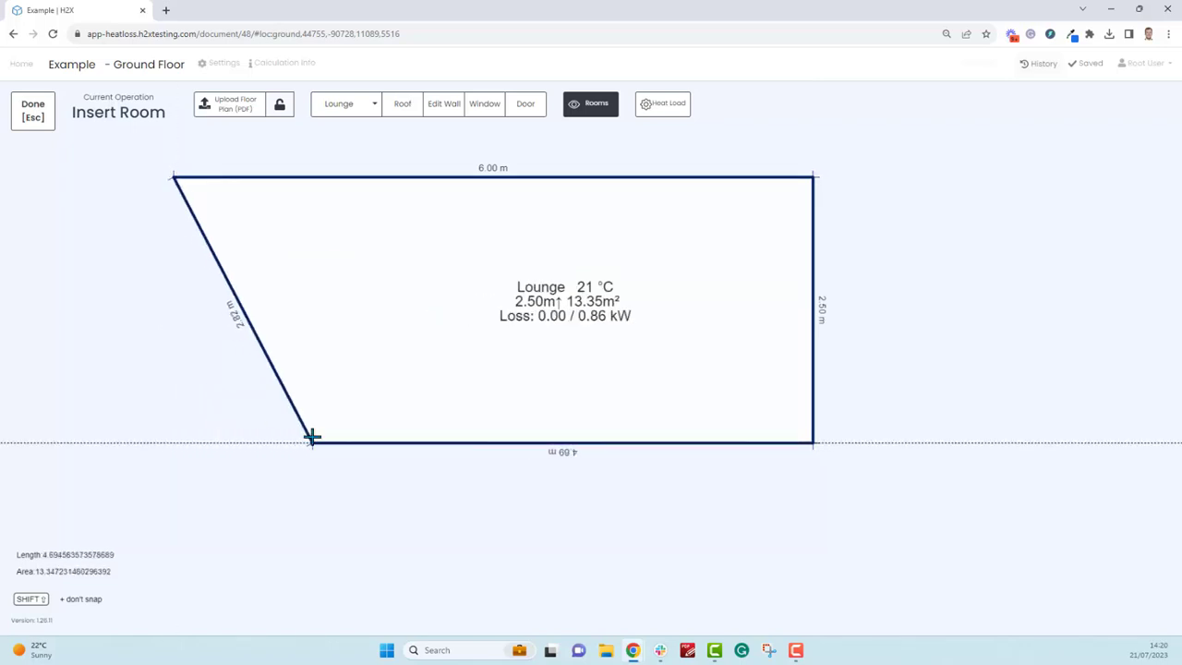
pyautogui.moveTo(312, 439); pyautogui.dragTo(399, 441)
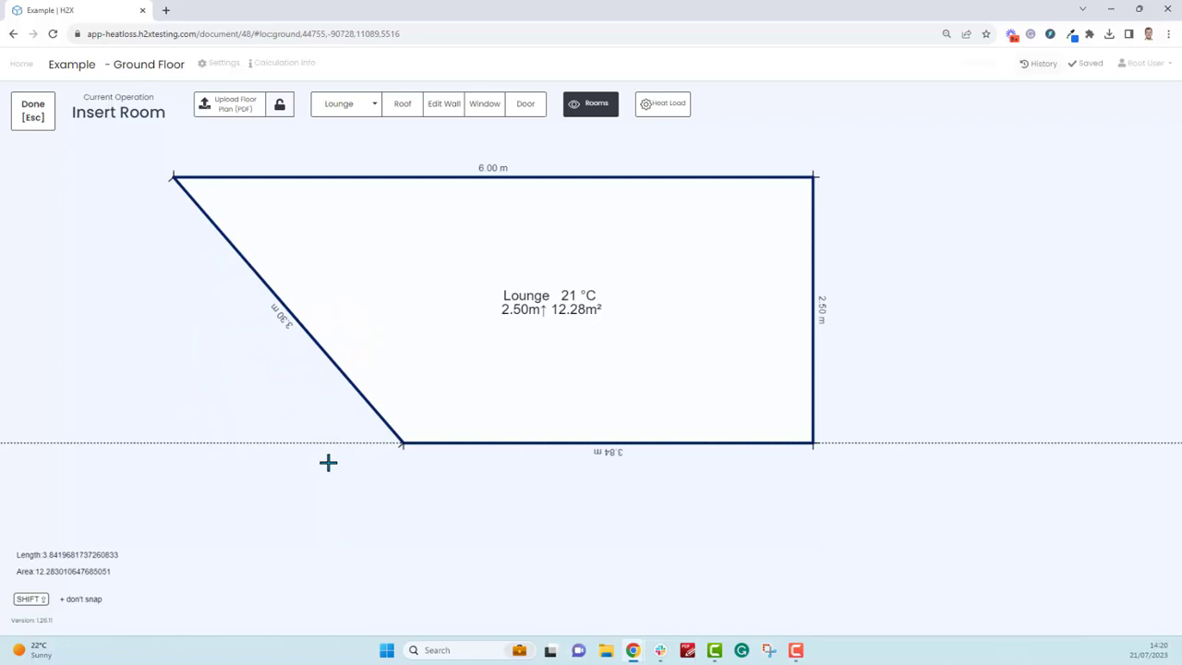
# - Close the Lounge as a rectangle and drag a corner to enlarge it to 44.59 m²
pyautogui.moveTo(402, 442); pyautogui.dragTo(175, 538)
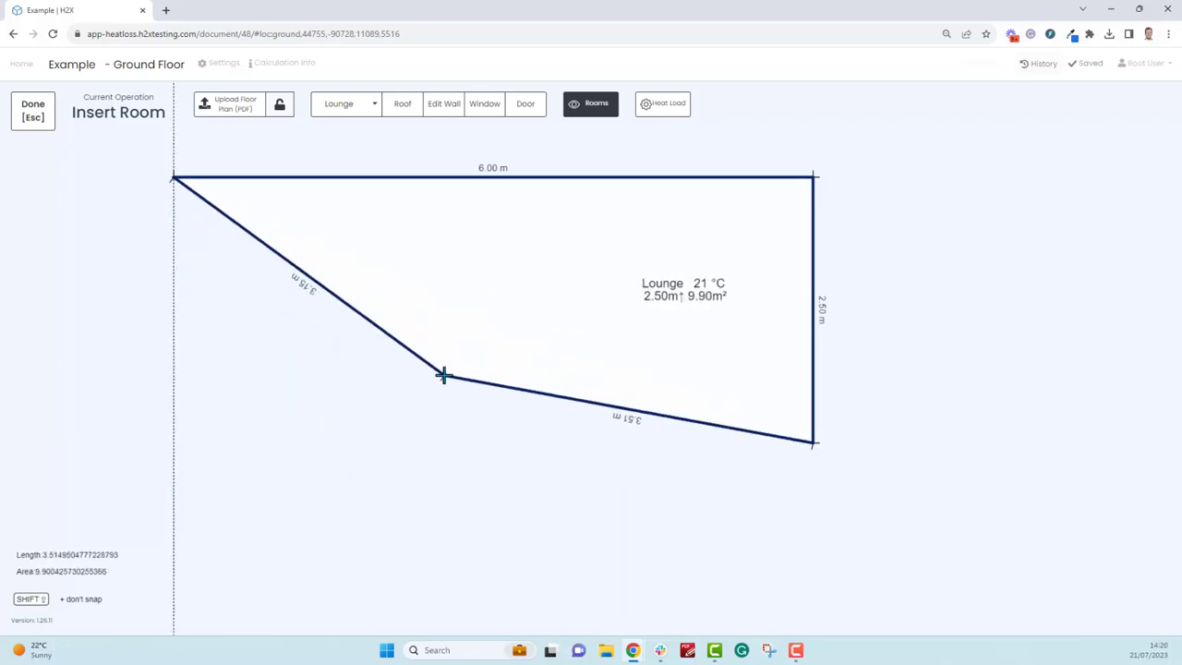
pyautogui.moveTo(444, 376); pyautogui.dragTo(286, 440)
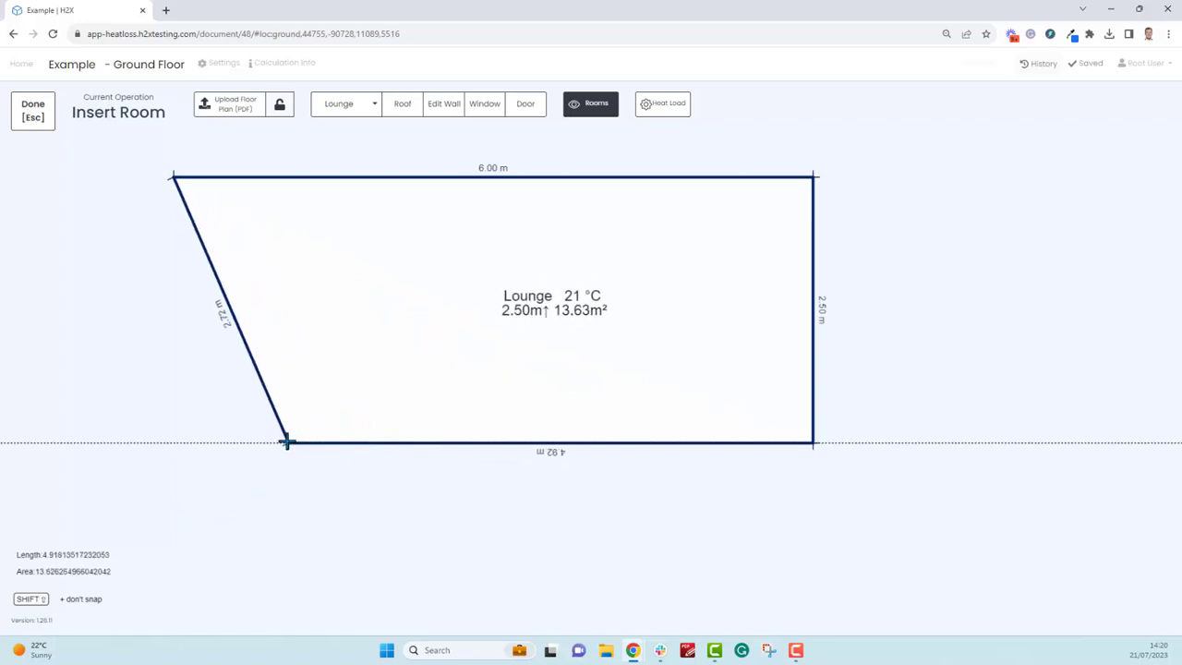
pyautogui.moveTo(286, 441); pyautogui.dragTo(203, 441)
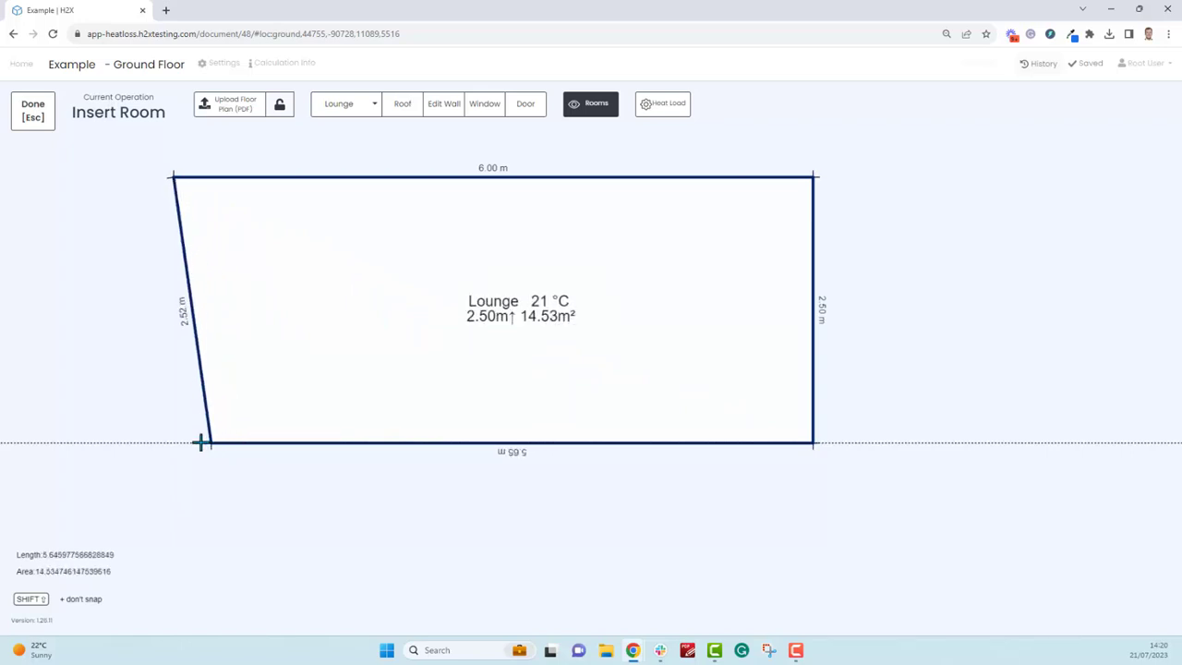
pyautogui.moveTo(201, 442); pyautogui.dragTo(172, 444)
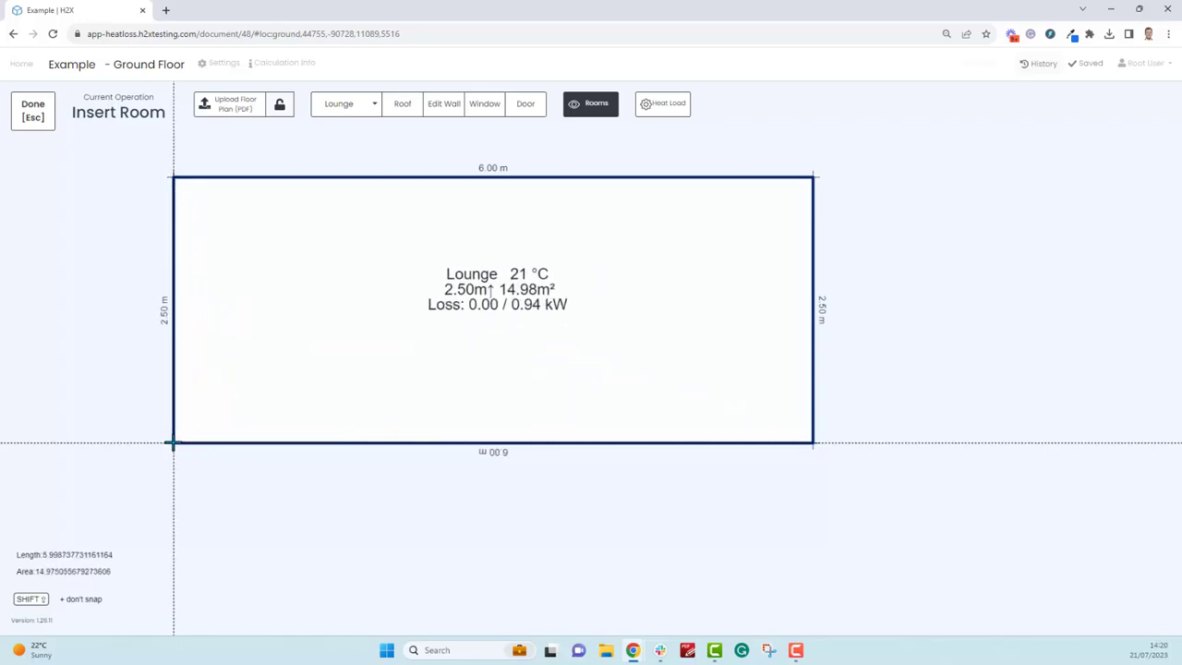
pyautogui.moveTo(174, 443); pyautogui.dragTo(119, 442)
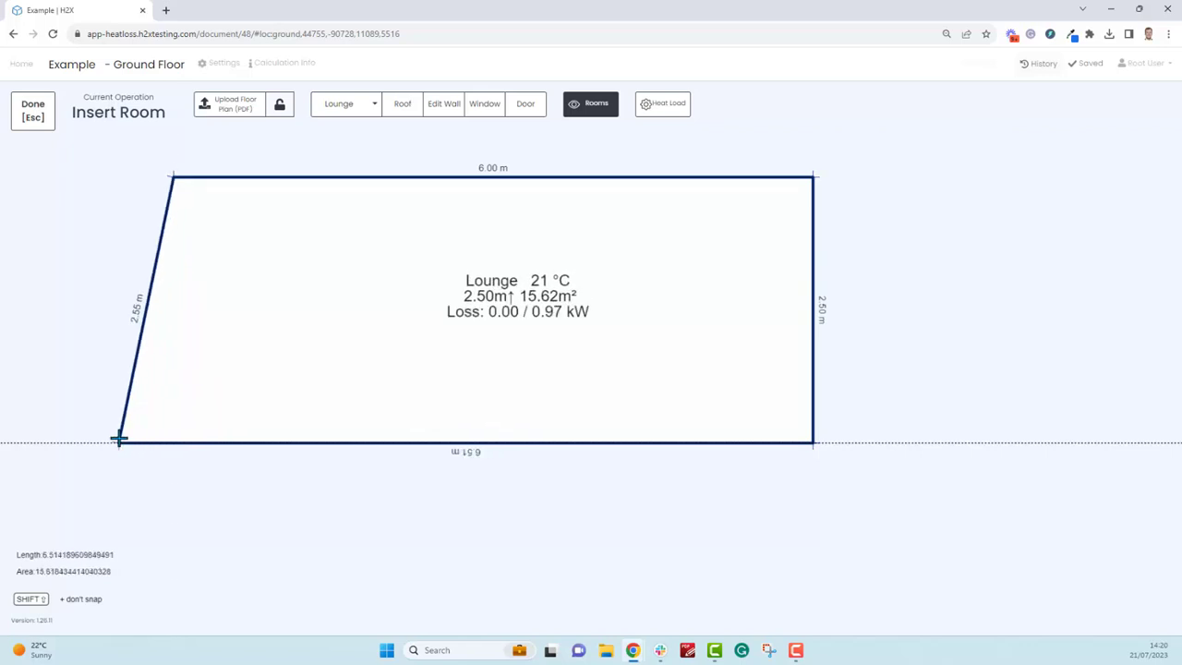
pyautogui.moveTo(118, 438); pyautogui.dragTo(164, 435)
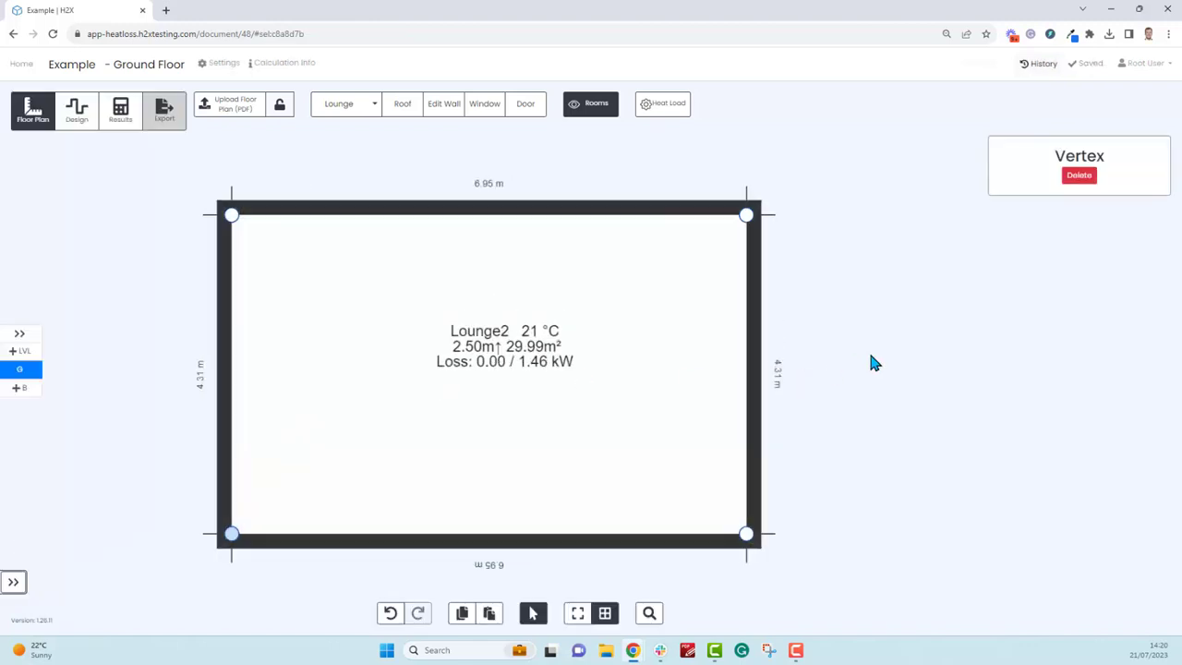
pyautogui.moveTo(746, 533); pyautogui.dragTo(831, 508)
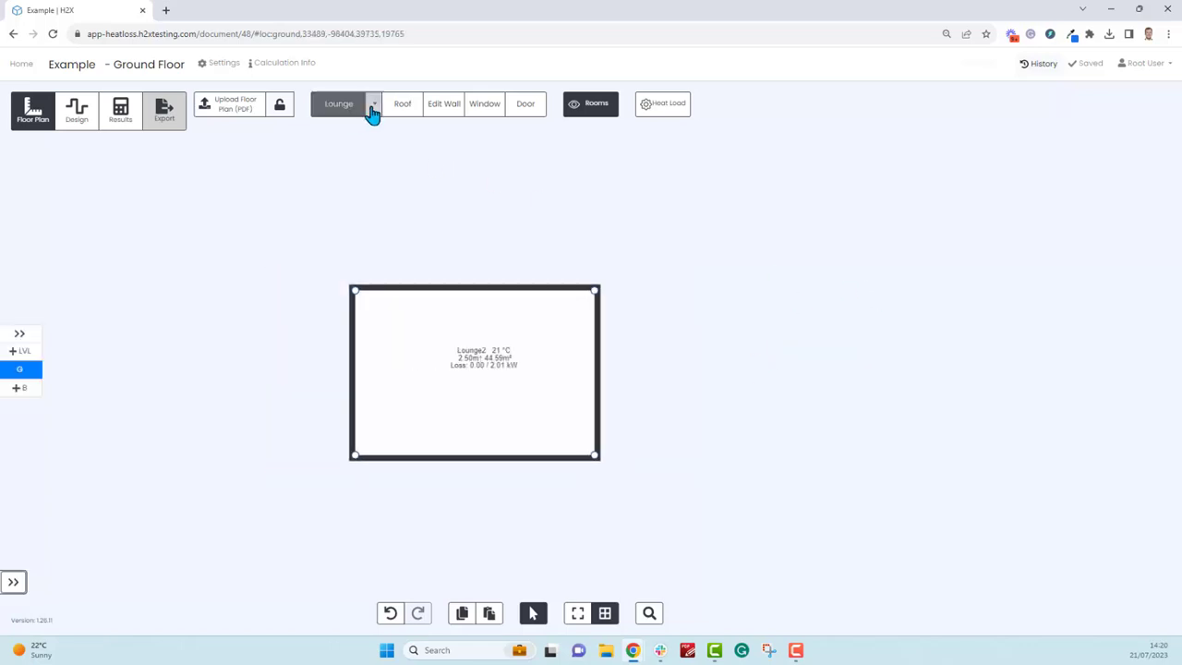
# - Draw an irregular Kitchen2 room at 18 °C (14.92 m², 0.94 kW) adjoining the Lounge
pyautogui.click(373, 103)
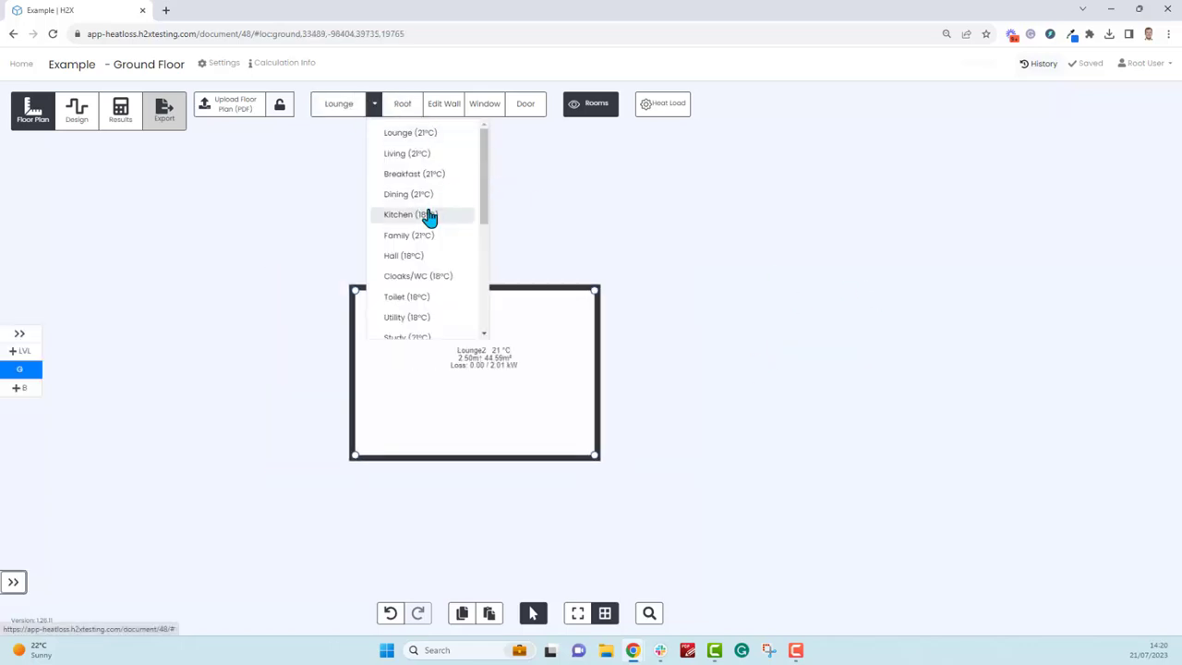
pyautogui.click(411, 214)
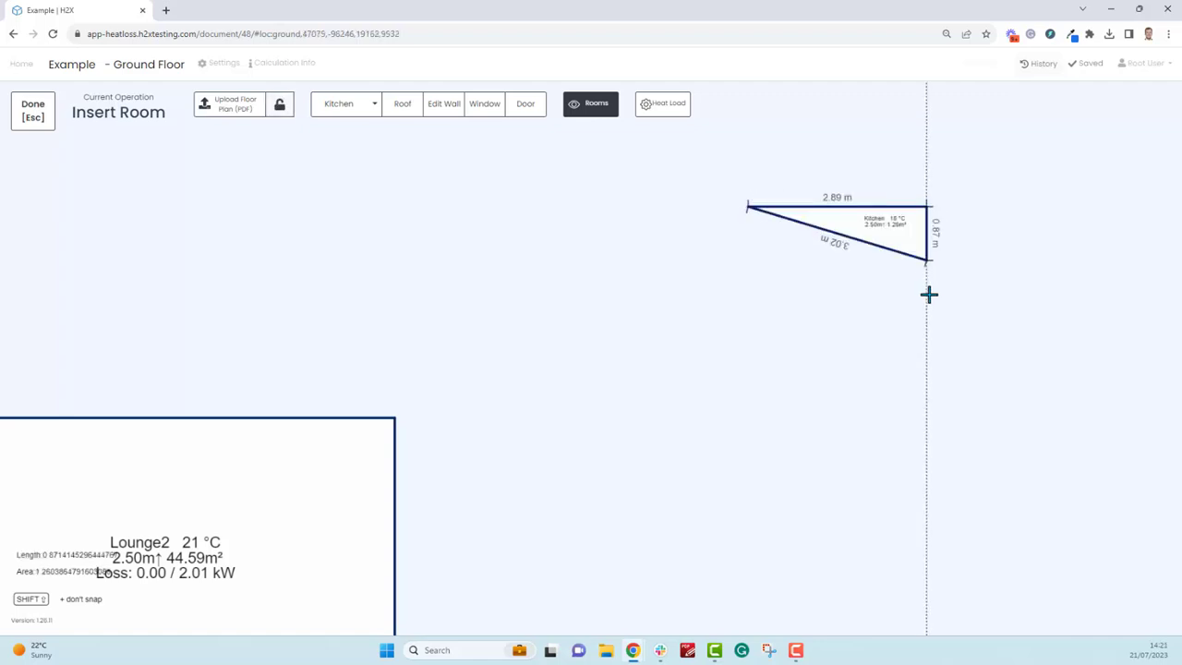
pyautogui.click(990, 364)
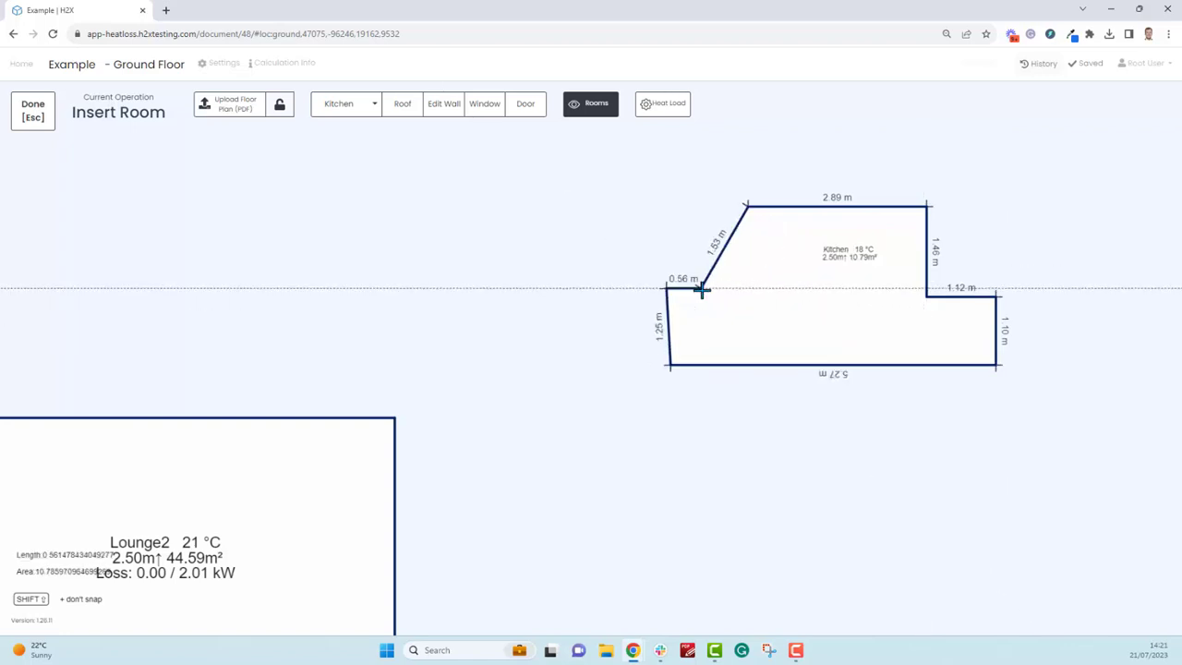
pyautogui.moveTo(702, 289); pyautogui.dragTo(706, 240)
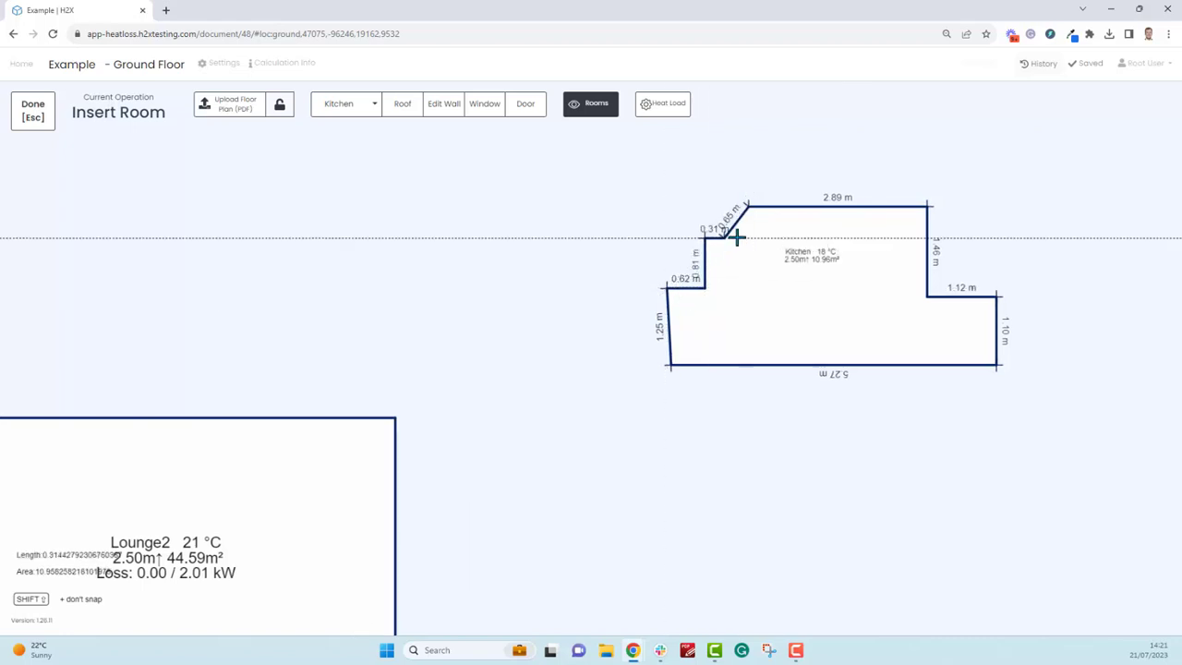
pyautogui.click(32, 111)
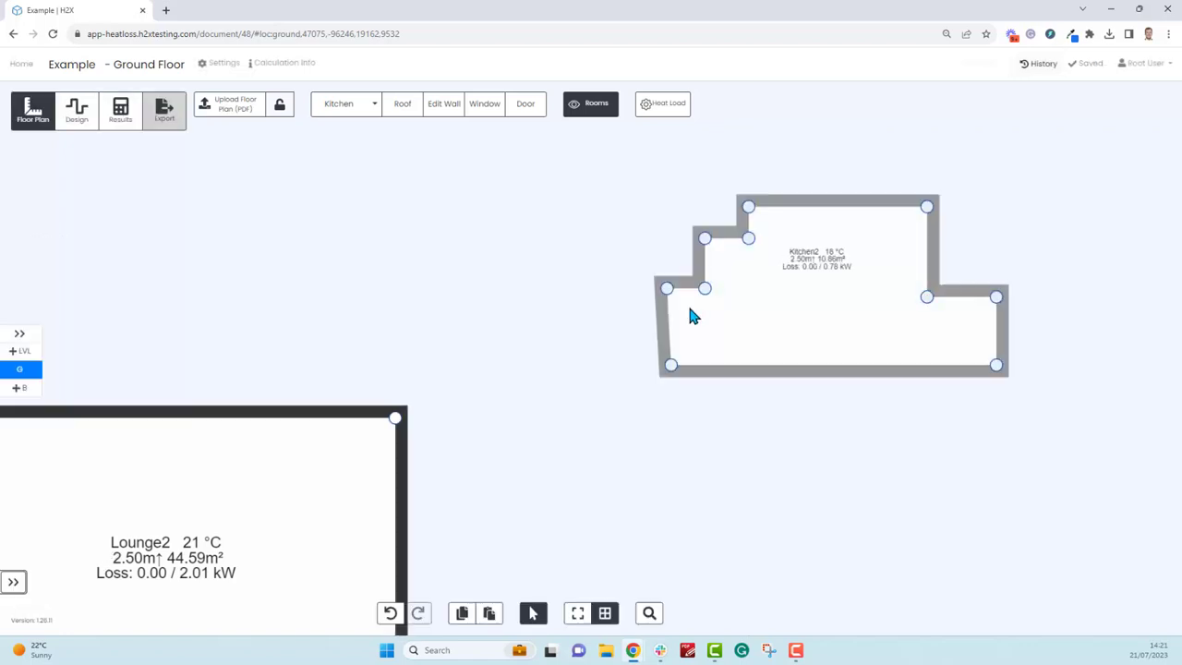
pyautogui.moveTo(705, 288); pyautogui.dragTo(665, 277)
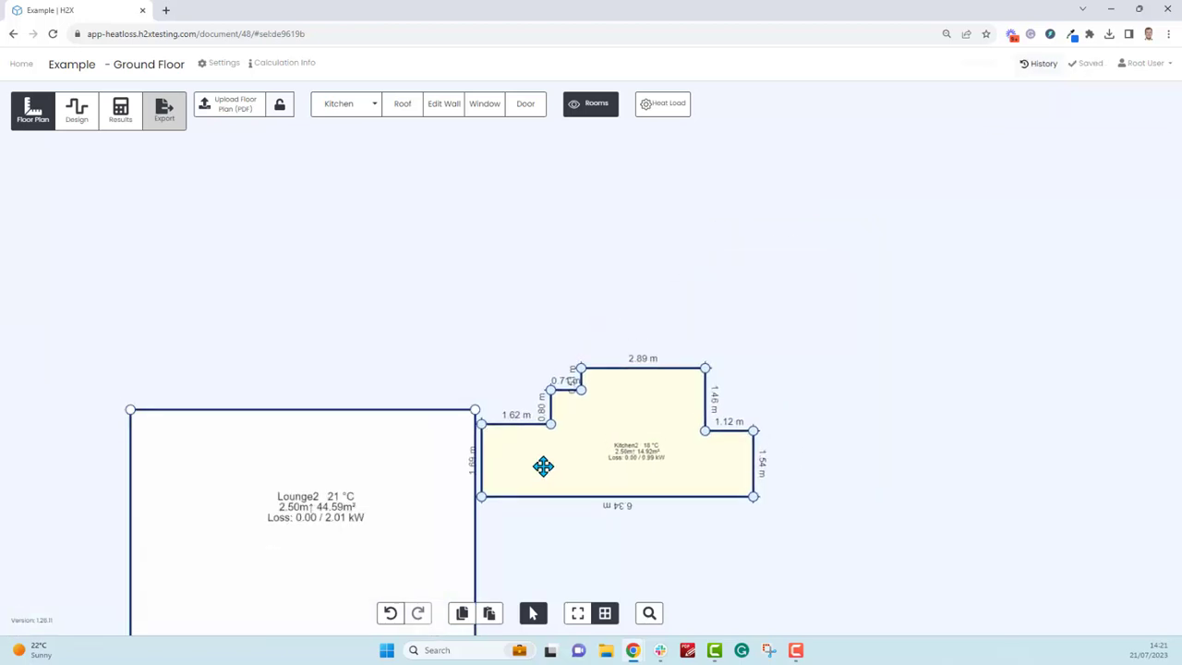
pyautogui.click(543, 465)
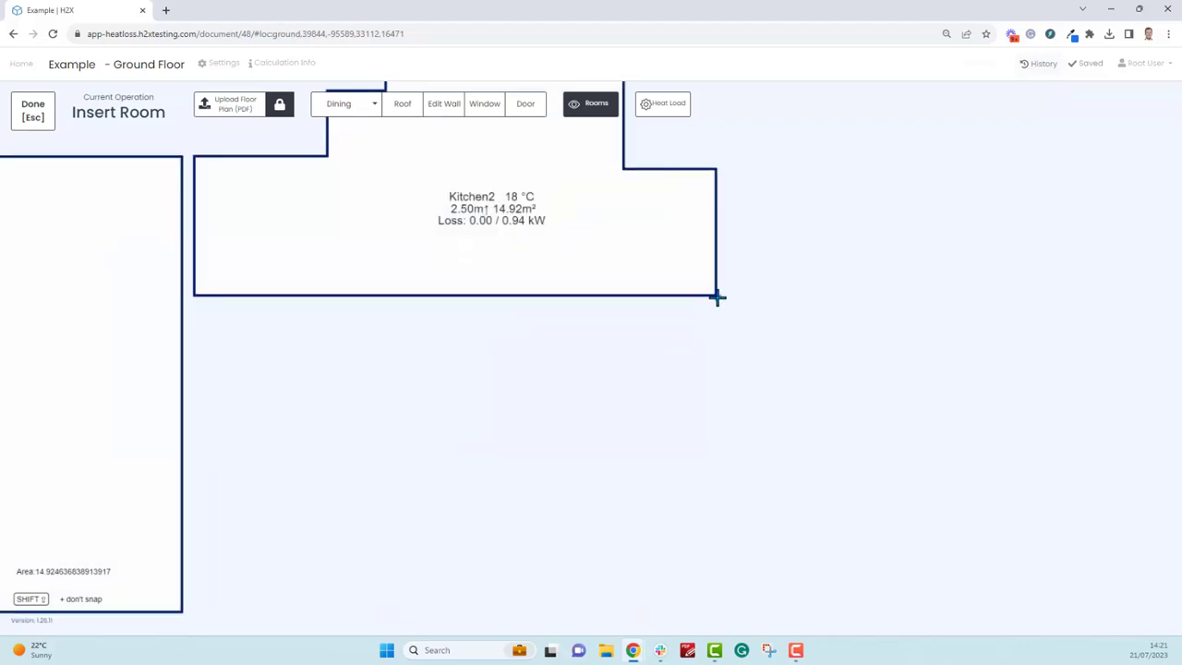
# - Draw Dining1 (21 °C, 23.49 m²) from Kitchen2's bottom-right corner to the Lounge's
pyautogui.click(416, 501)
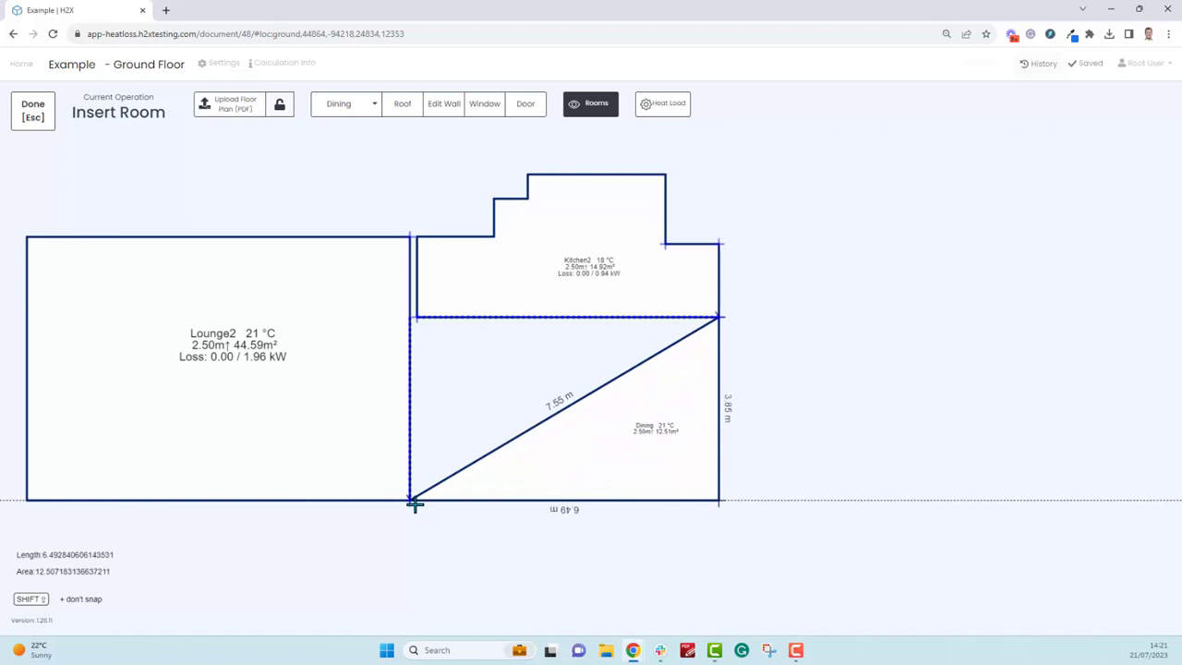
pyautogui.click(32, 111)
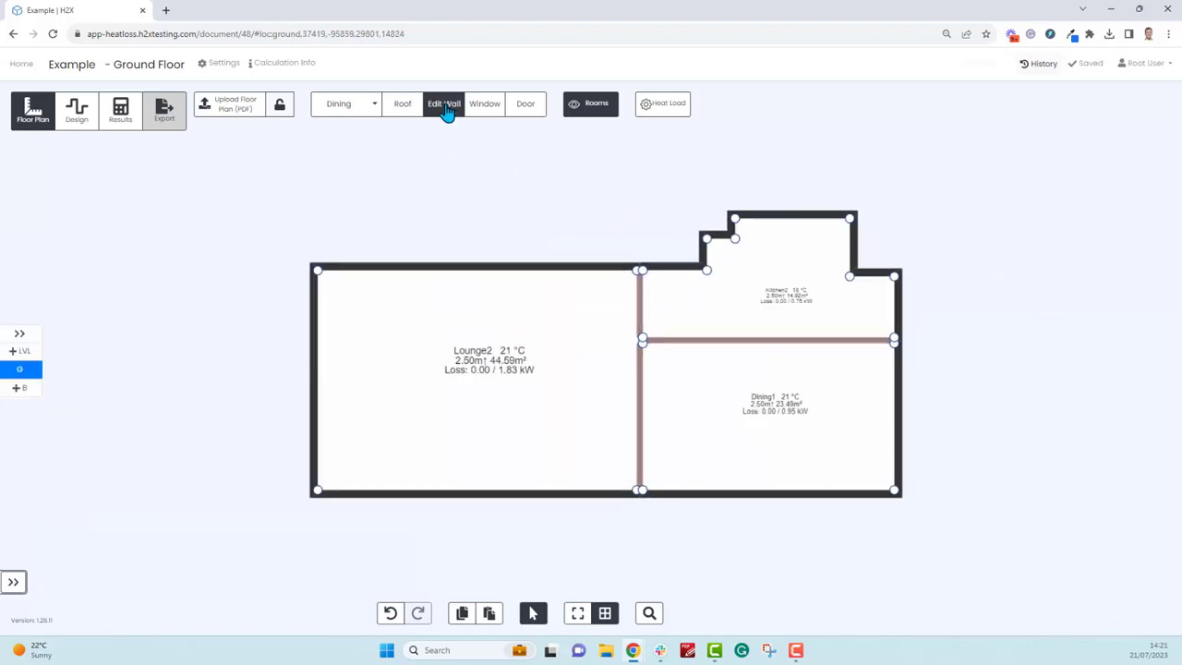
# - Pull a new vertex on Lounge2's left wall outward into a bay, reaching 45.98 m²
pyautogui.click(444, 102)
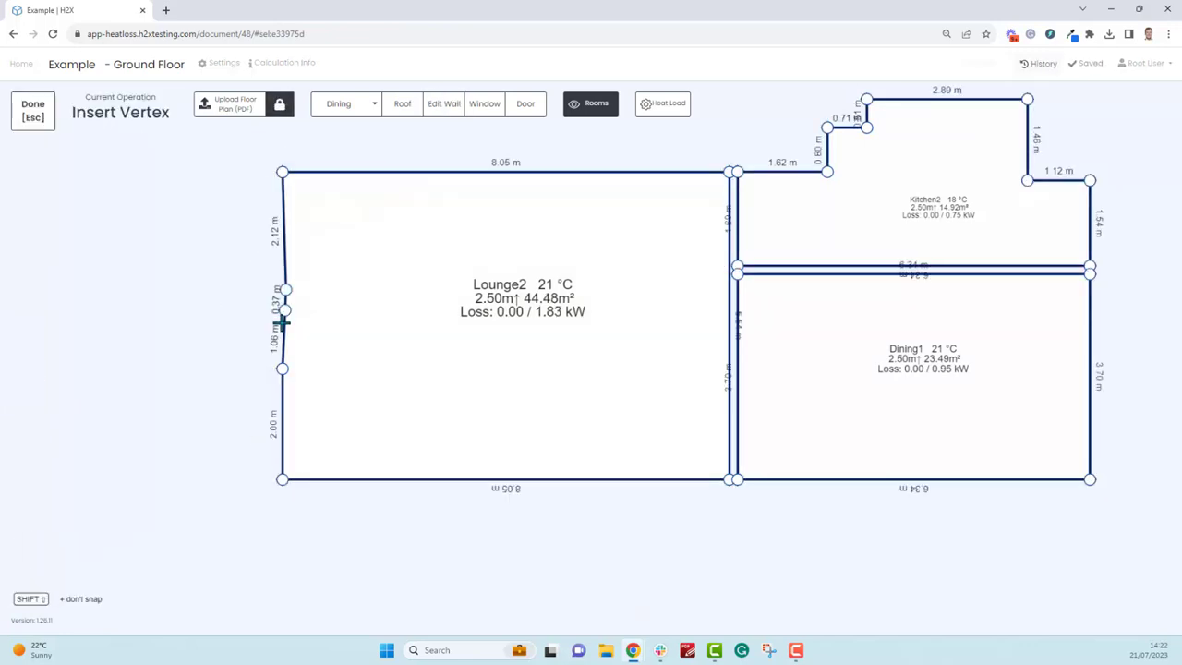
pyautogui.moveTo(283, 323); pyautogui.dragTo(268, 333)
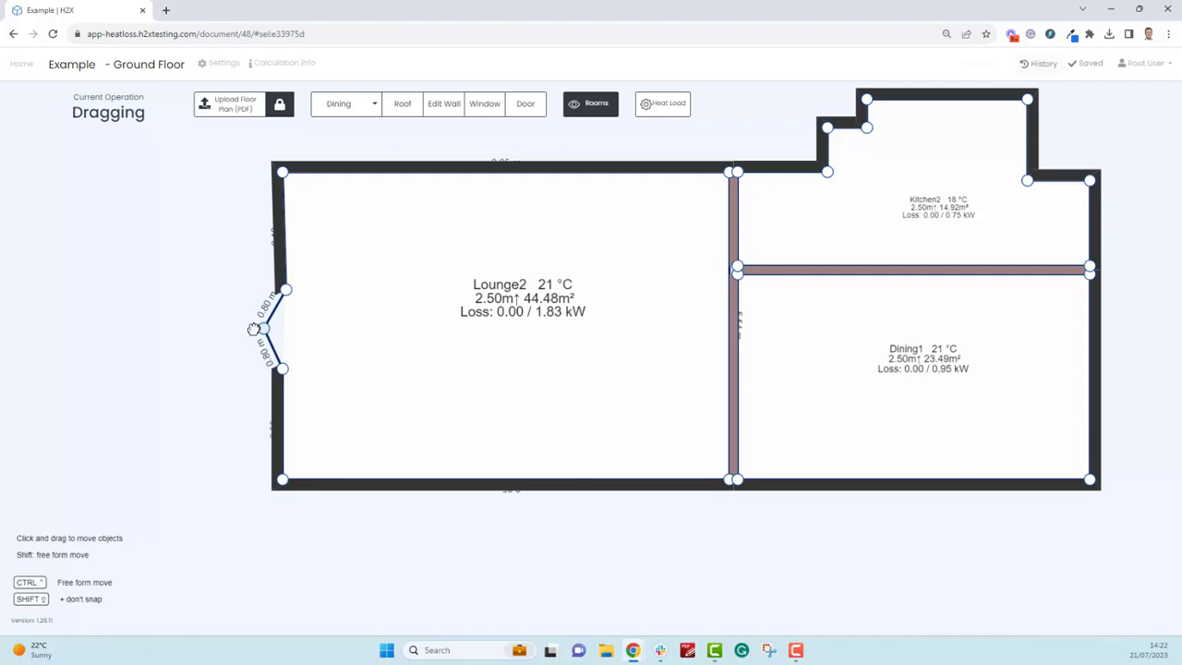
pyautogui.moveTo(258, 328); pyautogui.dragTo(213, 326)
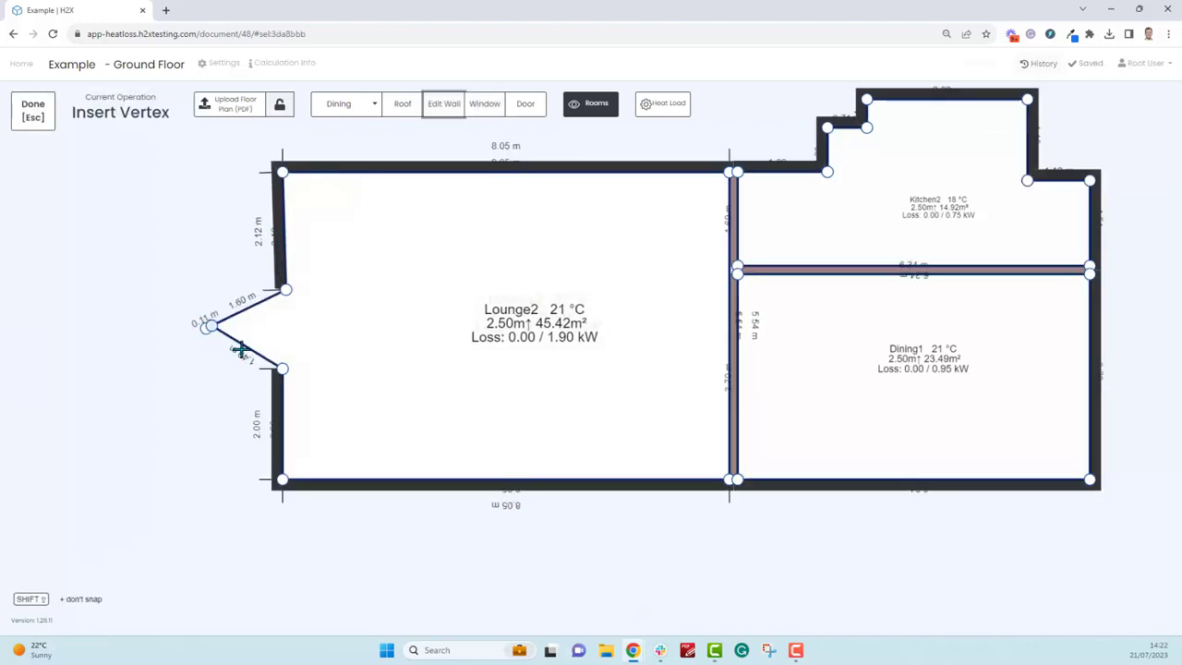
pyautogui.moveTo(238, 349); pyautogui.dragTo(208, 353)
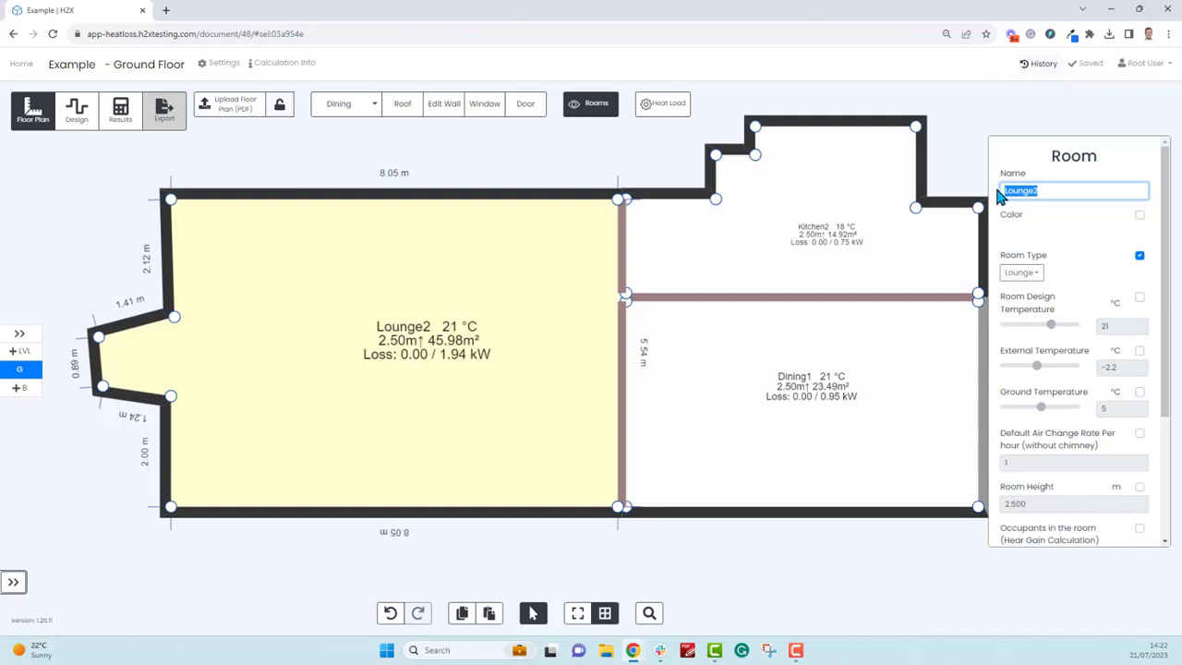
# - Rename the lounge to Front Room and set its Chimney Setting to No Chimney
pyautogui.write('Front Room')
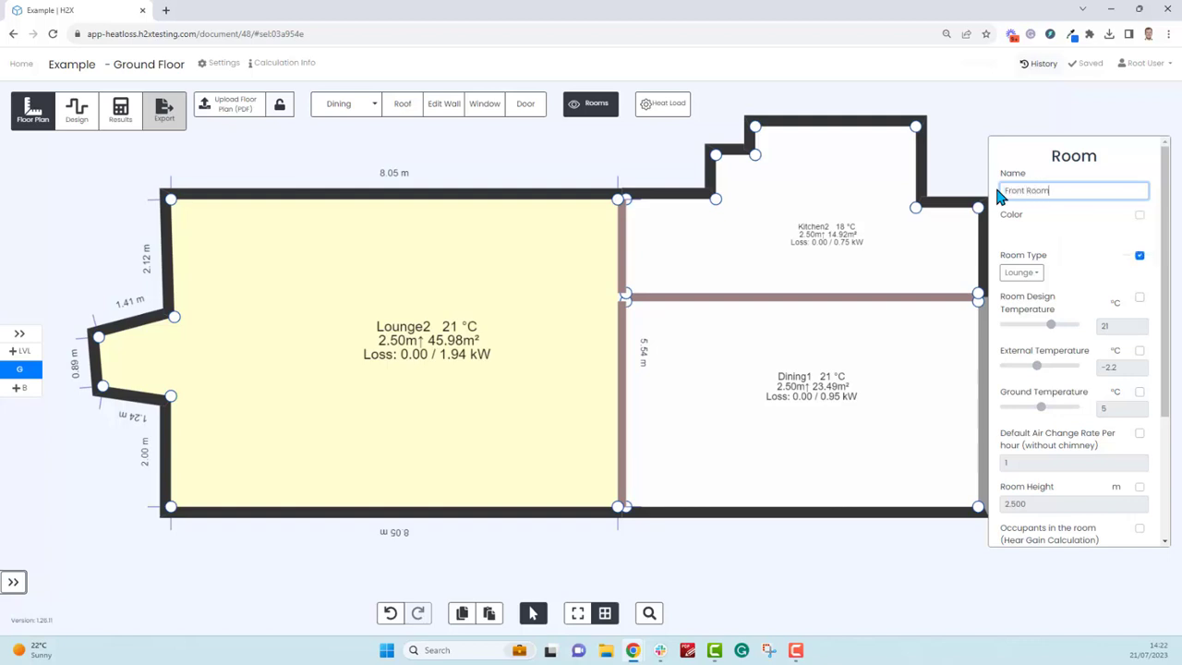
pyautogui.write('Front Room')
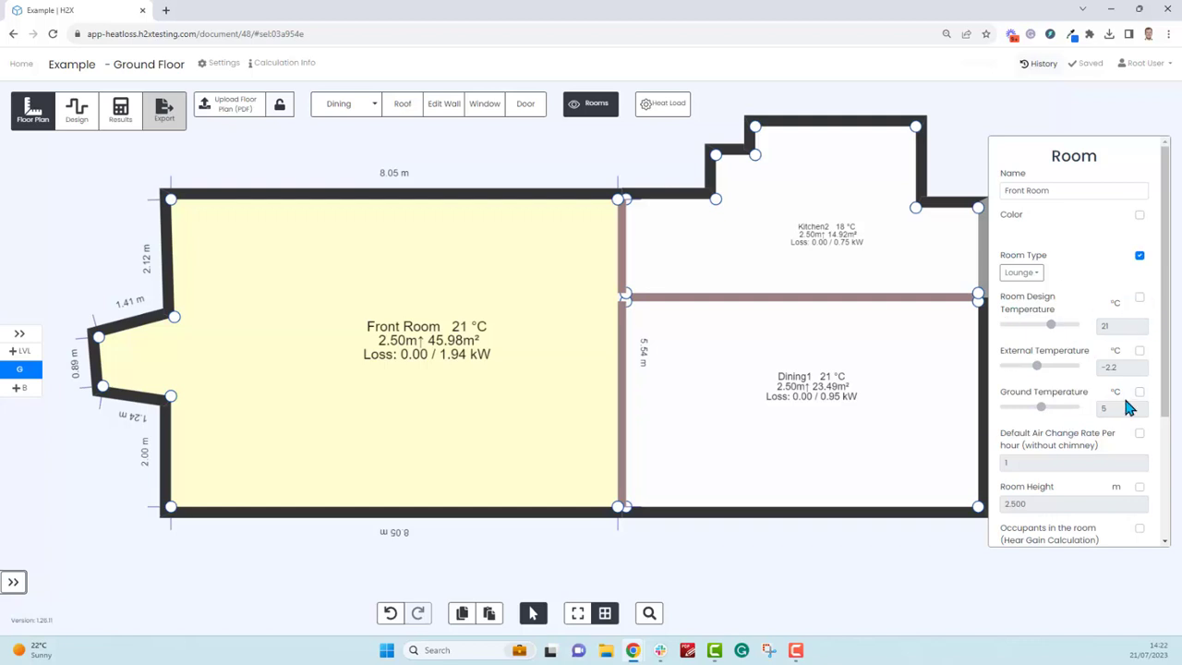
pyautogui.scroll(-3)
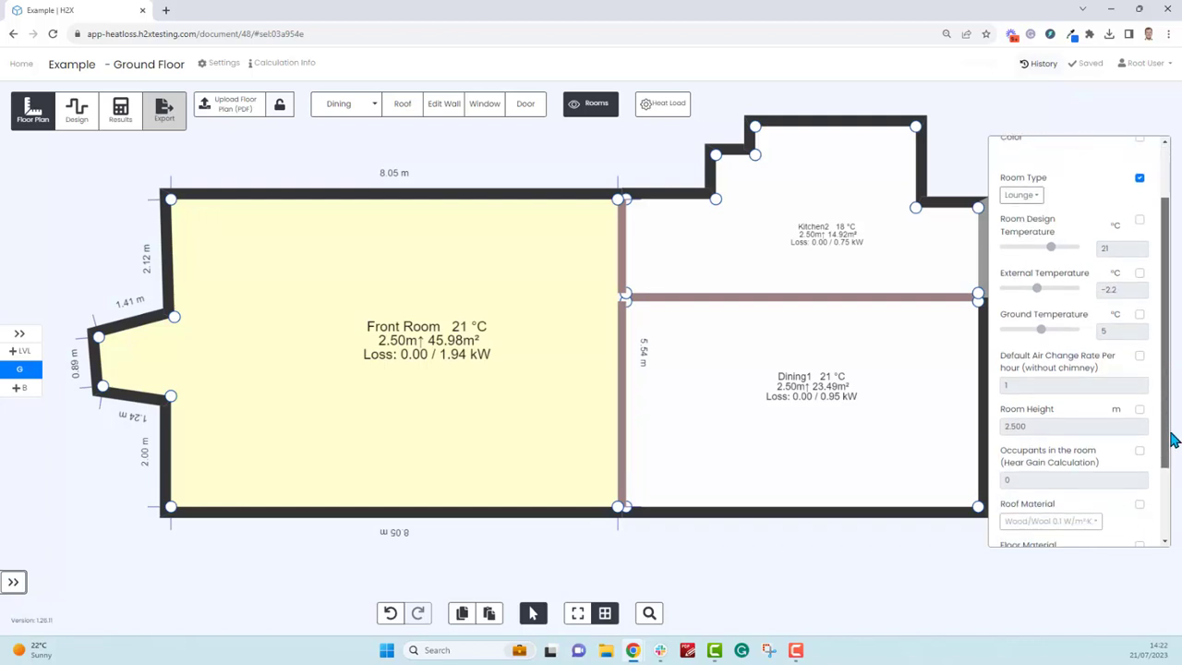
pyautogui.scroll(-3)
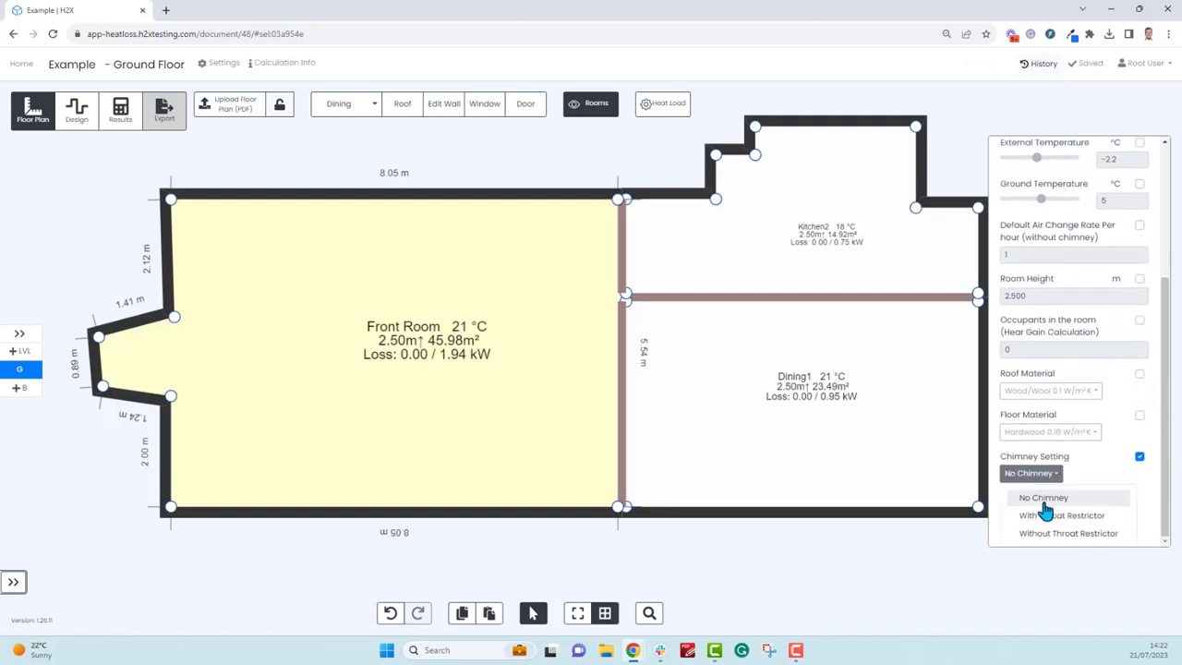
pyautogui.click(1043, 497)
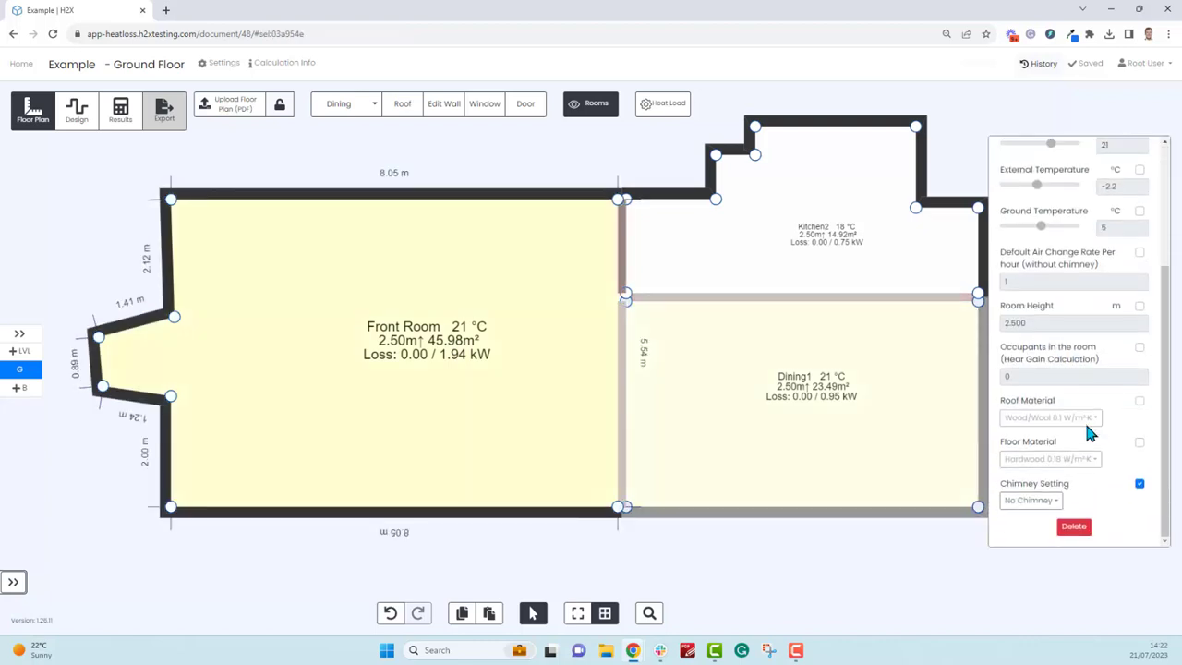
pyautogui.click(1048, 499)
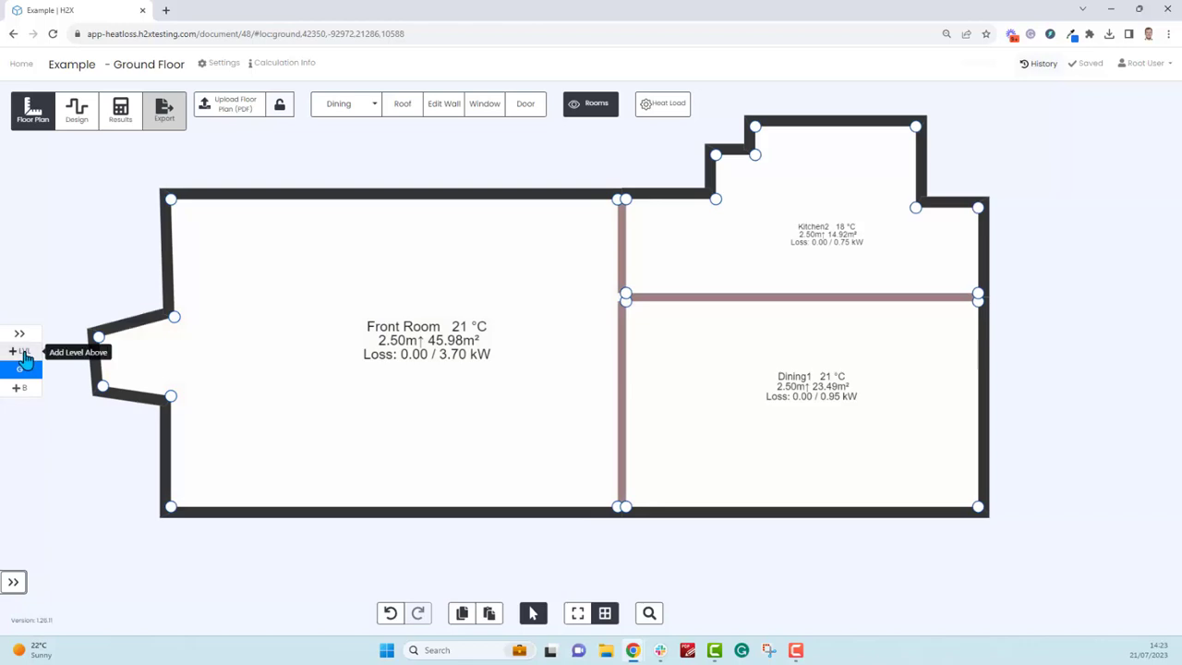
# - Add level L1 above the ground floor using +LVL
pyautogui.click(21, 351)
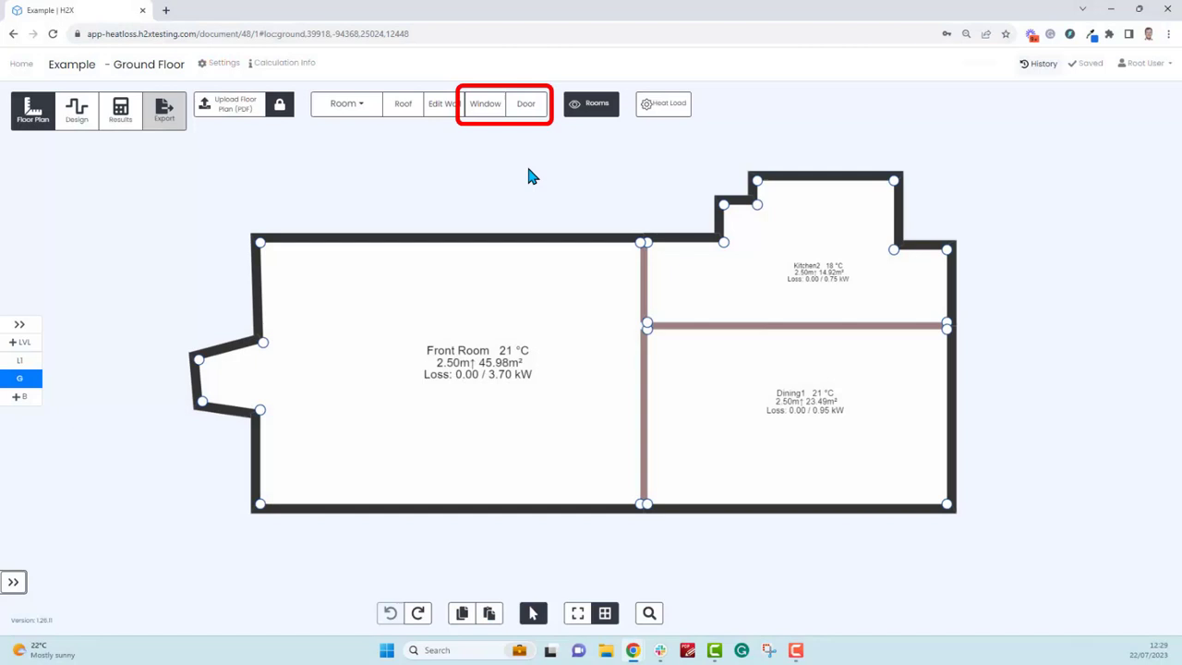
pyautogui.moveTo(519, 169)
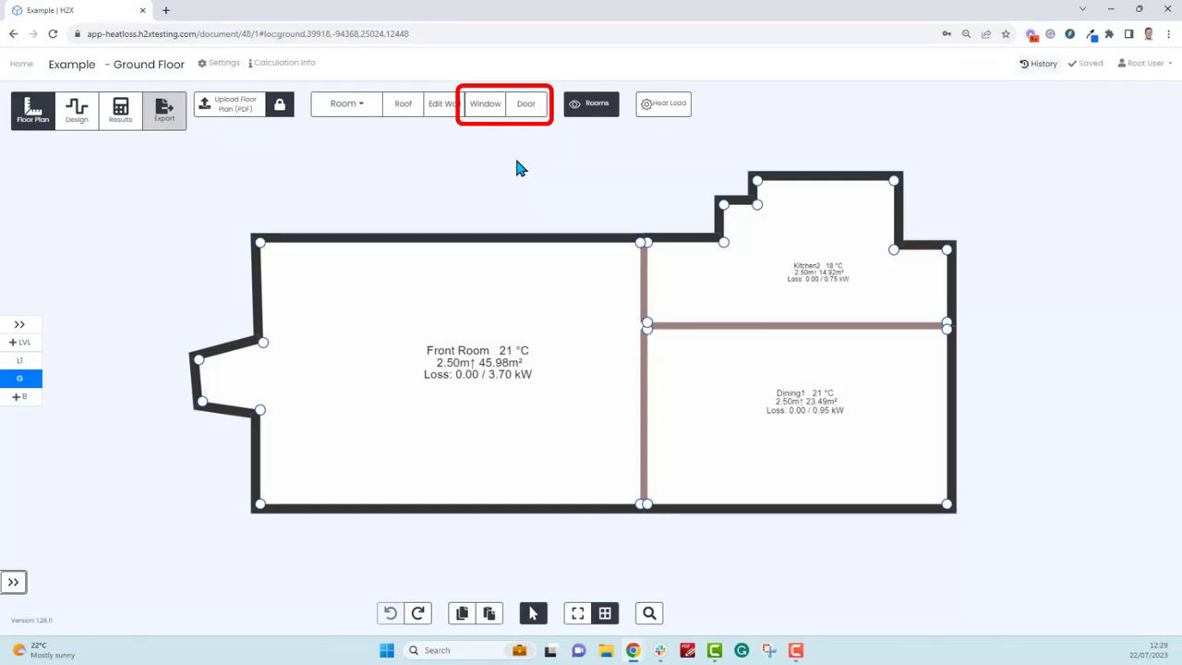
# - Place windows on Front Room's top wall and Dining1's bottom wall
pyautogui.click(485, 102)
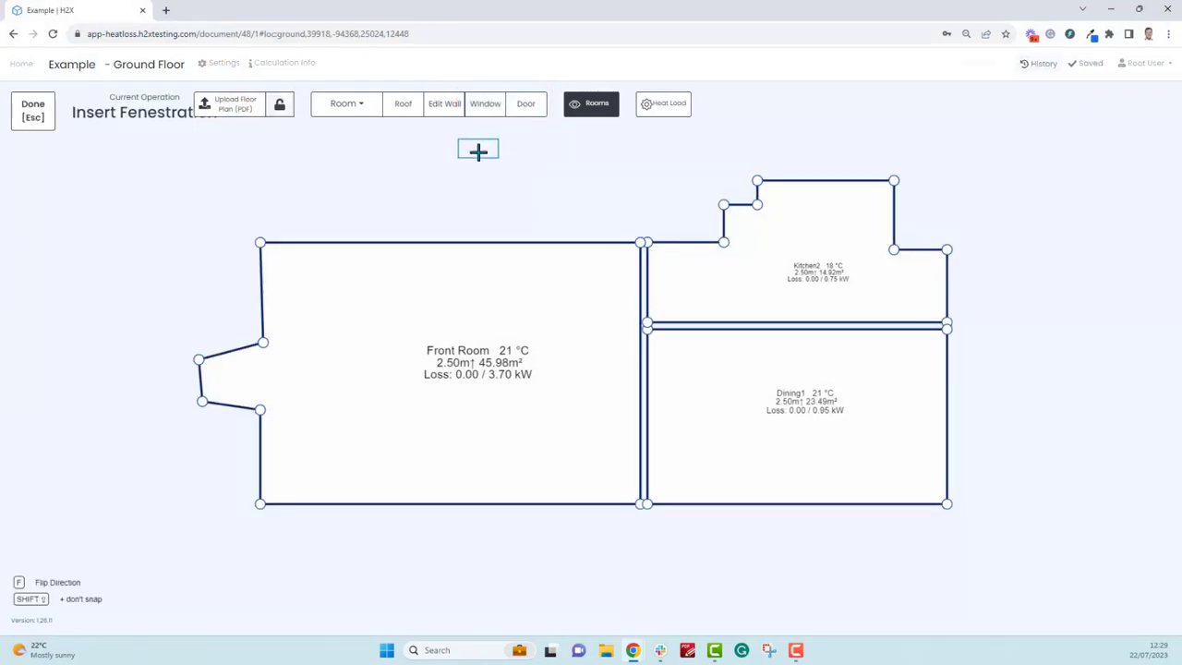
pyautogui.moveTo(464, 194)
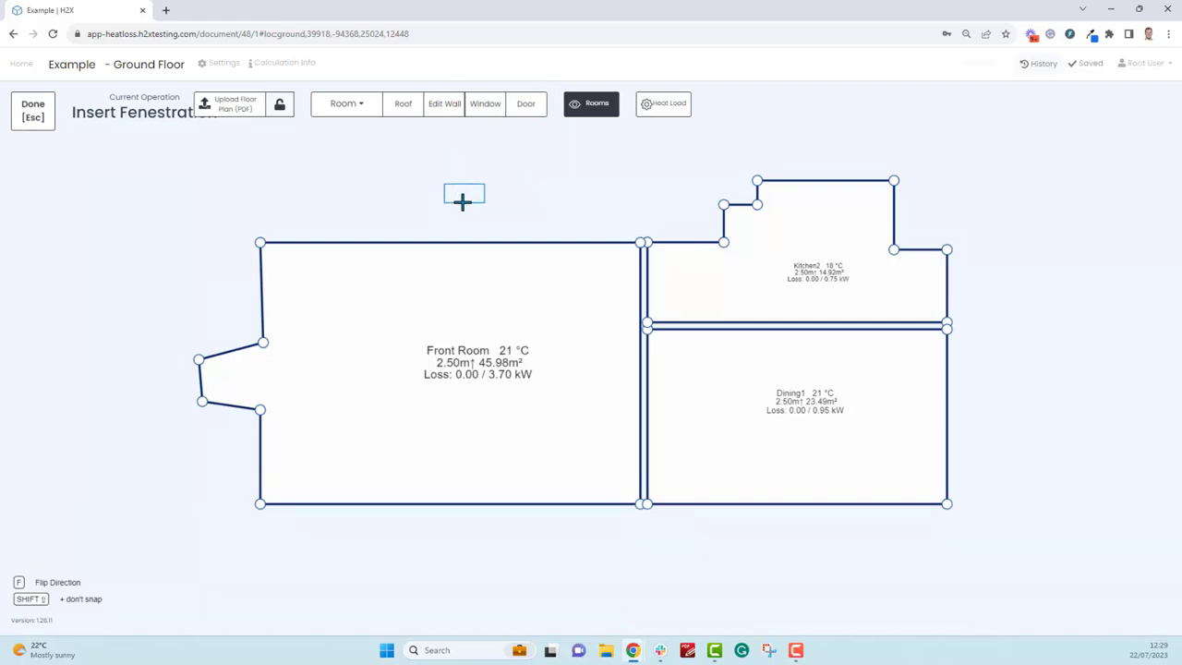
pyautogui.click(464, 201)
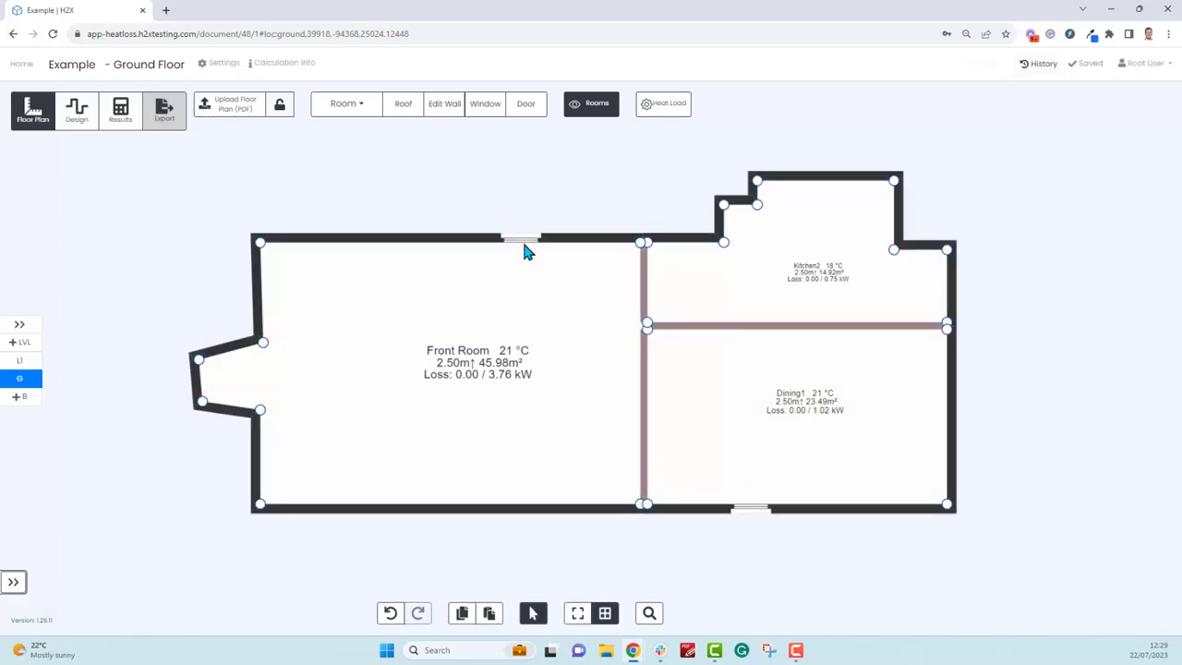
pyautogui.click(520, 240)
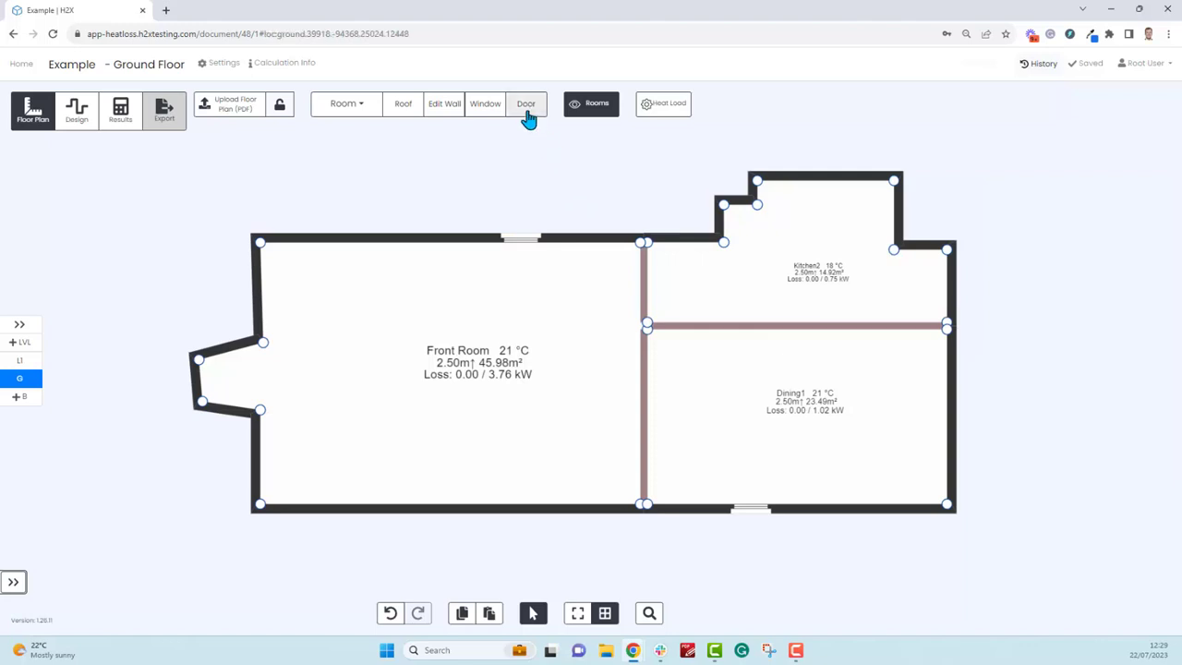
# - Place doors on the Front Room top wall and internal walls, then inspect a door's properties
pyautogui.click(525, 103)
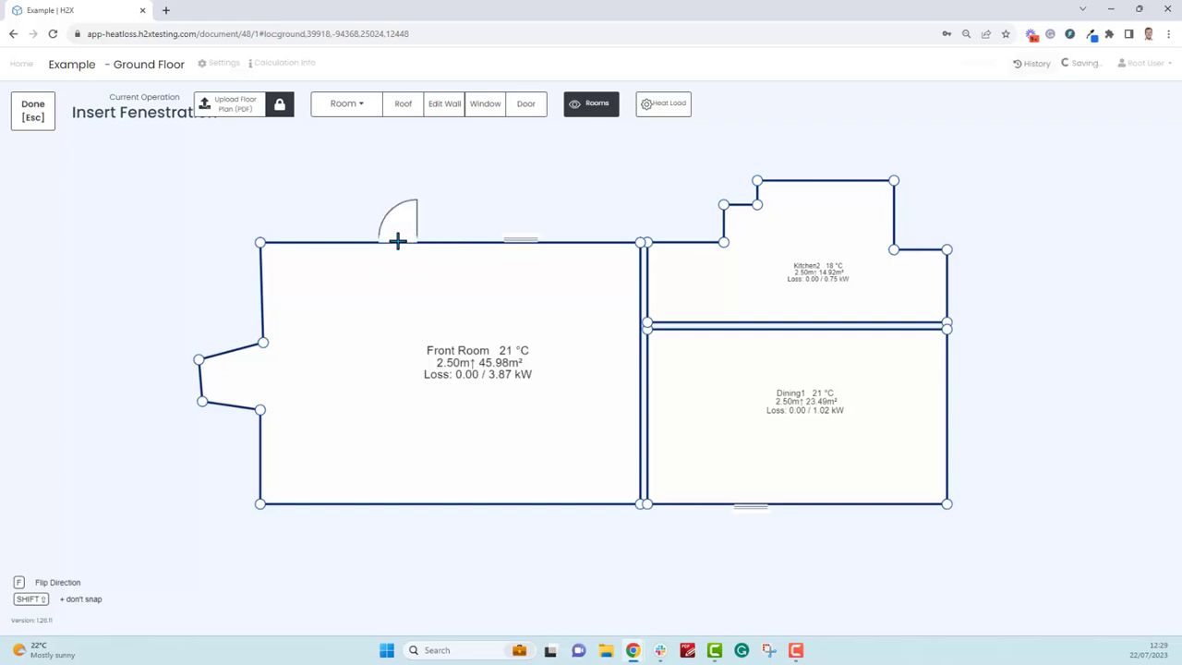
pyautogui.click(861, 504)
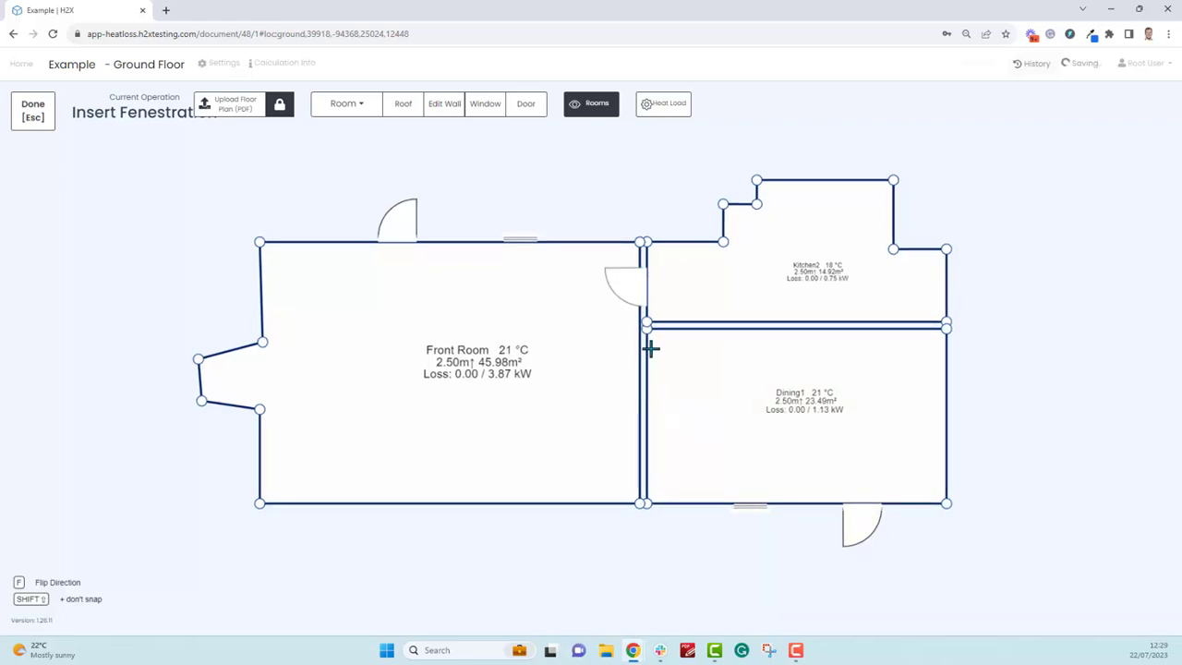
pyautogui.click(32, 111)
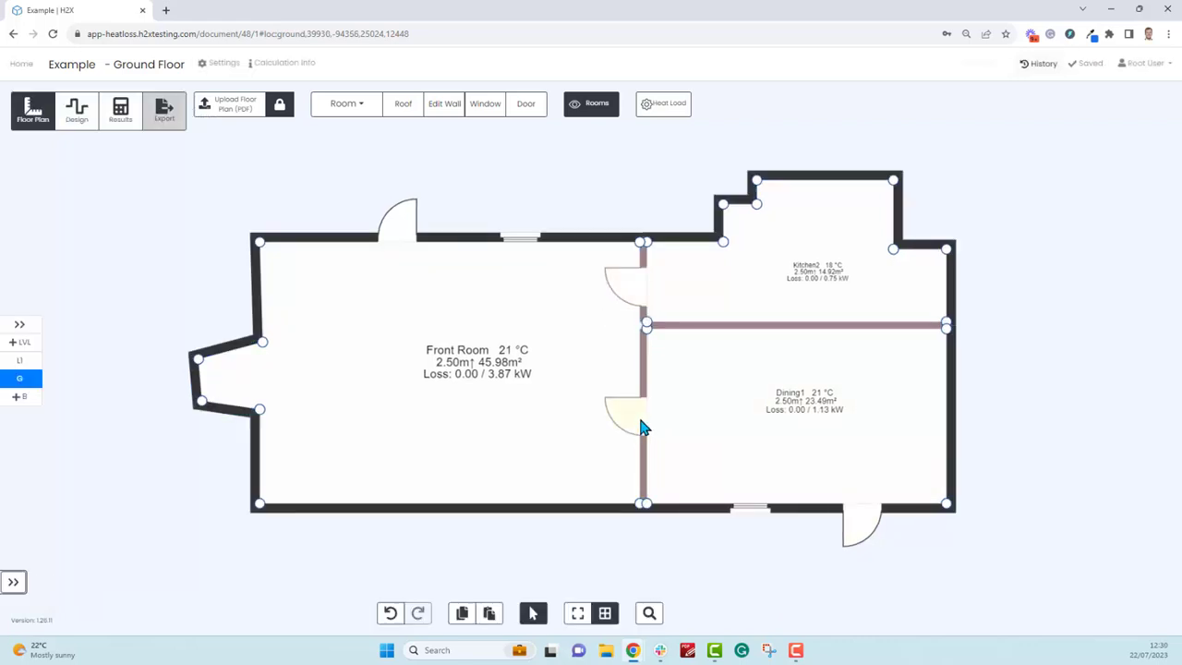
pyautogui.click(626, 415)
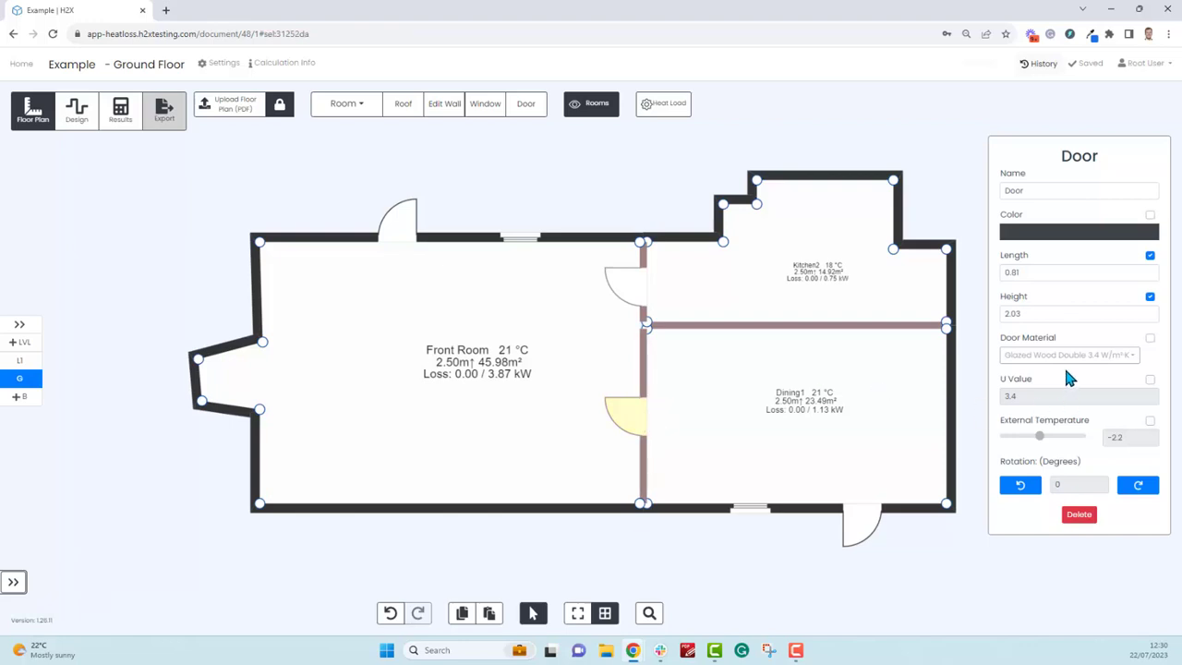
pyautogui.moveTo(866, 514)
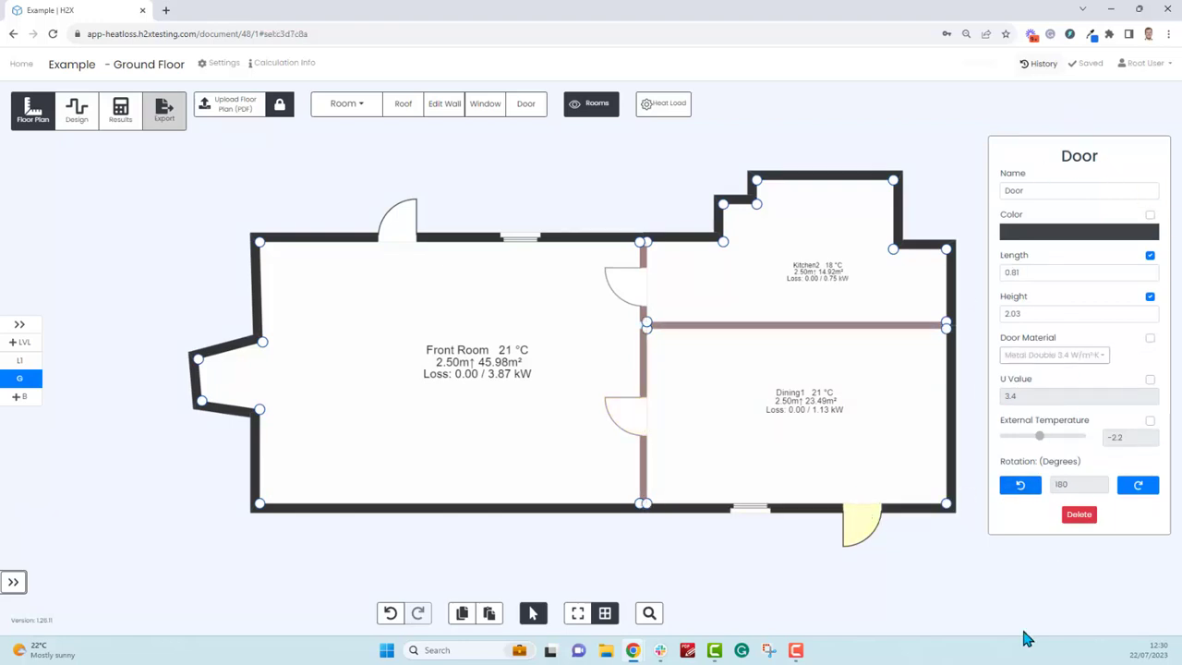
pyautogui.moveTo(884, 567)
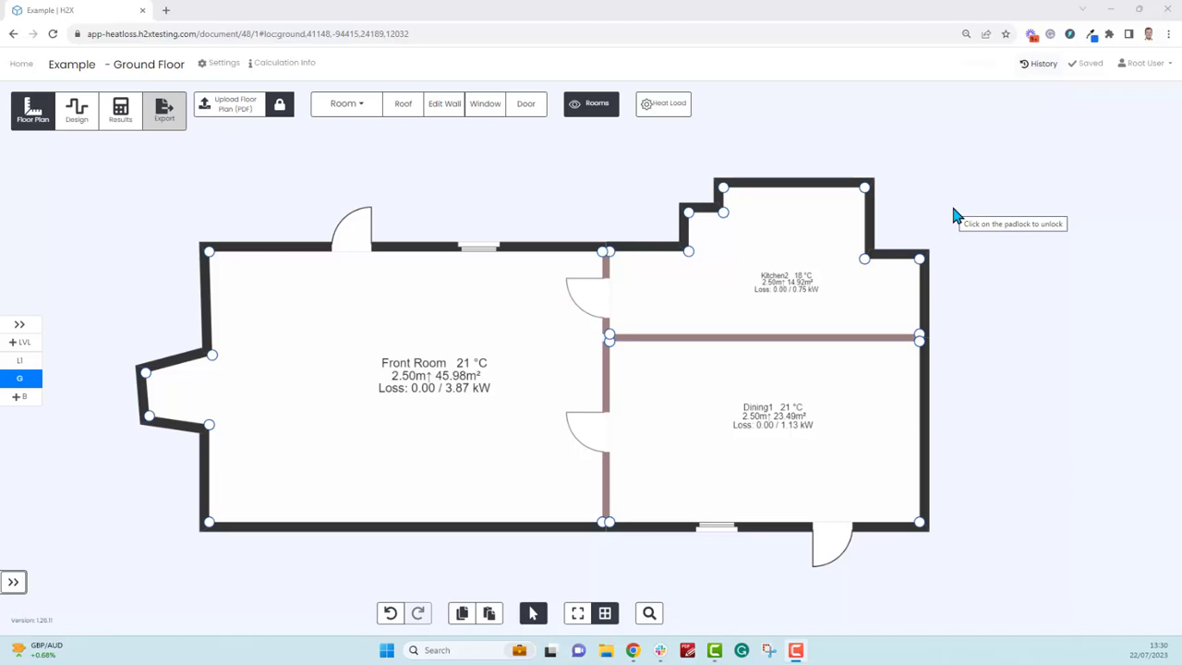
pyautogui.moveTo(60, 376)
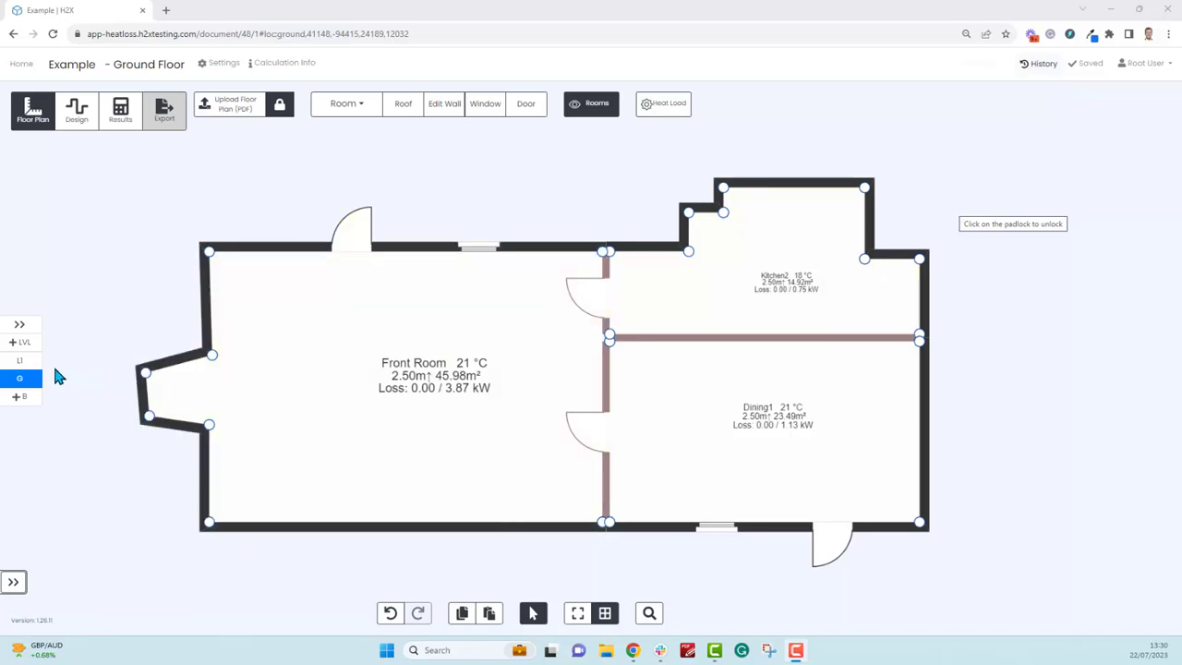
# - Open the Level 1 plan with the ground-floor rooms shown as a faint guide
pyautogui.click(19, 360)
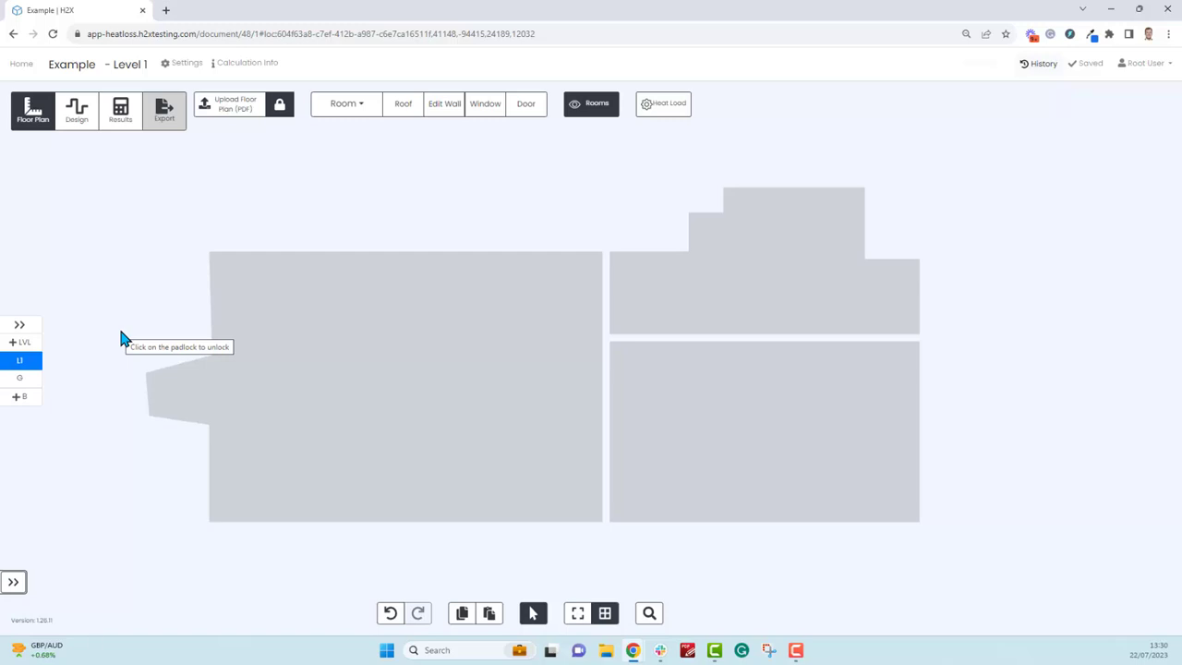
pyautogui.moveTo(609, 255)
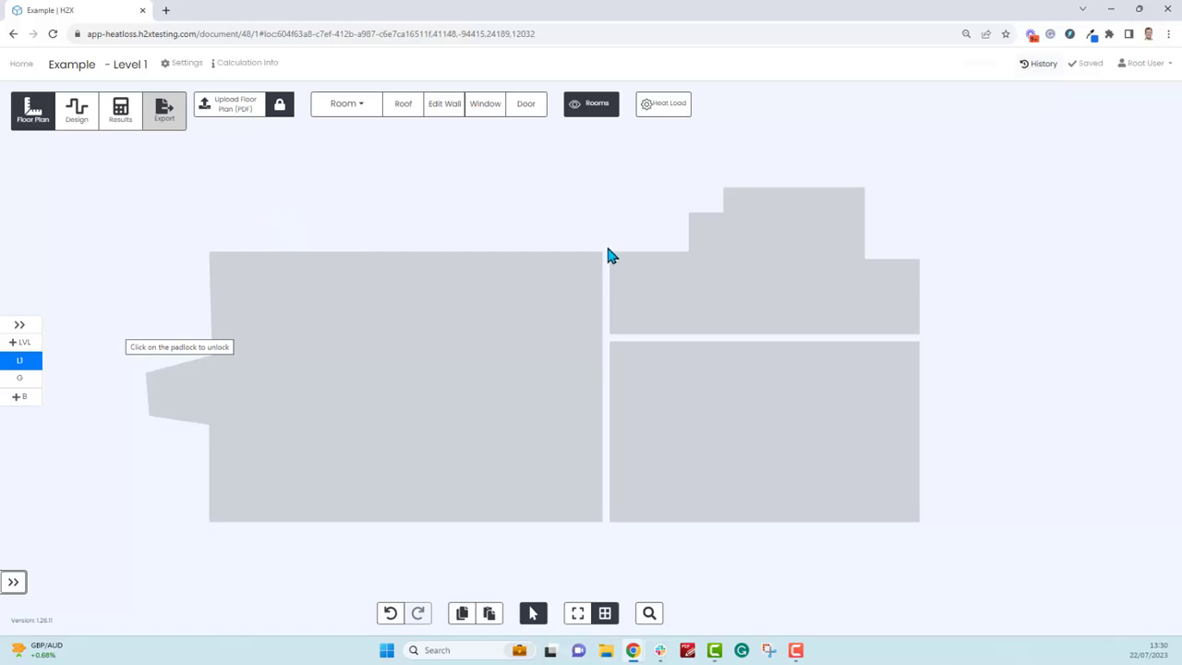
pyautogui.moveTo(543, 510)
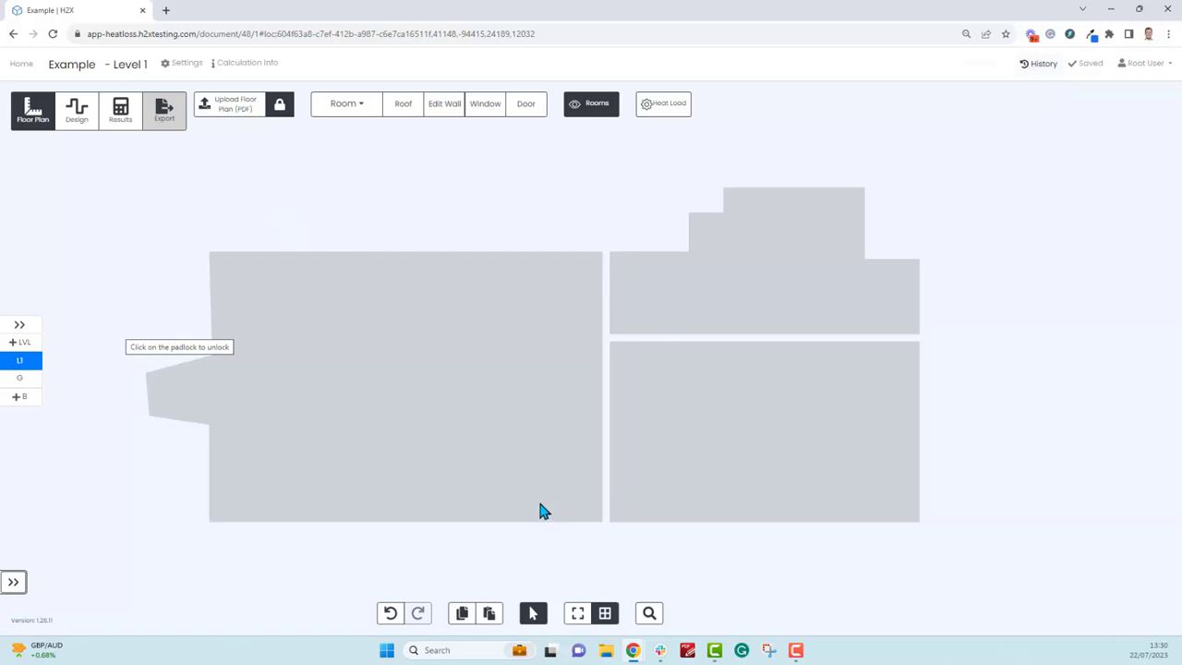
pyautogui.moveTo(542, 510)
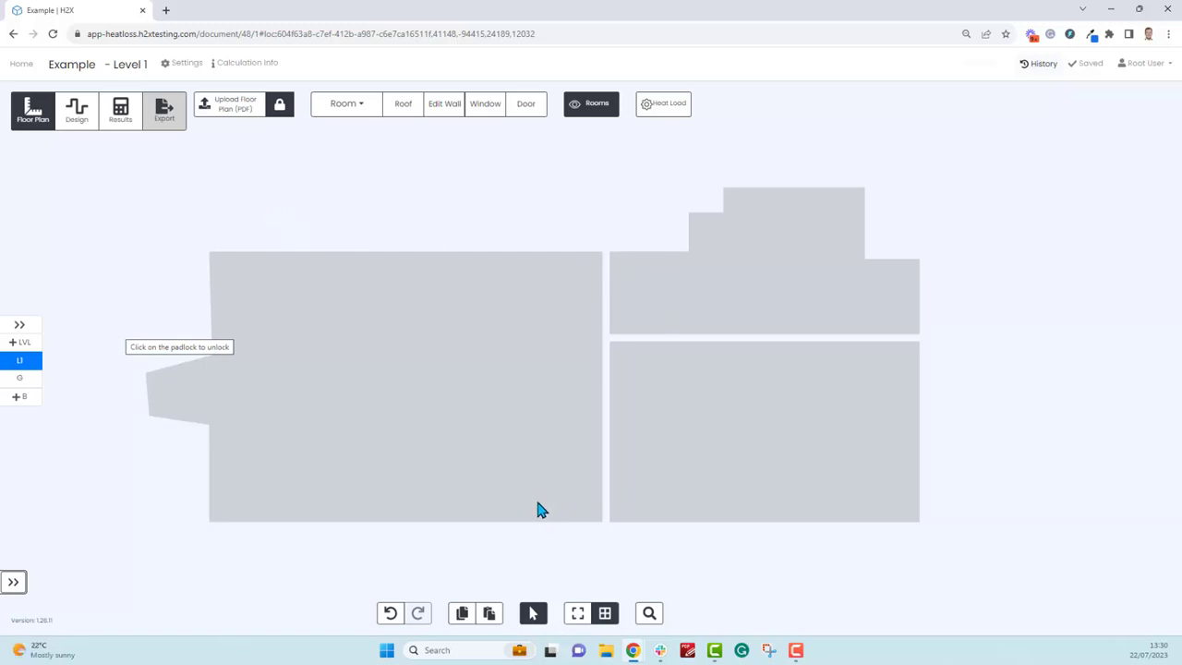
pyautogui.moveTo(540, 506)
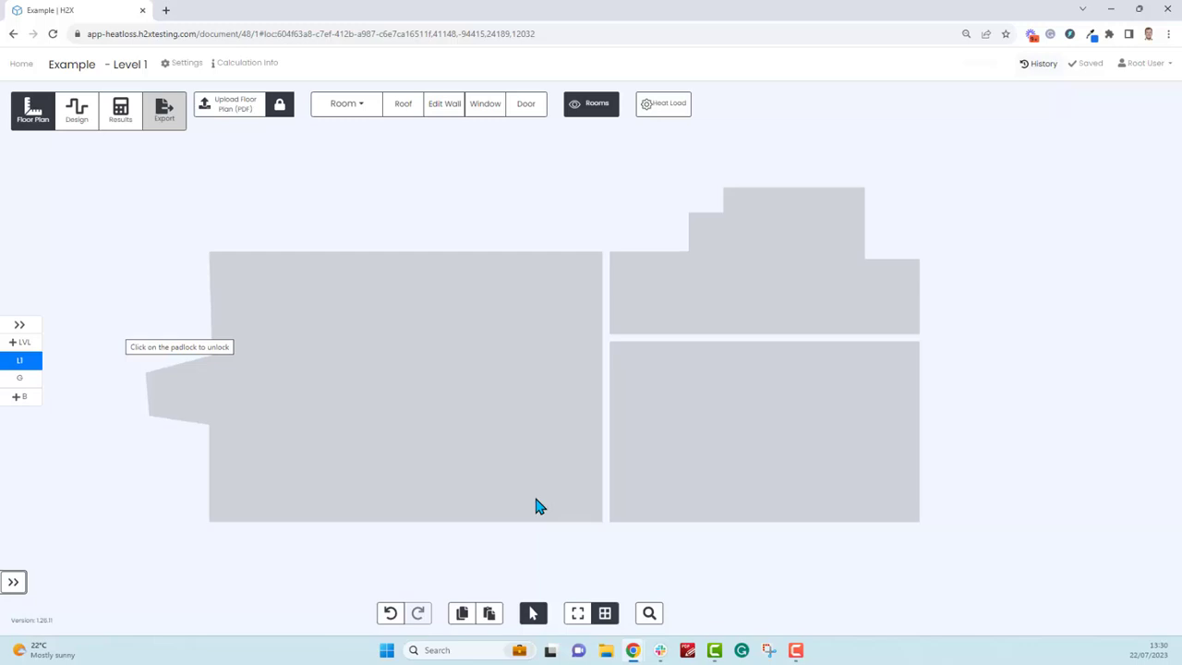
# - Outline a 9.58 m by 5.51 m roof over Level 1 and set its type to flat
pyautogui.click(403, 102)
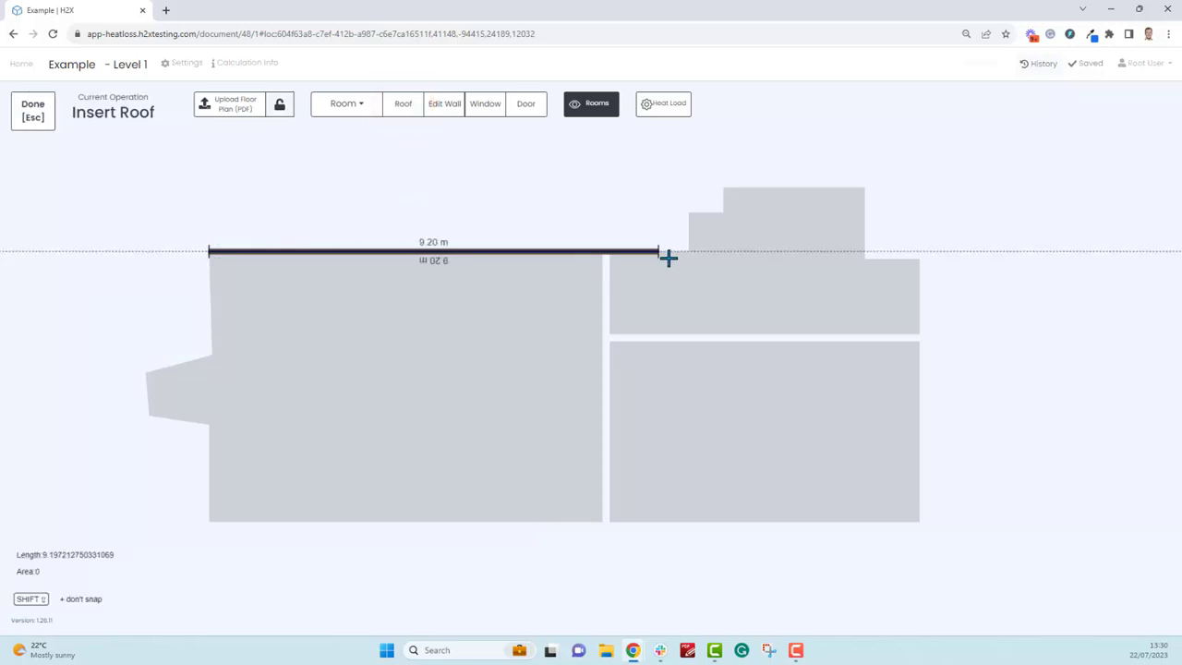
pyautogui.click(677, 517)
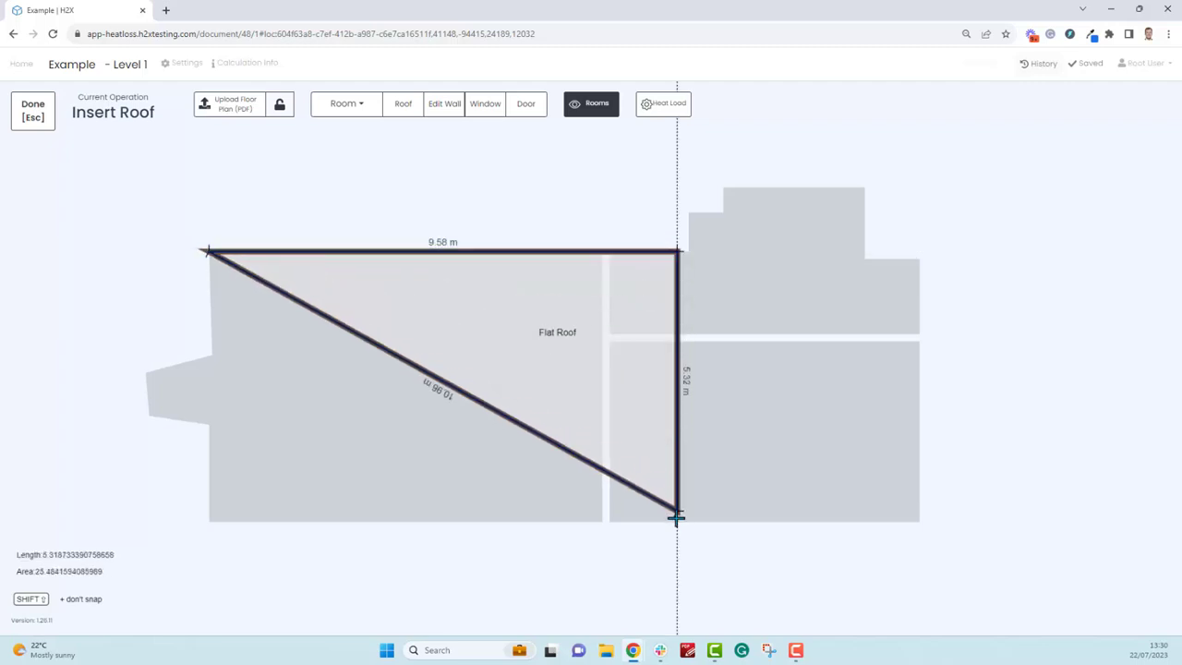
pyautogui.click(216, 520)
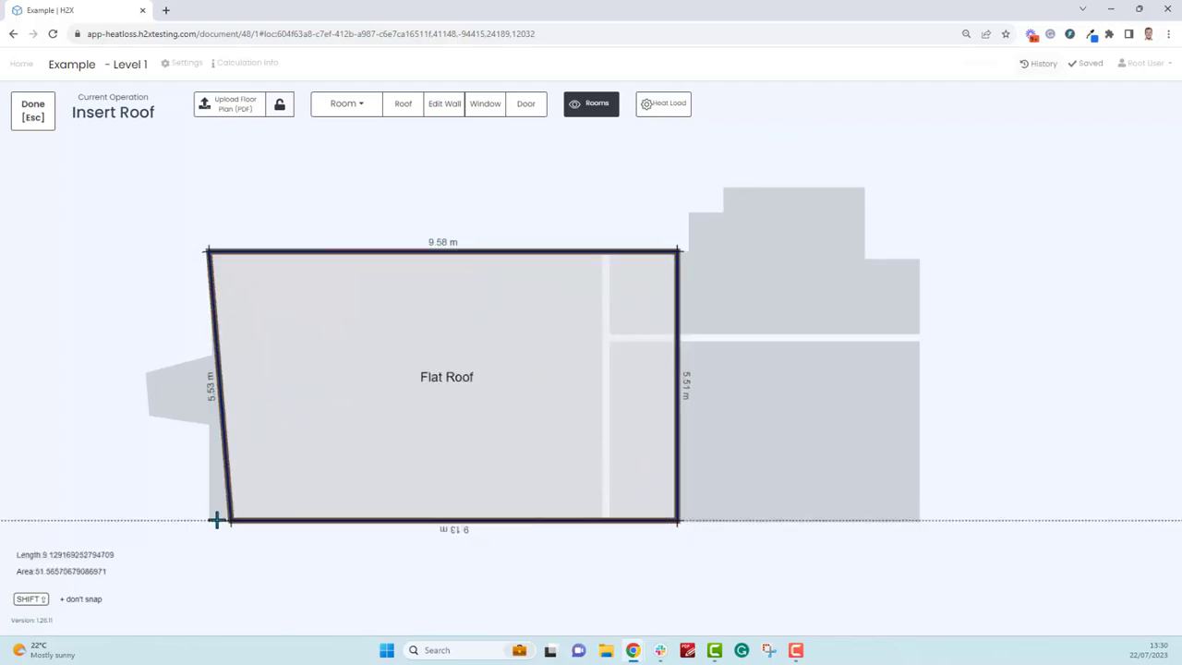
pyautogui.click(33, 111)
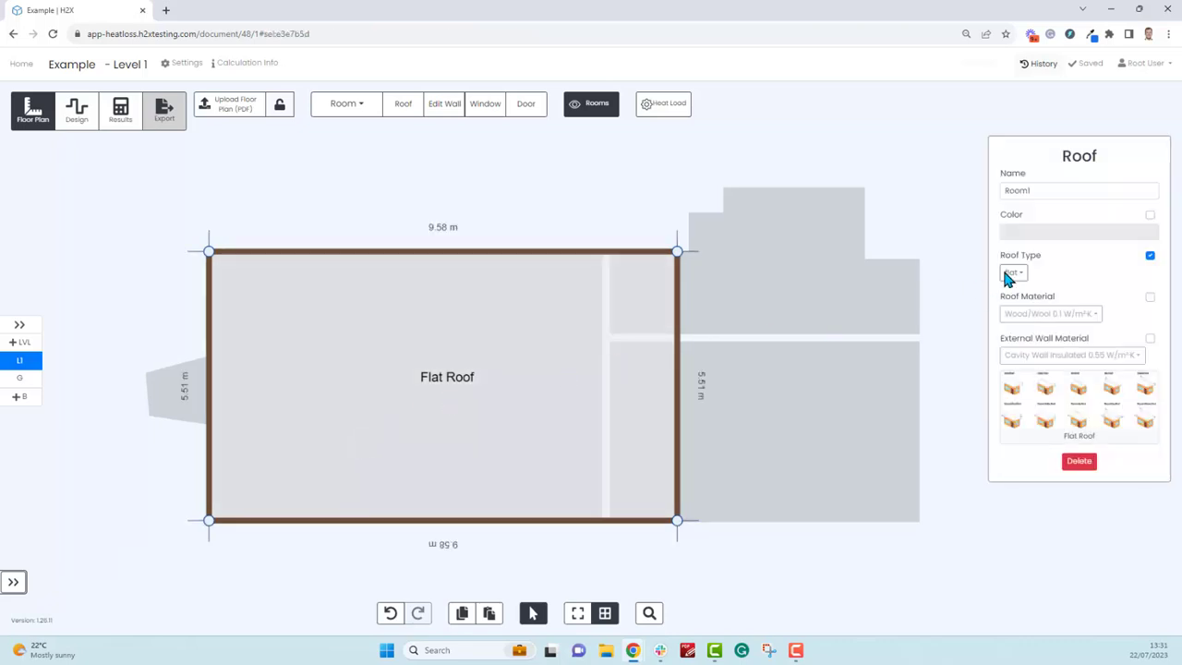
pyautogui.click(1013, 271)
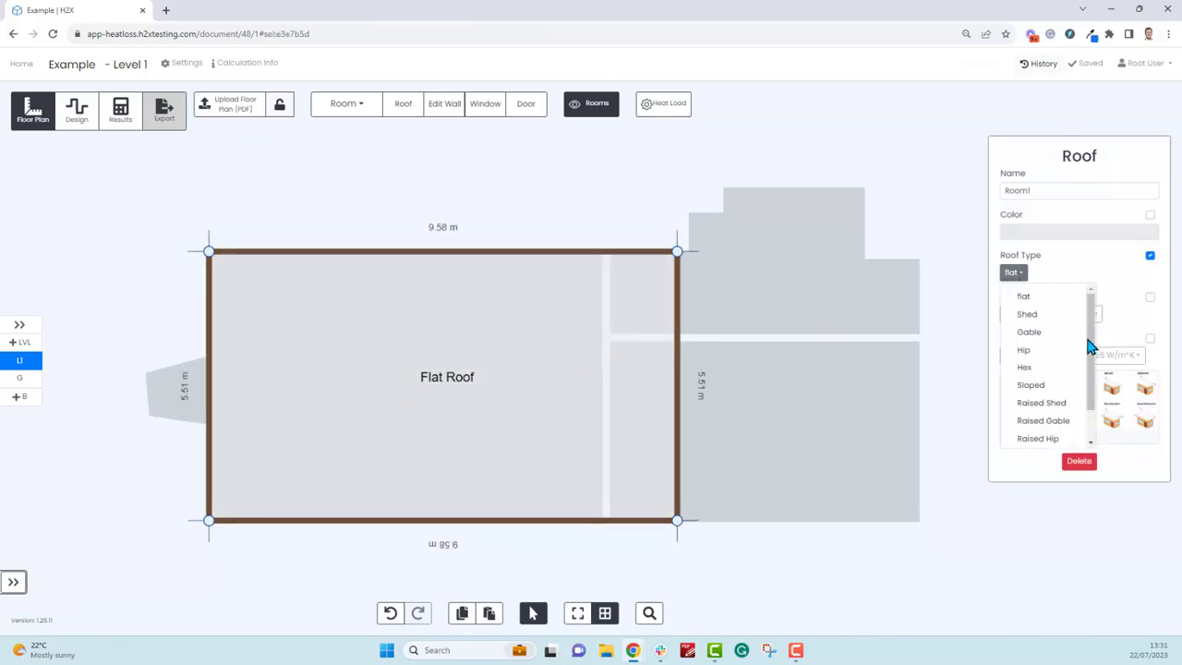
pyautogui.click(1027, 313)
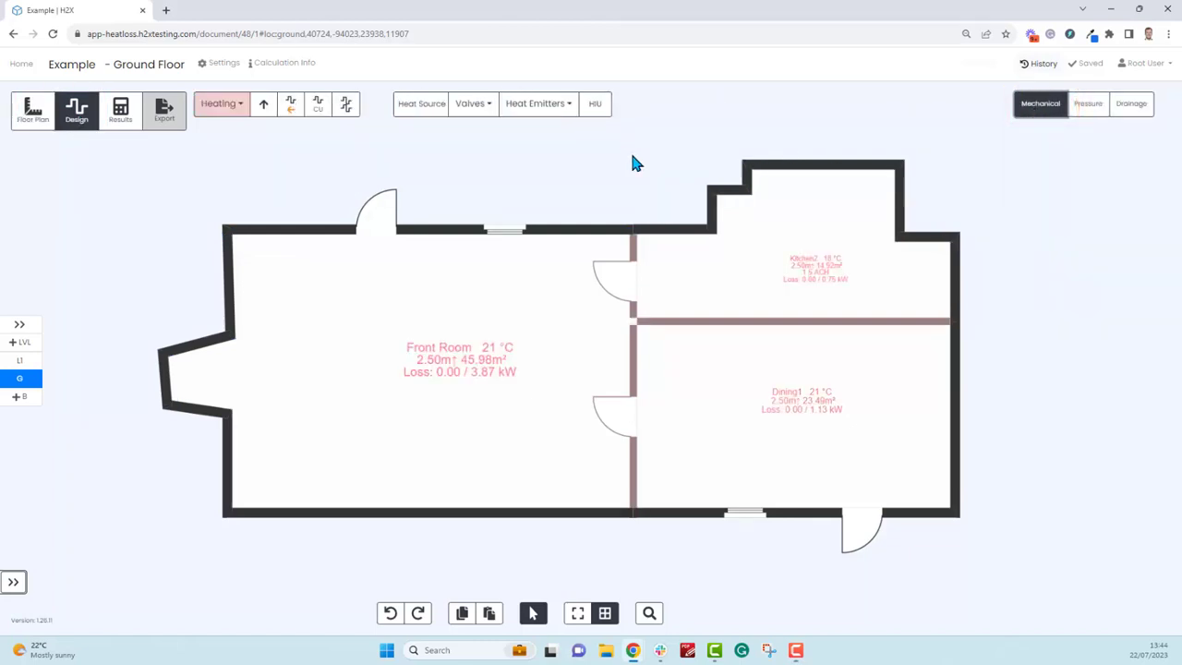
pyautogui.moveTo(601, 162)
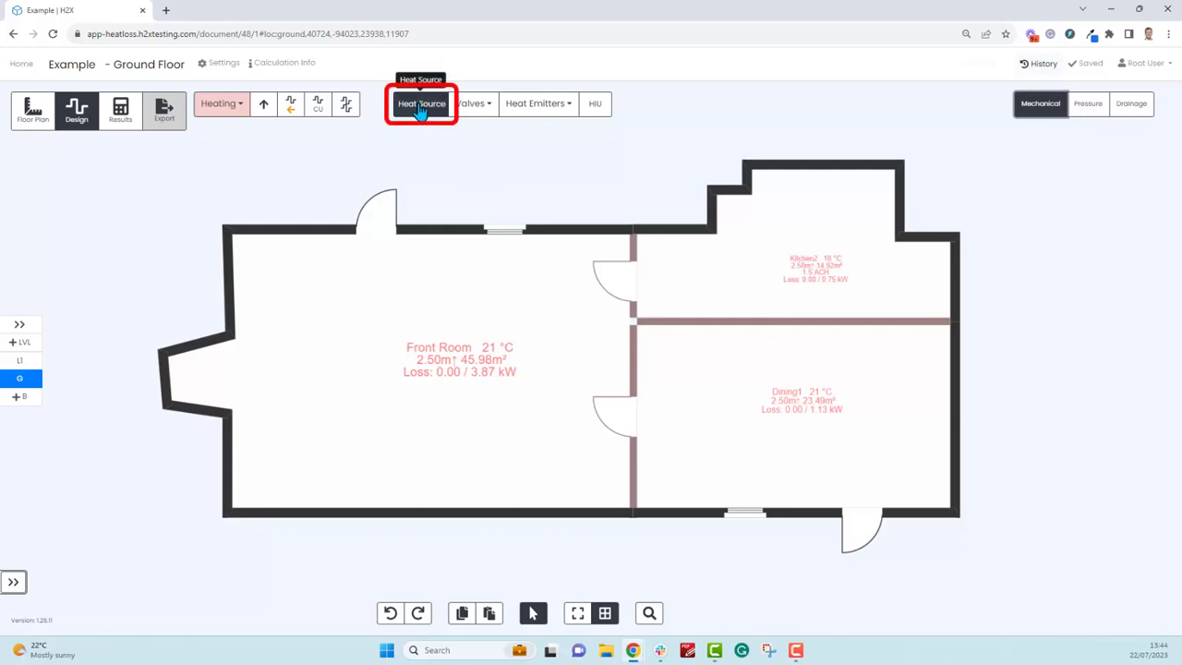
# - Place a hot water plant with return just above the Front Room's top-left corner
pyautogui.click(421, 104)
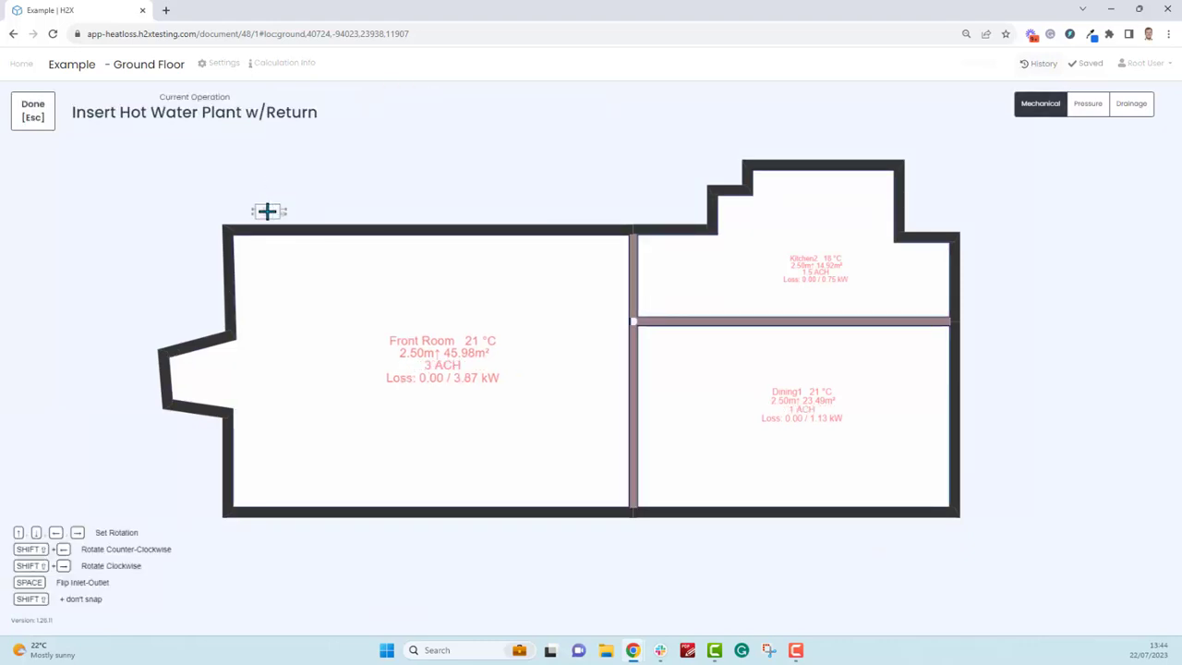
pyautogui.click(33, 111)
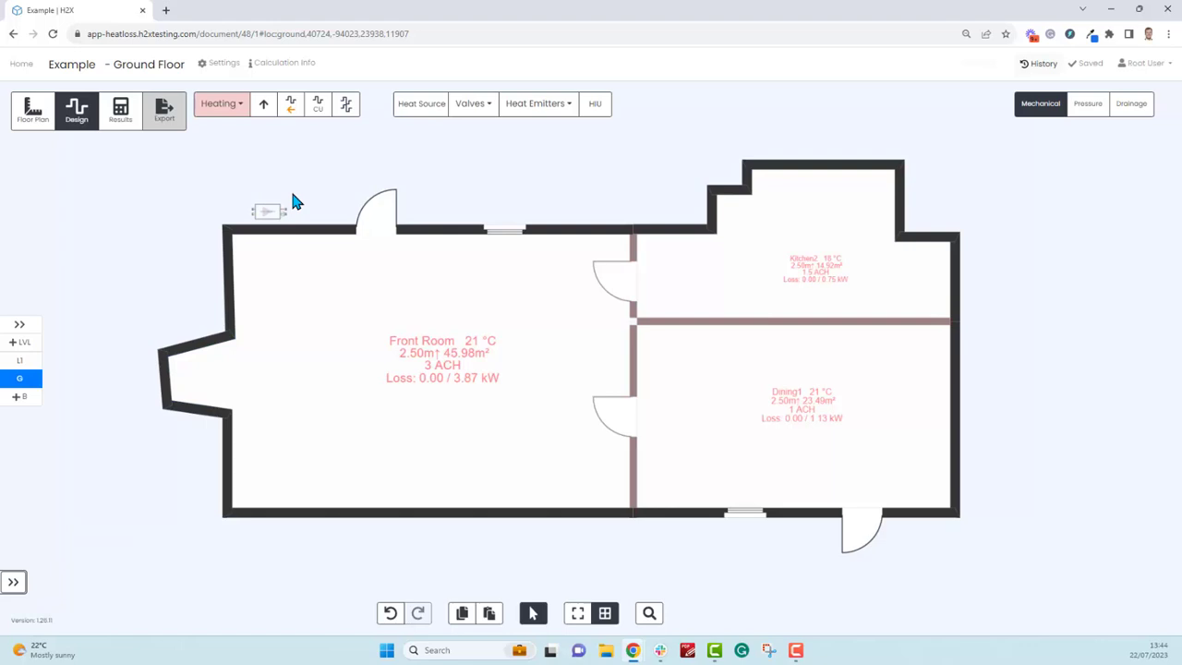
pyautogui.moveTo(349, 128)
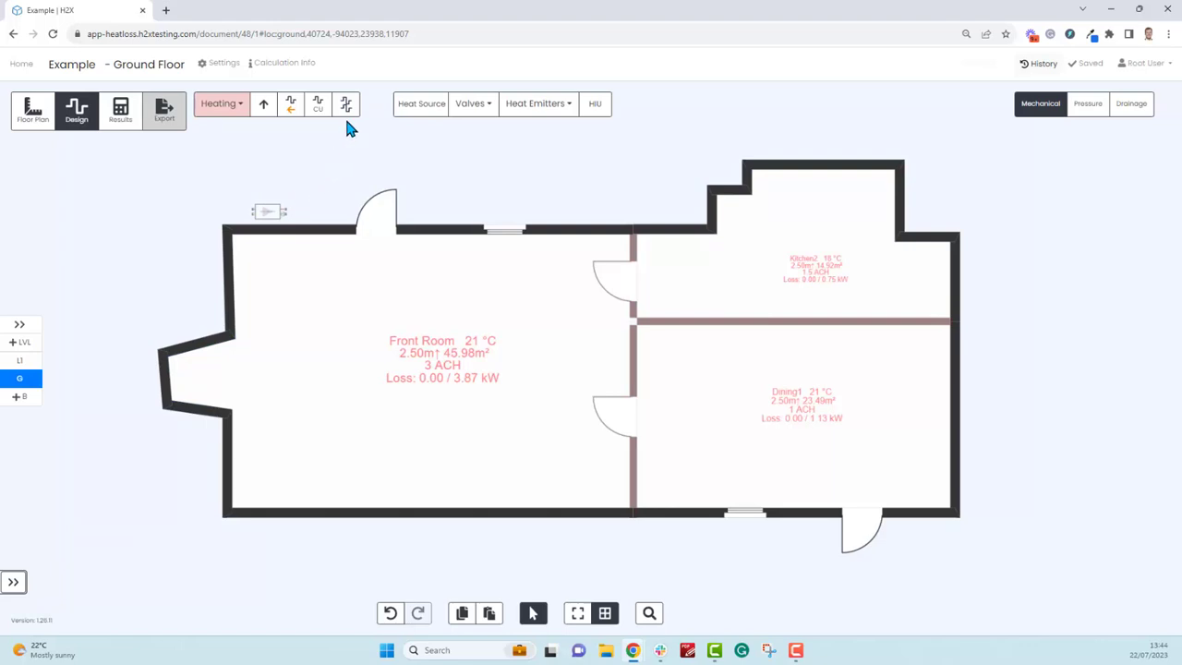
pyautogui.click(346, 104)
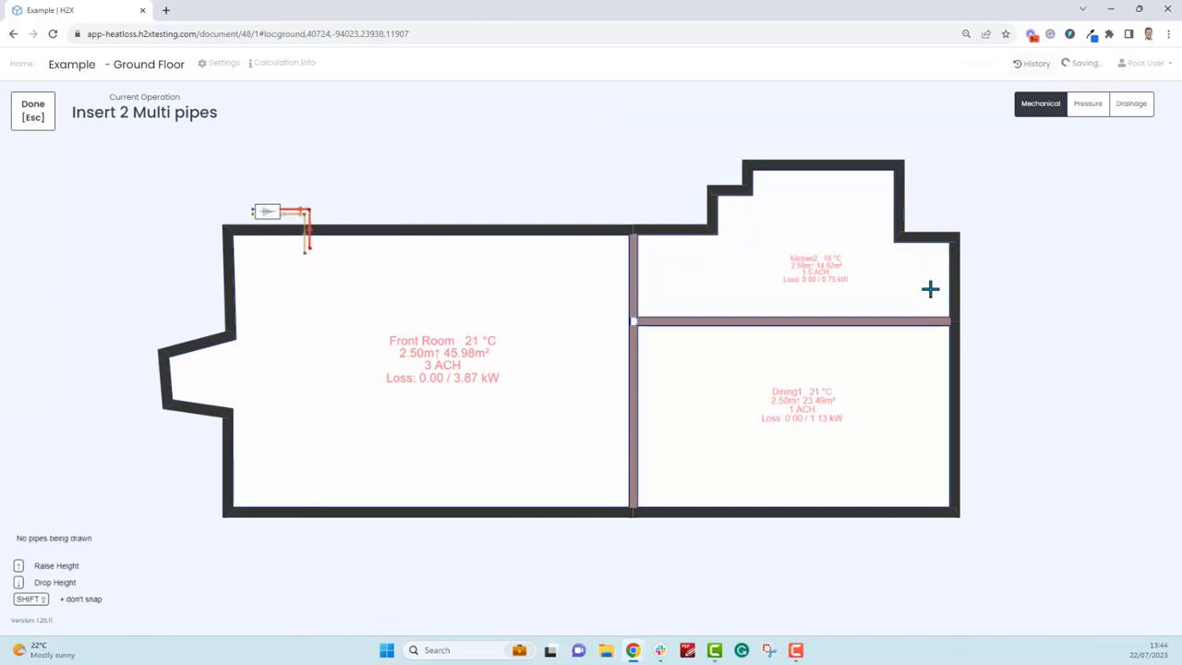
# - Route flow and return pipes and add radiators in Front Room, Kitchen and Dining room
pyautogui.click(931, 479)
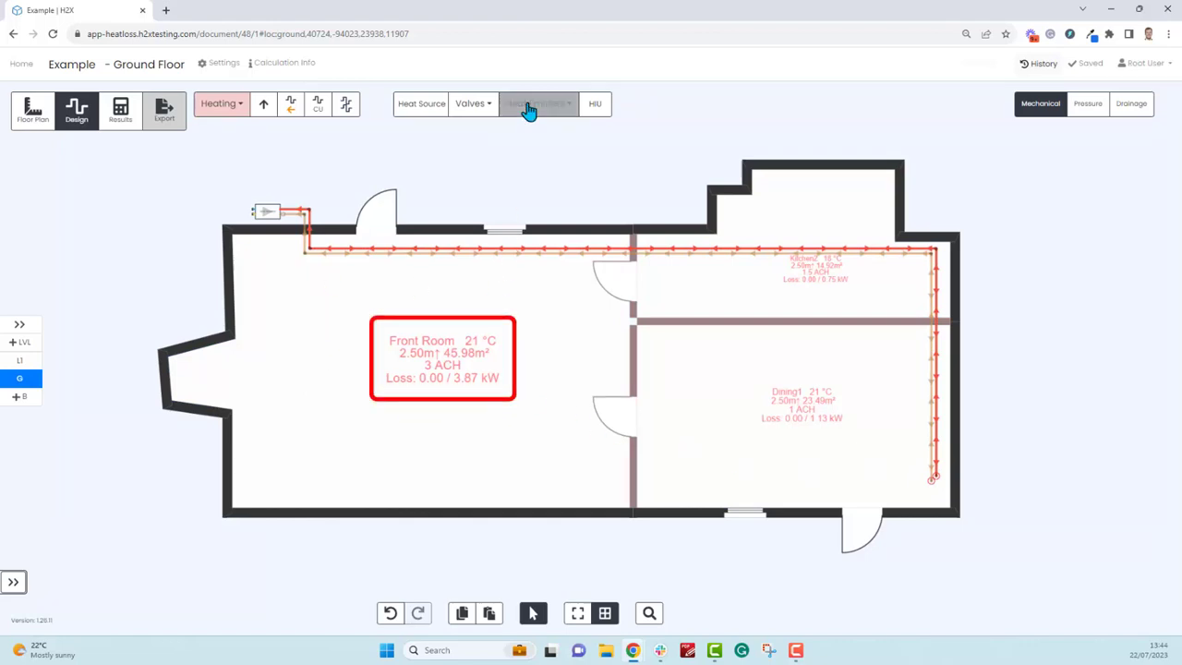
pyautogui.click(538, 102)
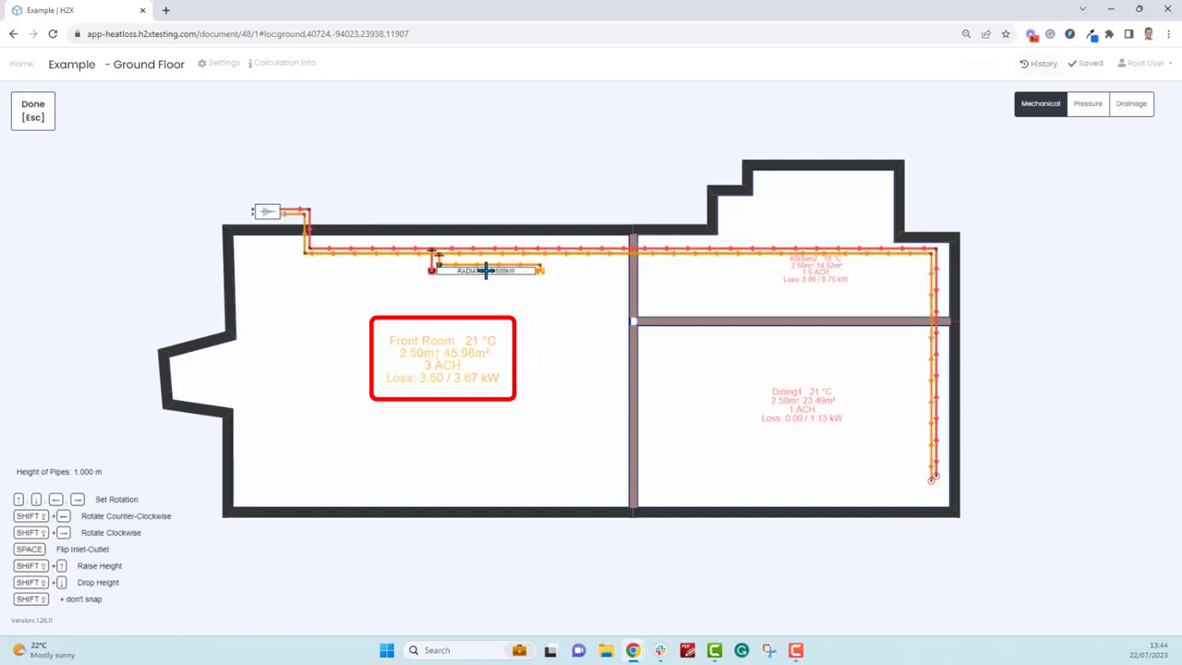
pyautogui.click(33, 110)
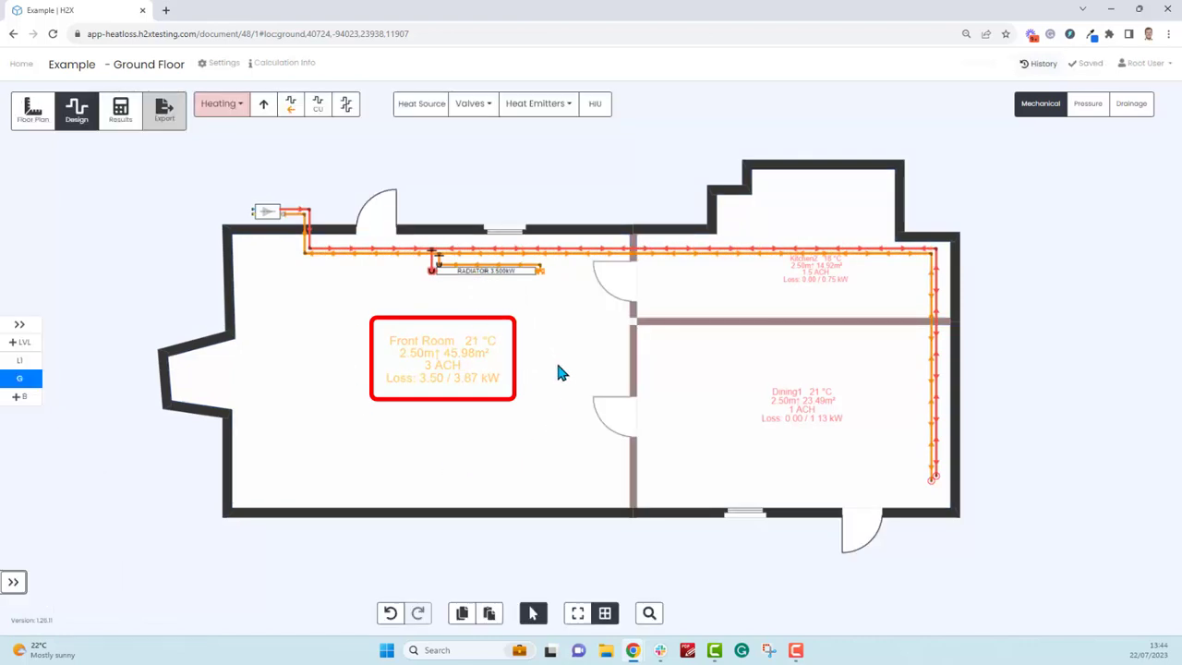
pyautogui.click(538, 103)
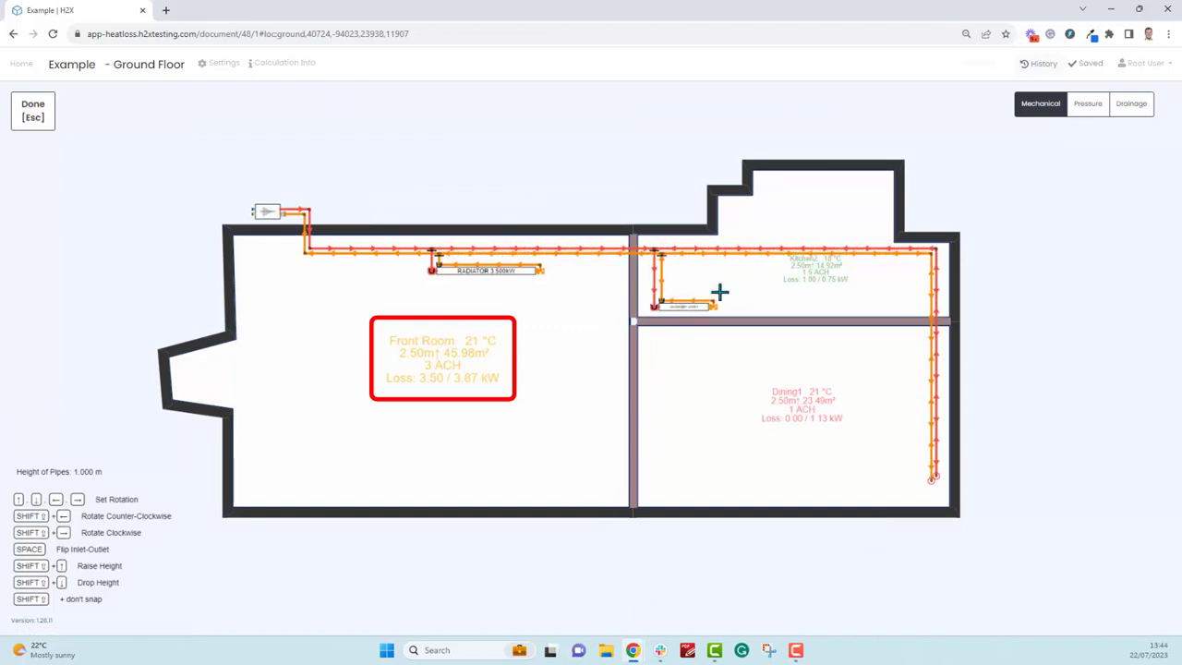
pyautogui.click(32, 110)
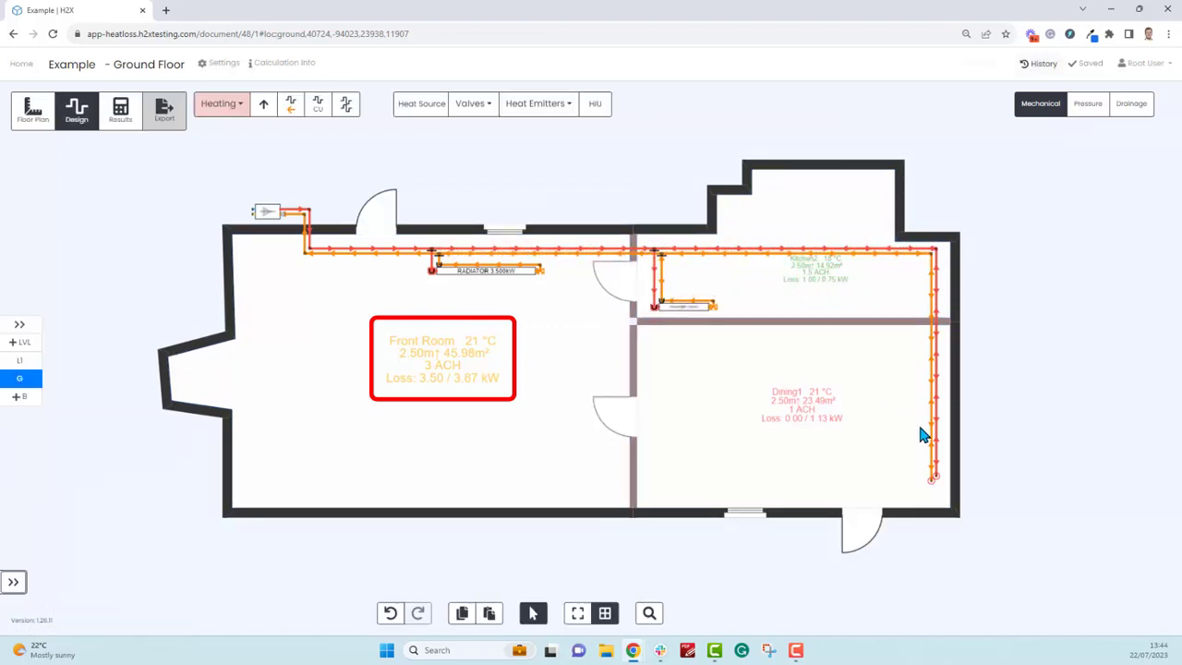
pyautogui.click(538, 103)
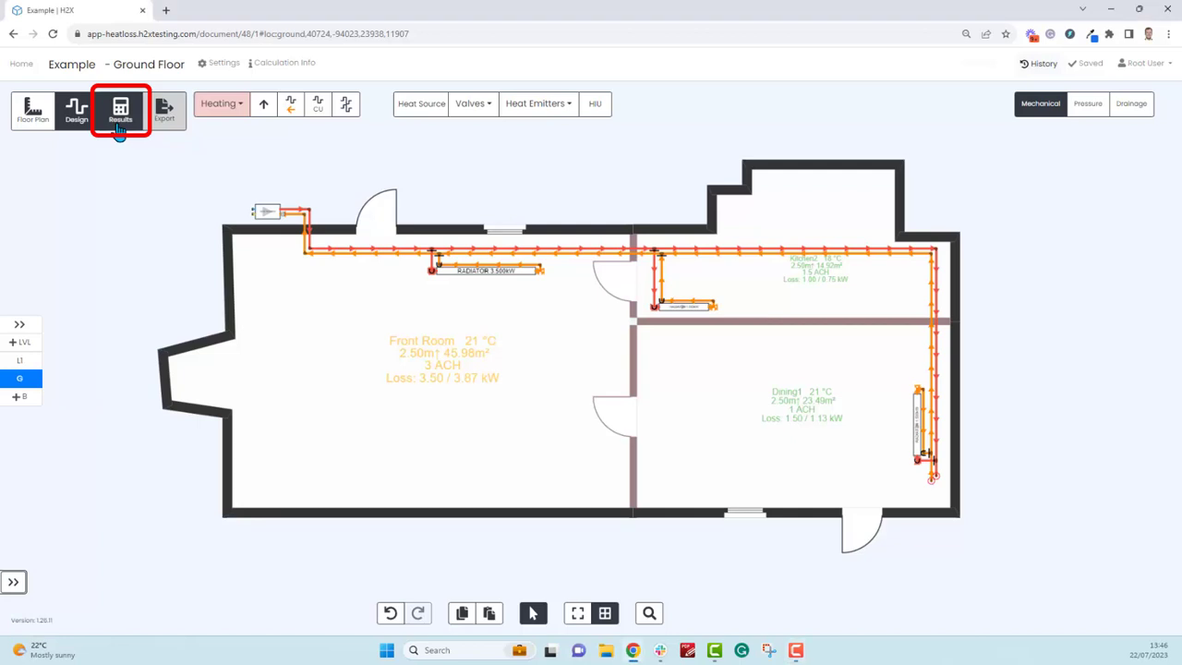
# - Show the BS 806 results overlay with pipe sizes and plant flow 0.341 L/s
pyautogui.click(120, 111)
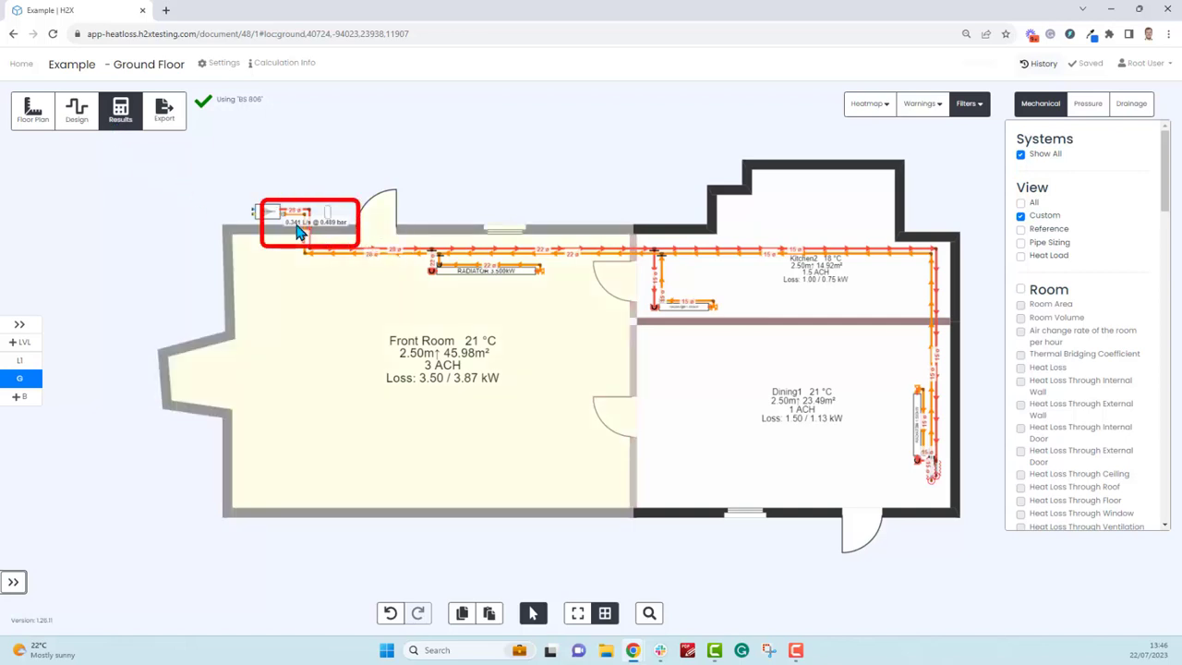
pyautogui.click(295, 217)
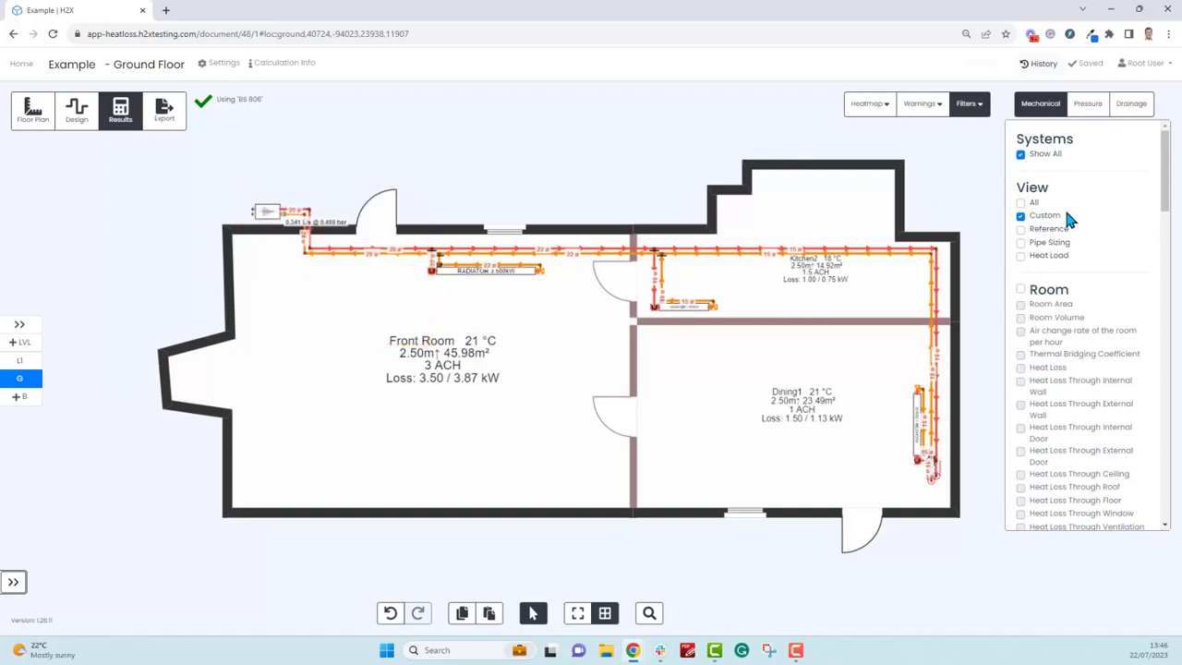
# - Turn on room result labels showing heat loss, with air change rate hidden
pyautogui.scroll(-3)
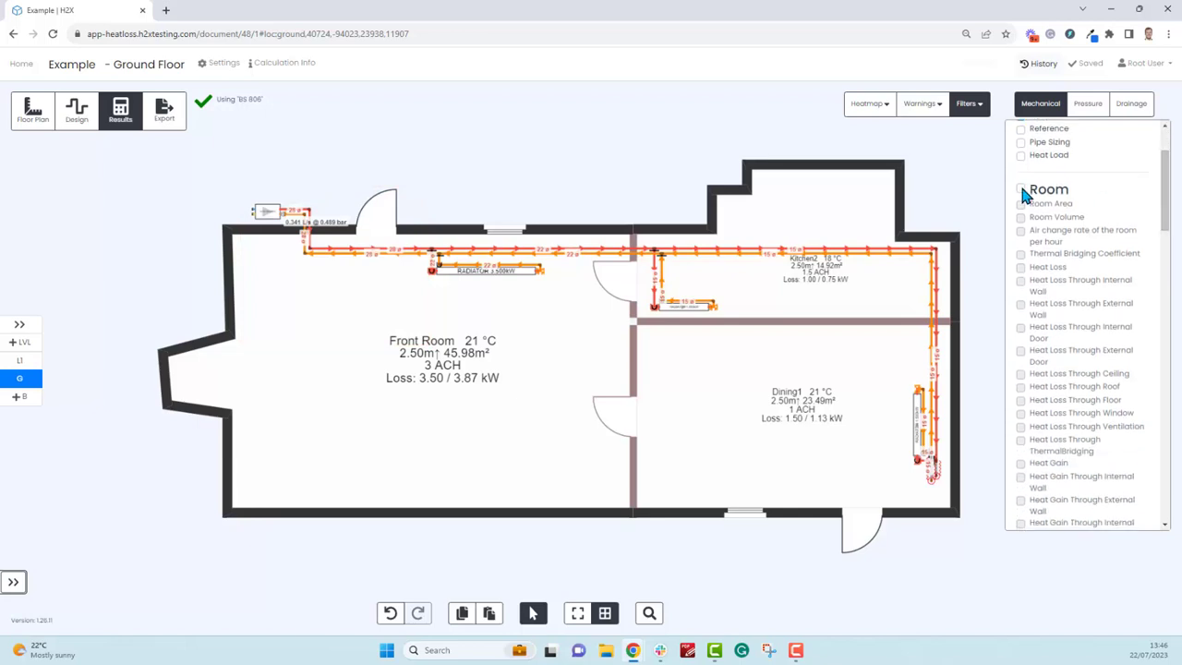
pyautogui.click(1021, 230)
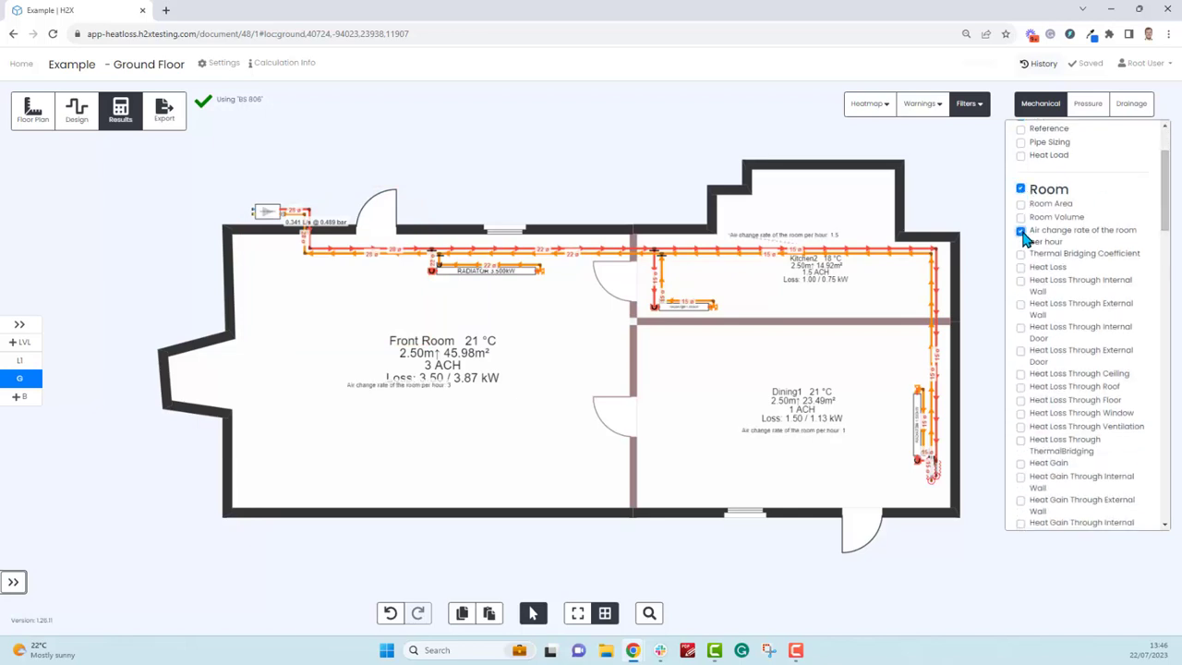
pyautogui.click(1021, 230)
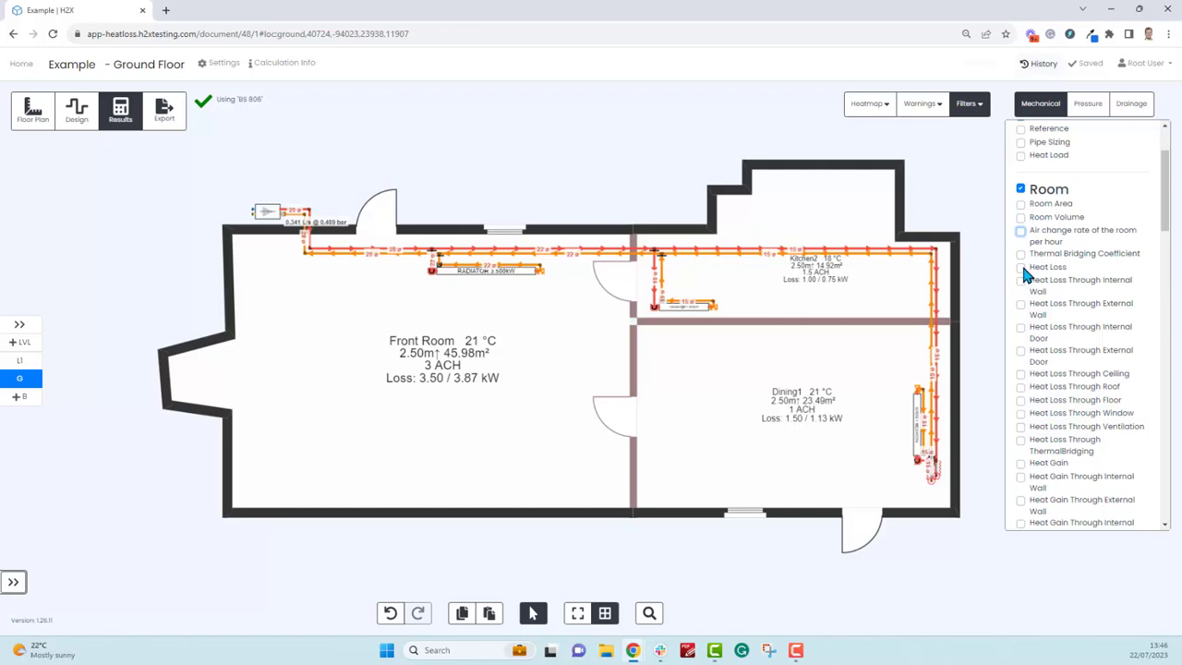
pyautogui.click(1020, 267)
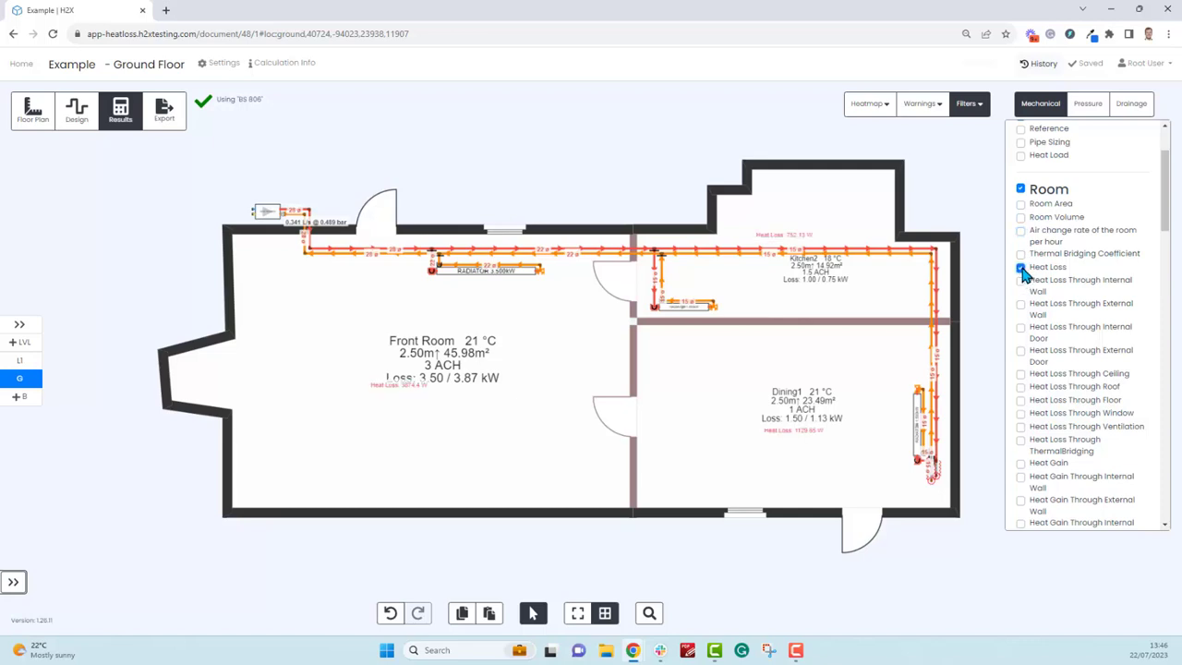
pyautogui.click(1020, 280)
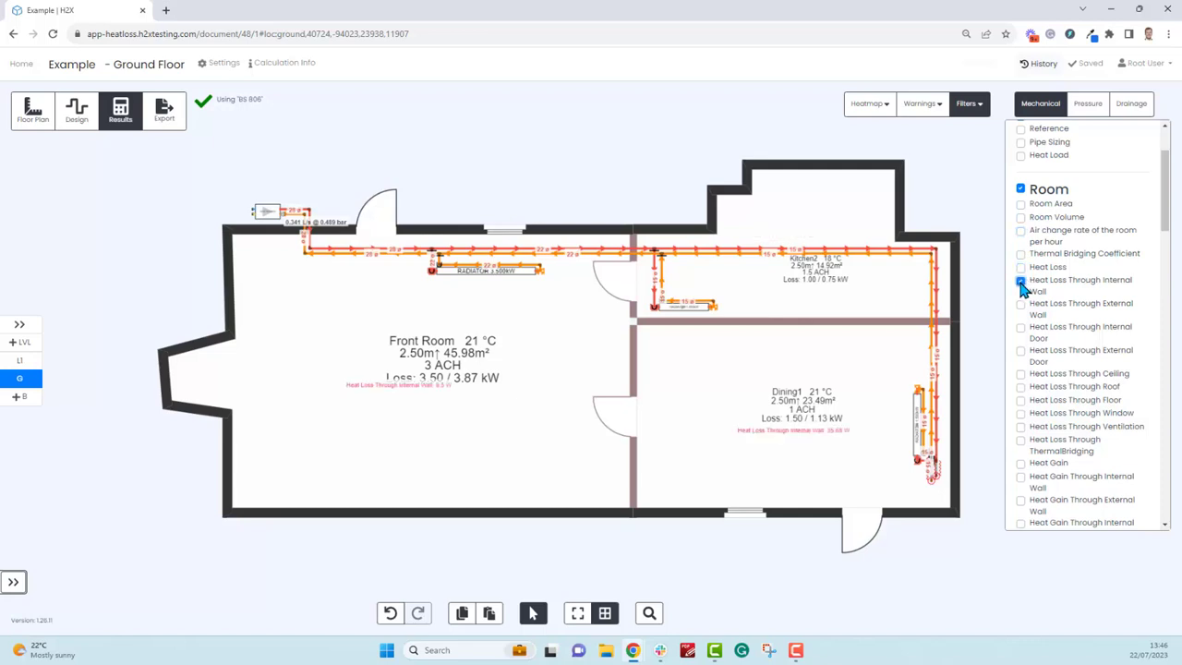
# - Add internal wall heat loss and window results to the overlay filters
pyautogui.click(1020, 309)
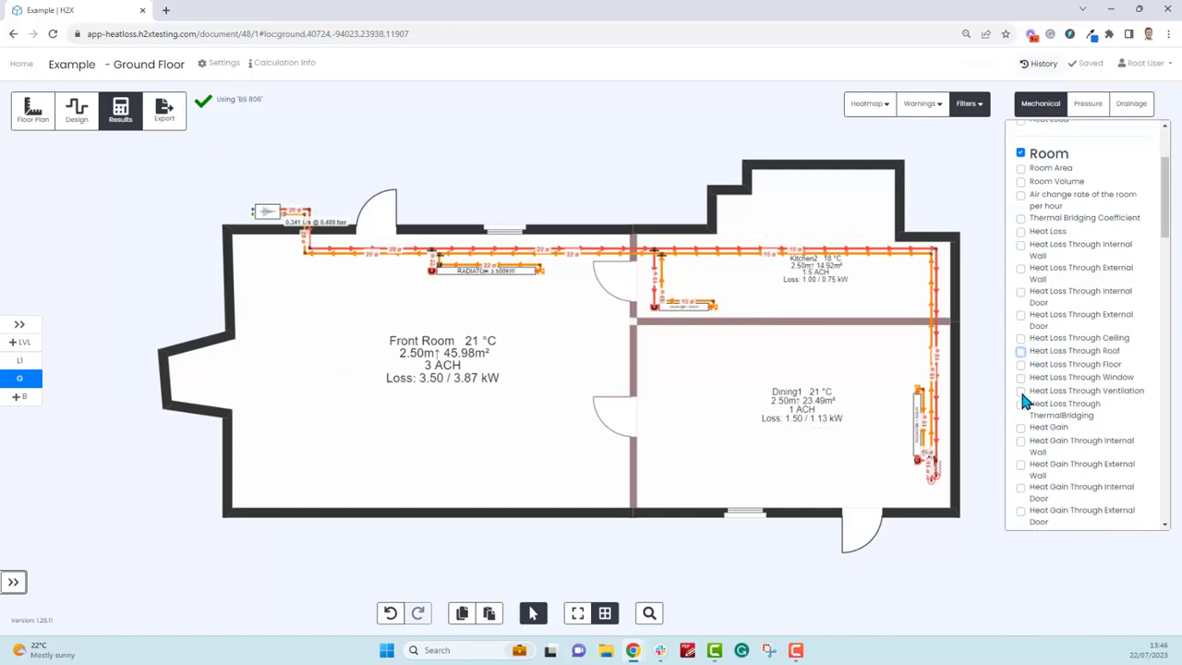
pyautogui.scroll(-3)
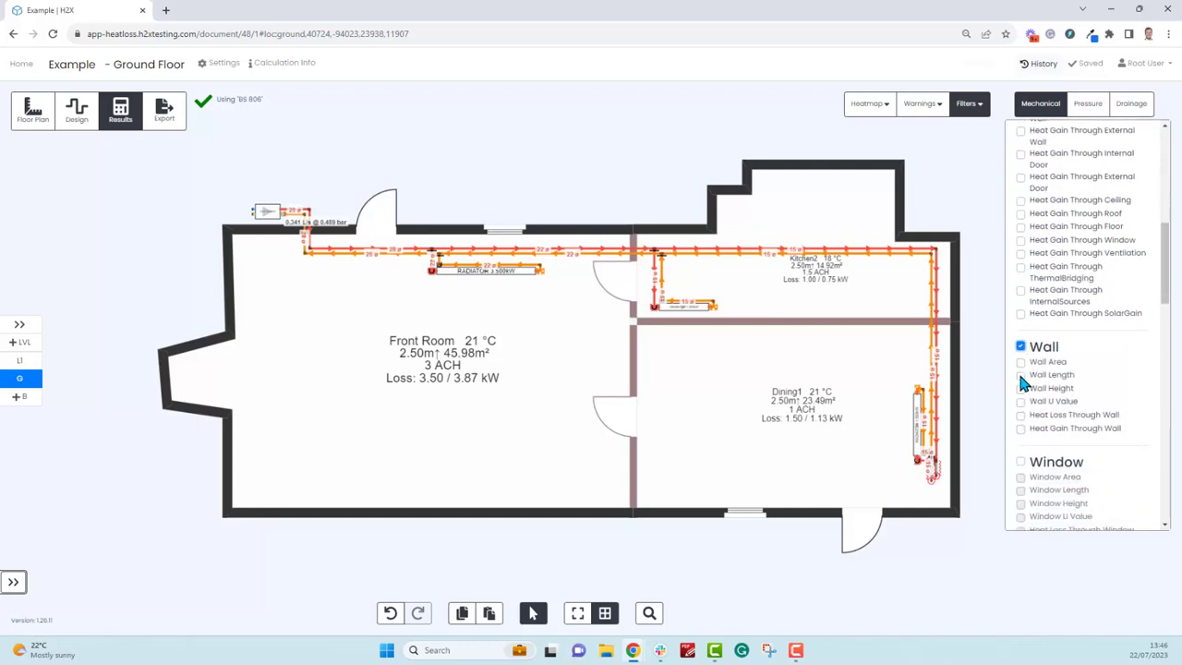
pyautogui.moveTo(1028, 397)
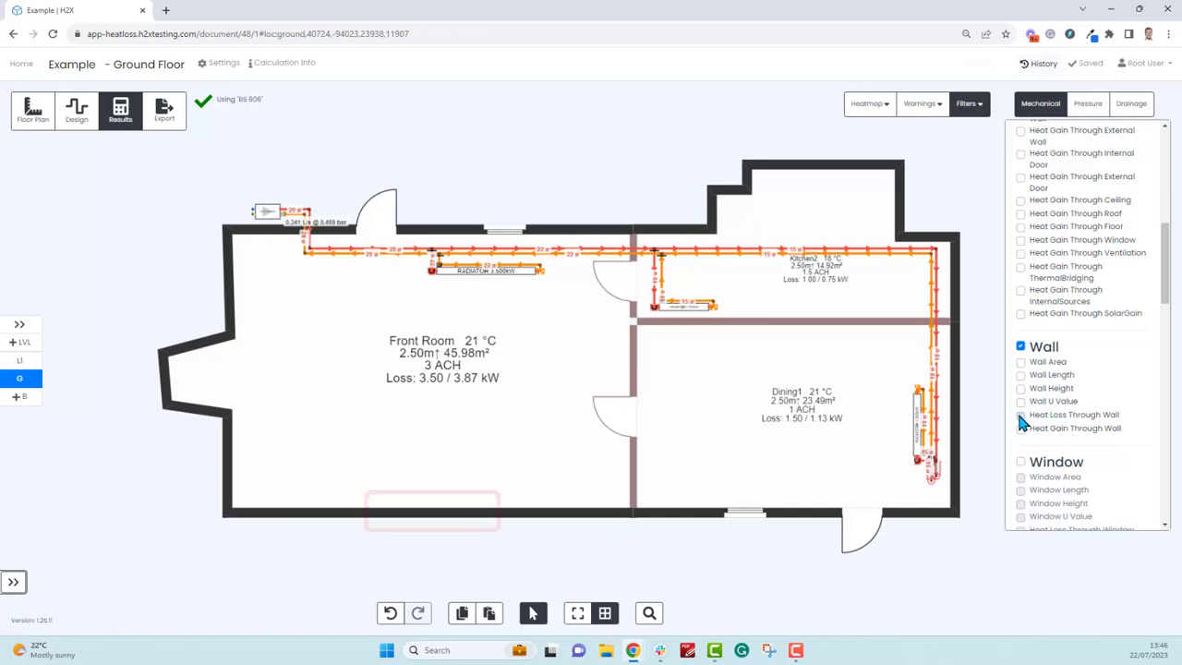
pyautogui.click(1020, 414)
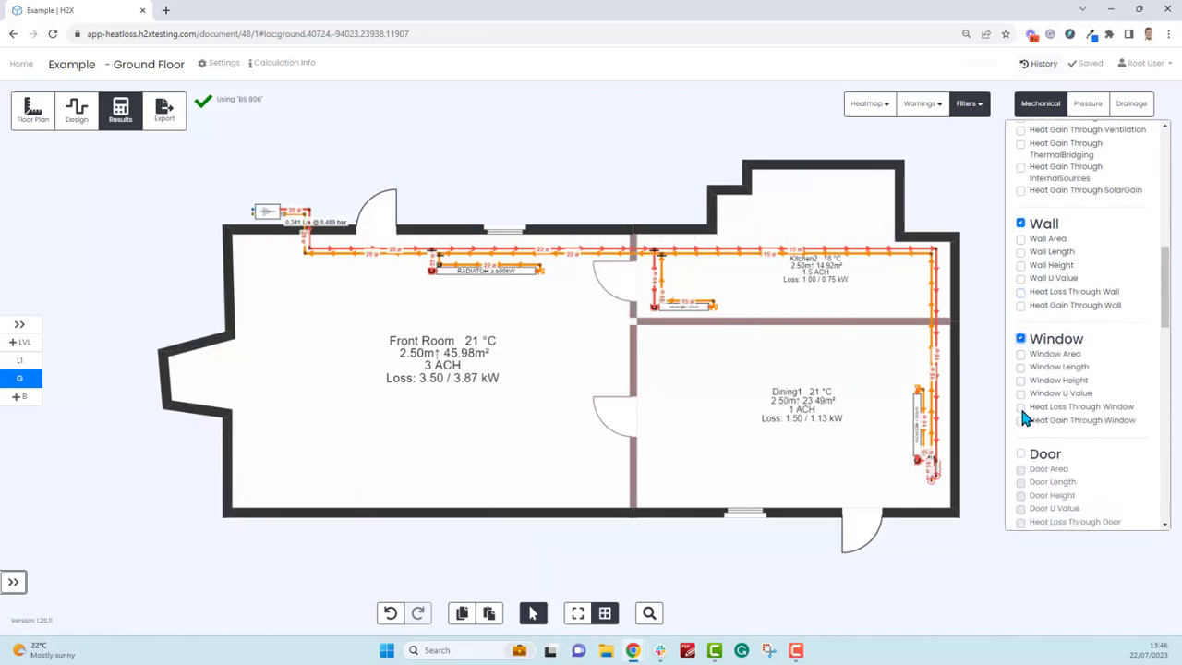
pyautogui.click(1020, 407)
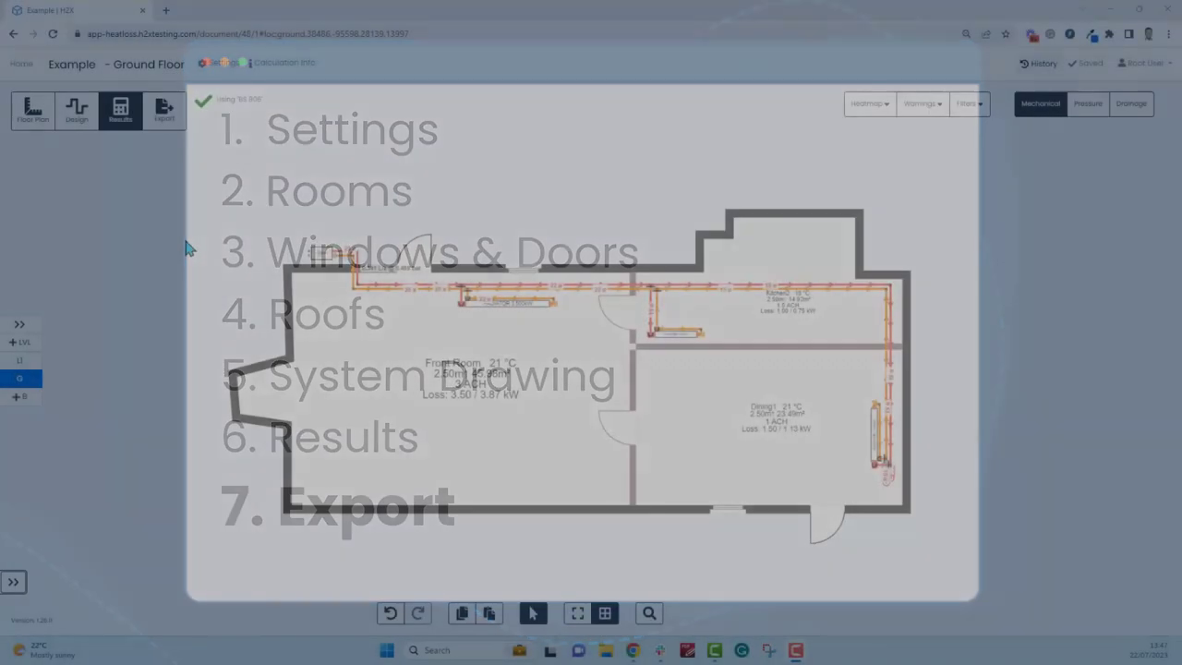
# - Export the Example project's Heat Loss Report from the Export dialog as Word
pyautogui.click(163, 111)
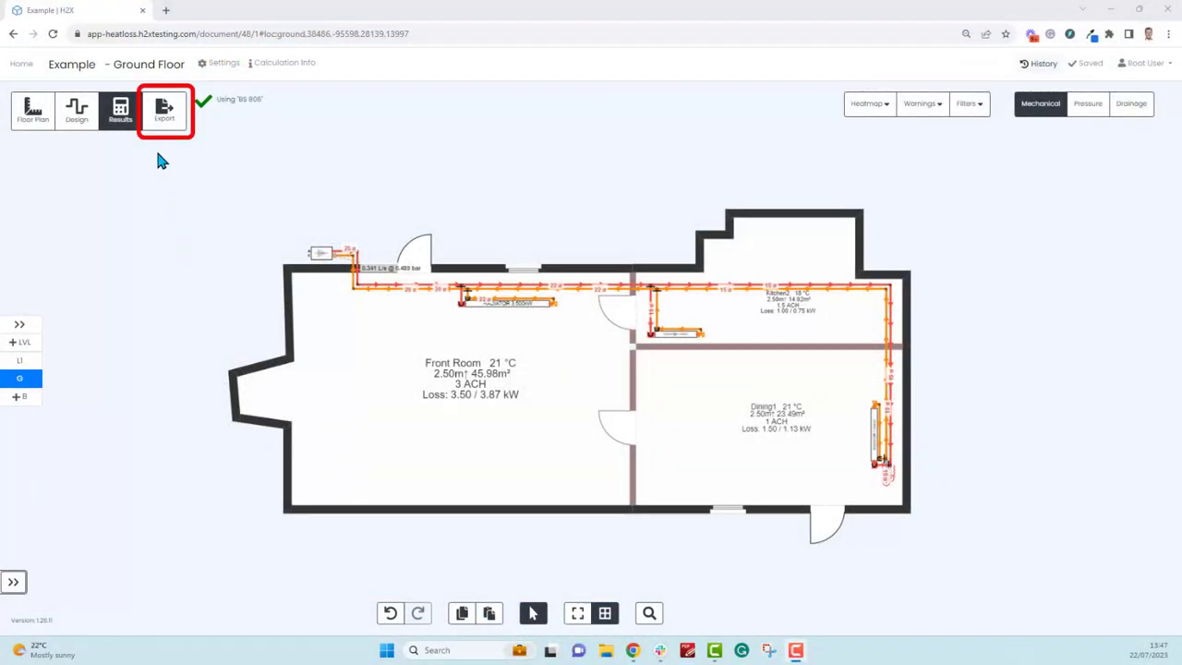
pyautogui.click(163, 111)
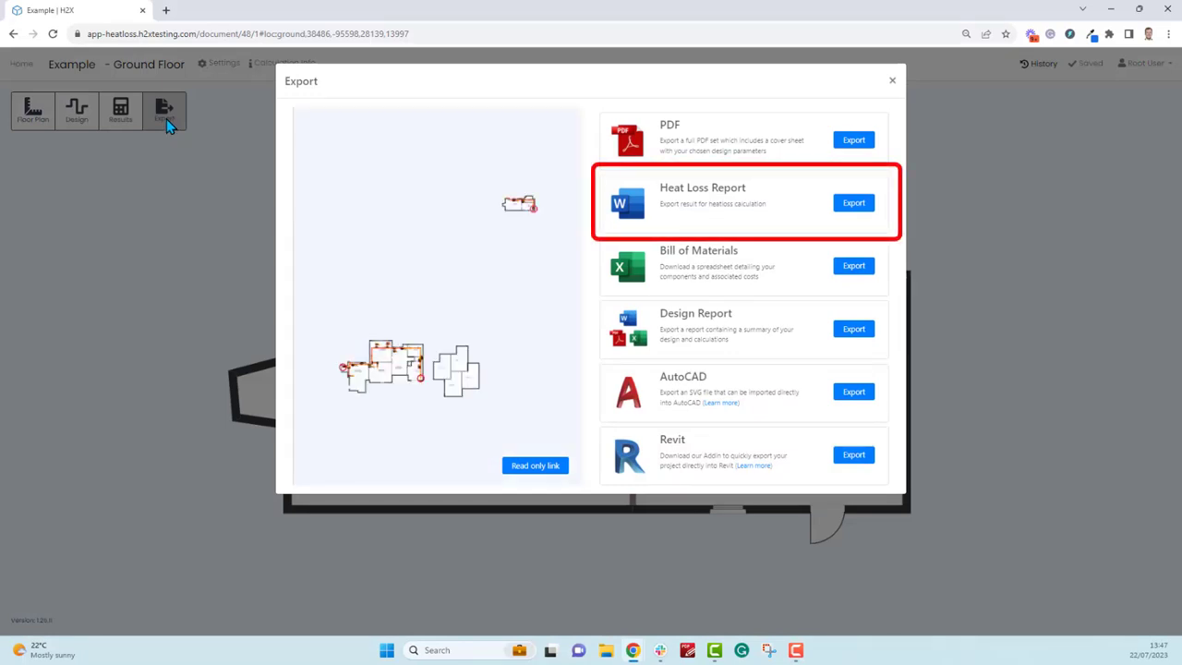
pyautogui.click(853, 202)
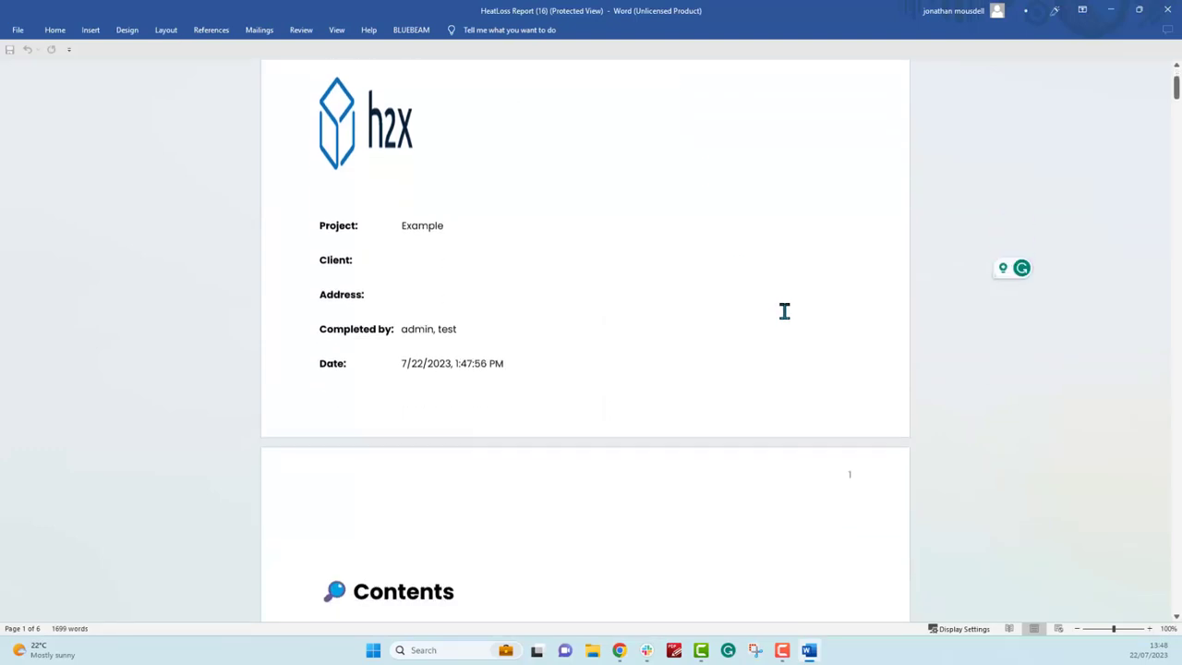
# - Scroll through the report's contents, Summary of Results, Room Features and Surrounding Rooms tables
pyautogui.scroll(-3)
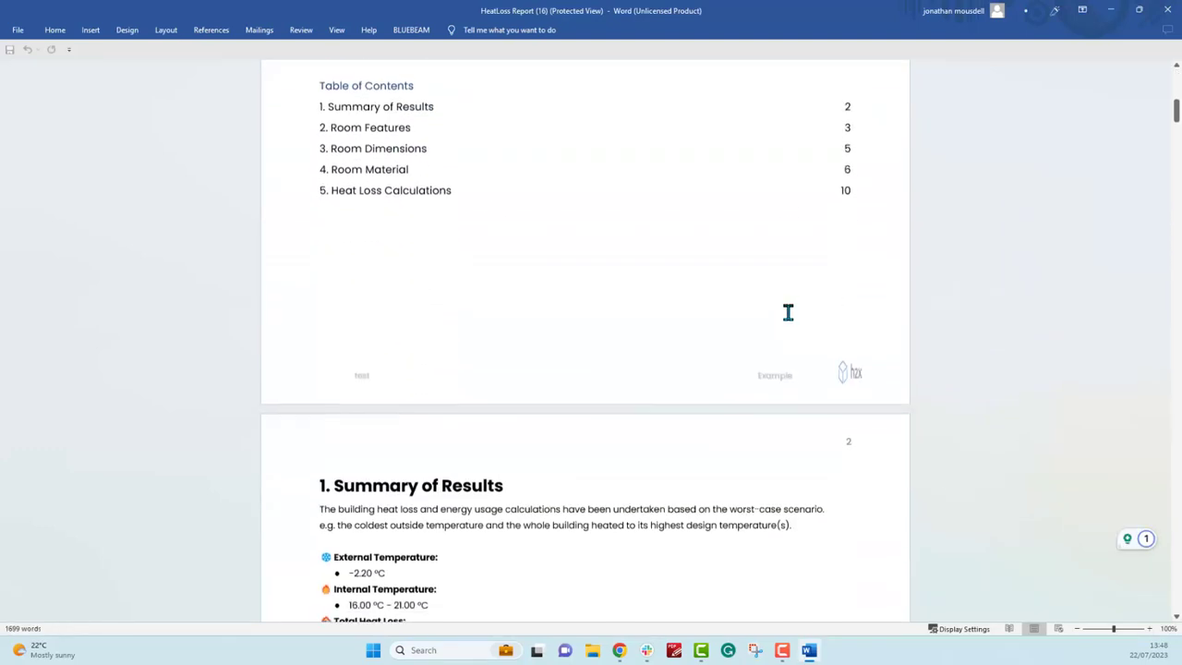
pyautogui.scroll(-3)
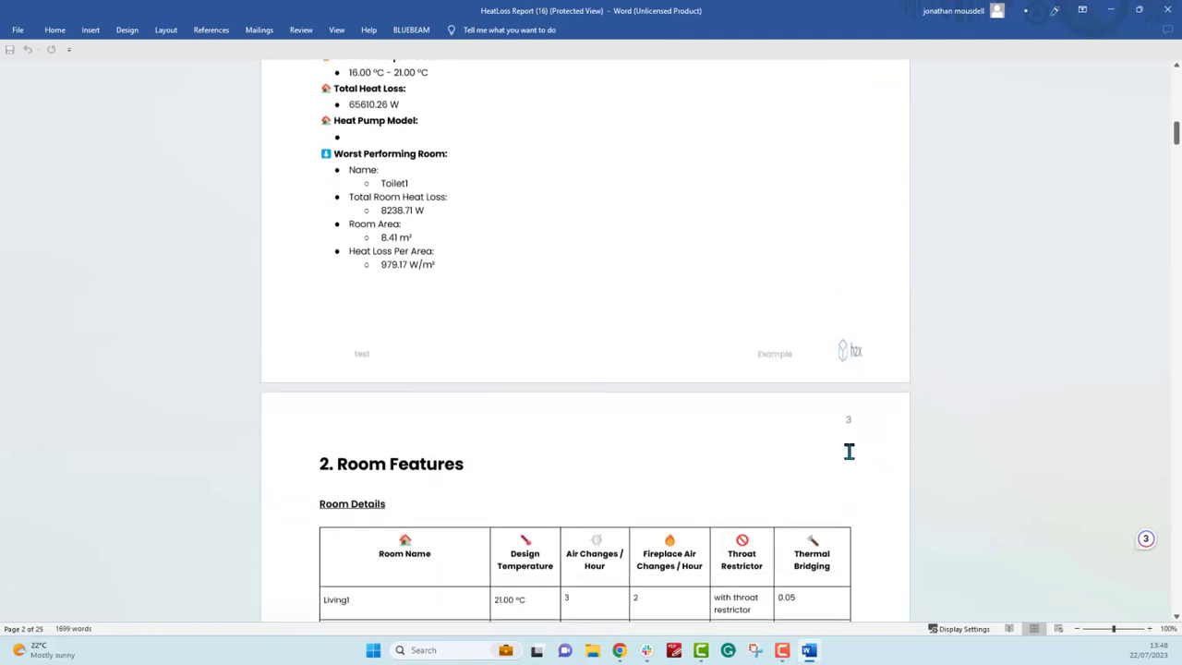
pyautogui.scroll(-3)
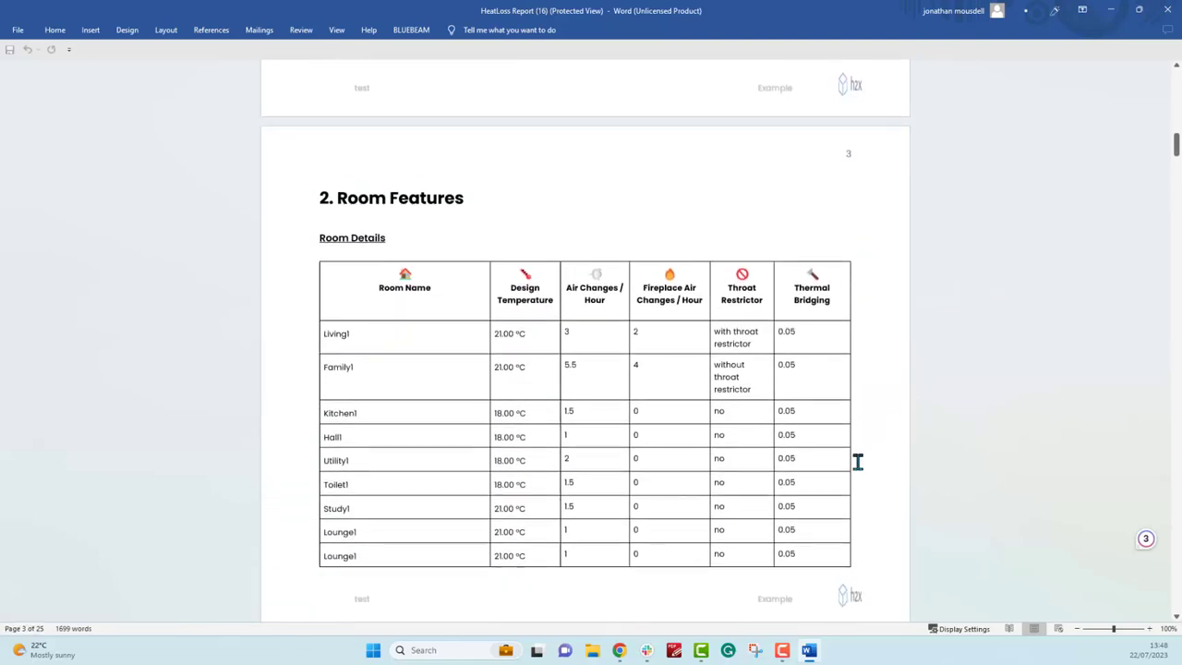
pyautogui.scroll(-3)
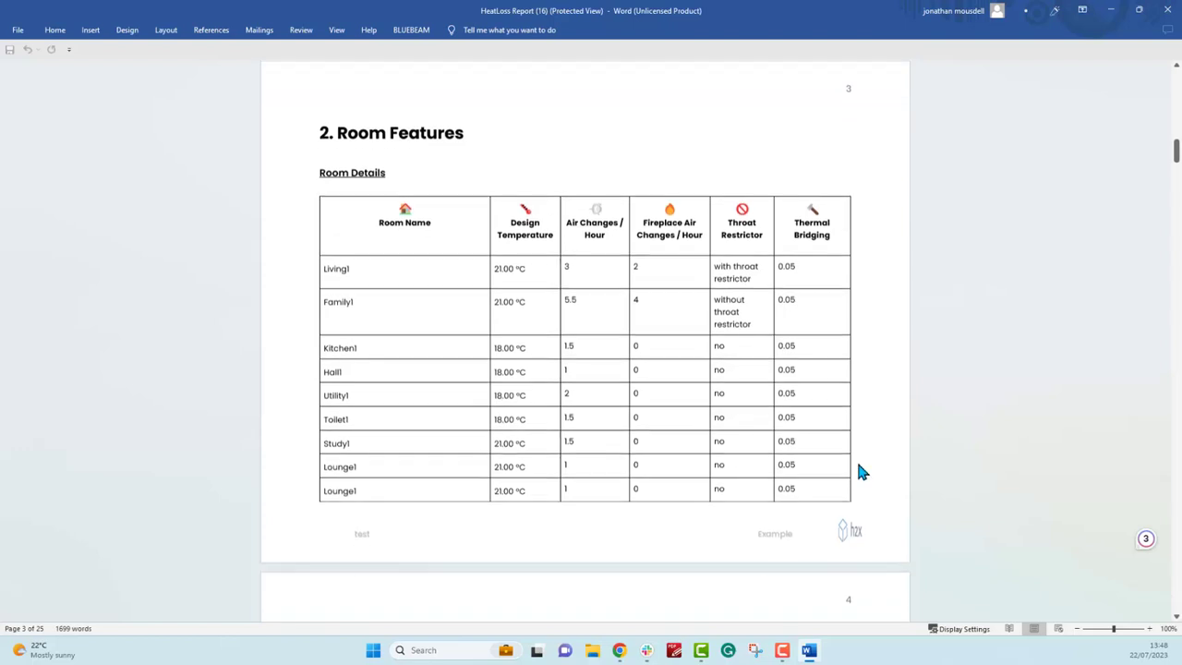
pyautogui.scroll(-3)
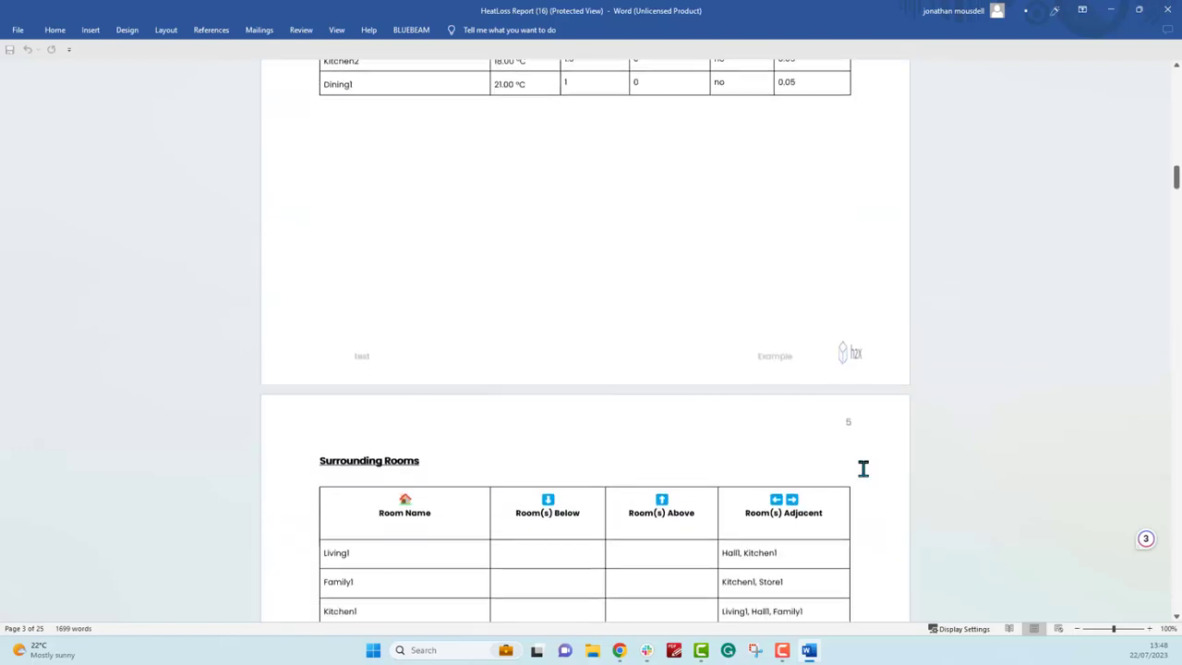
pyautogui.scroll(-3)
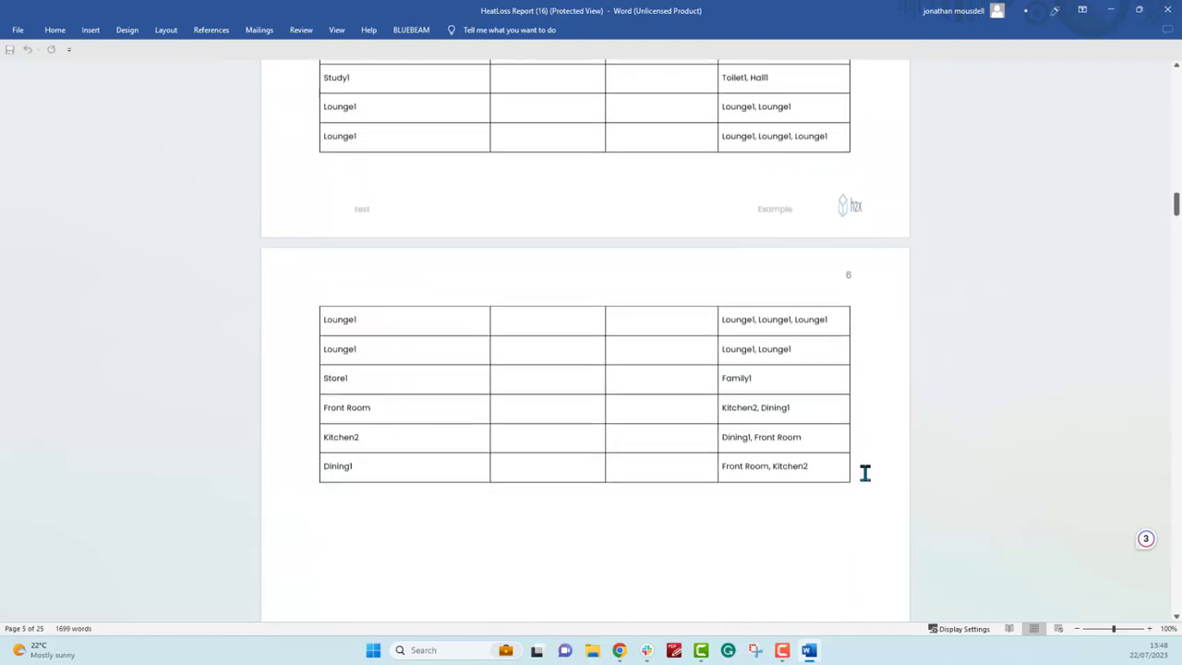
pyautogui.scroll(-3)
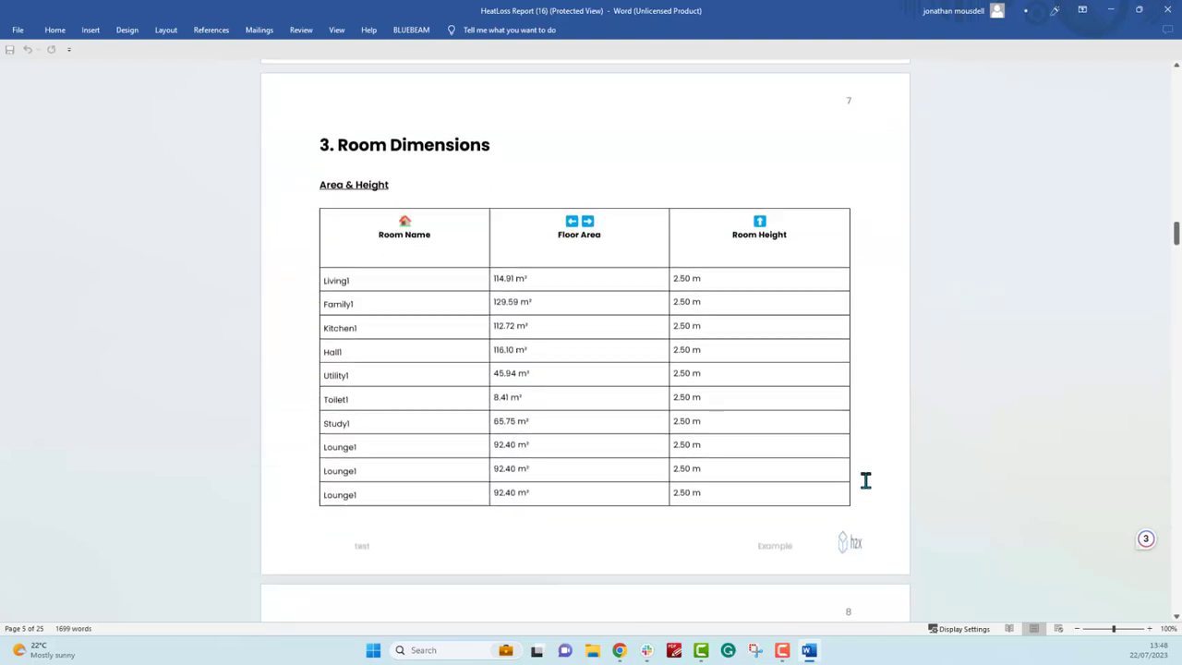
pyautogui.scroll(-3)
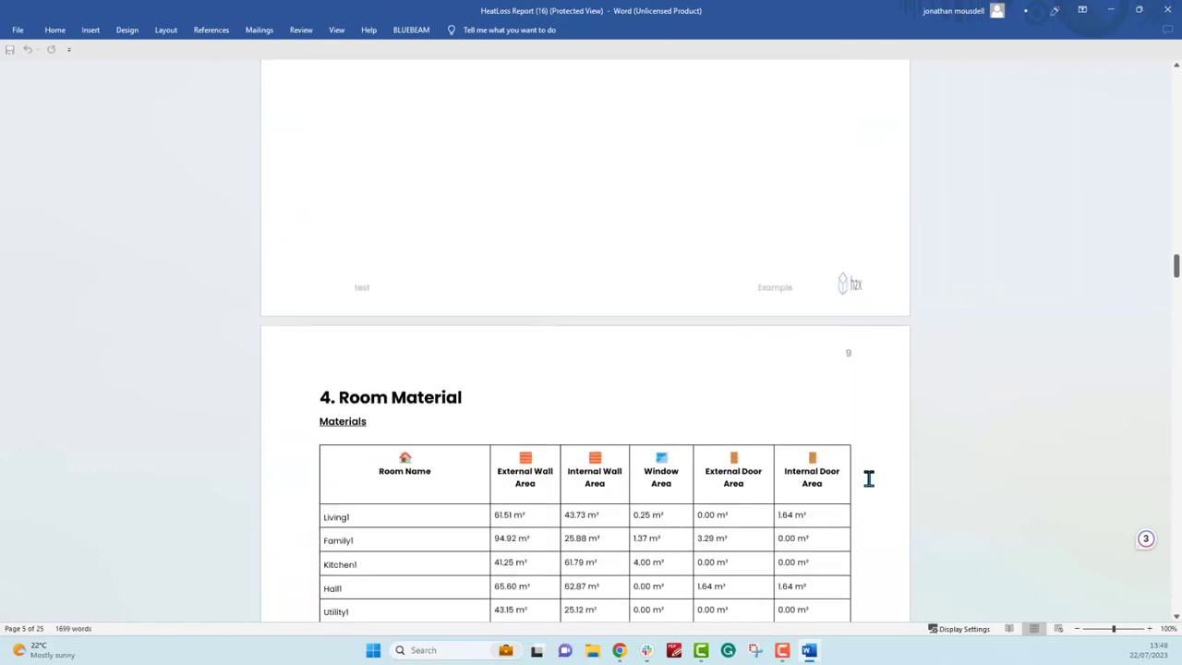
pyautogui.scroll(-3)
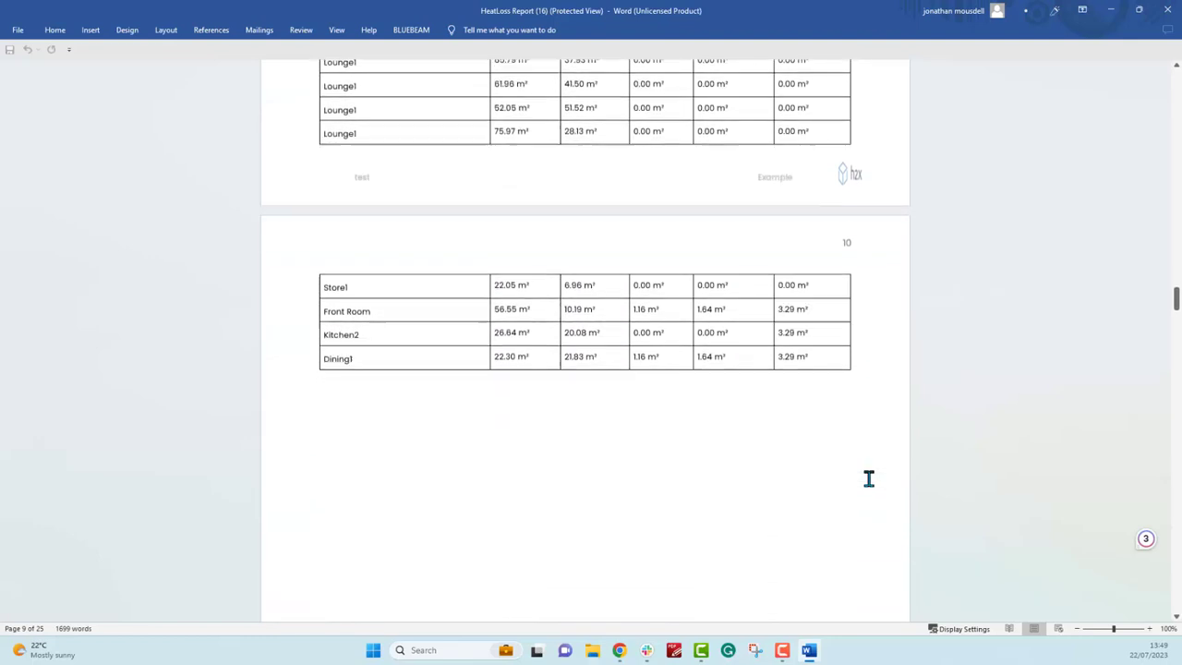
pyautogui.scroll(-3)
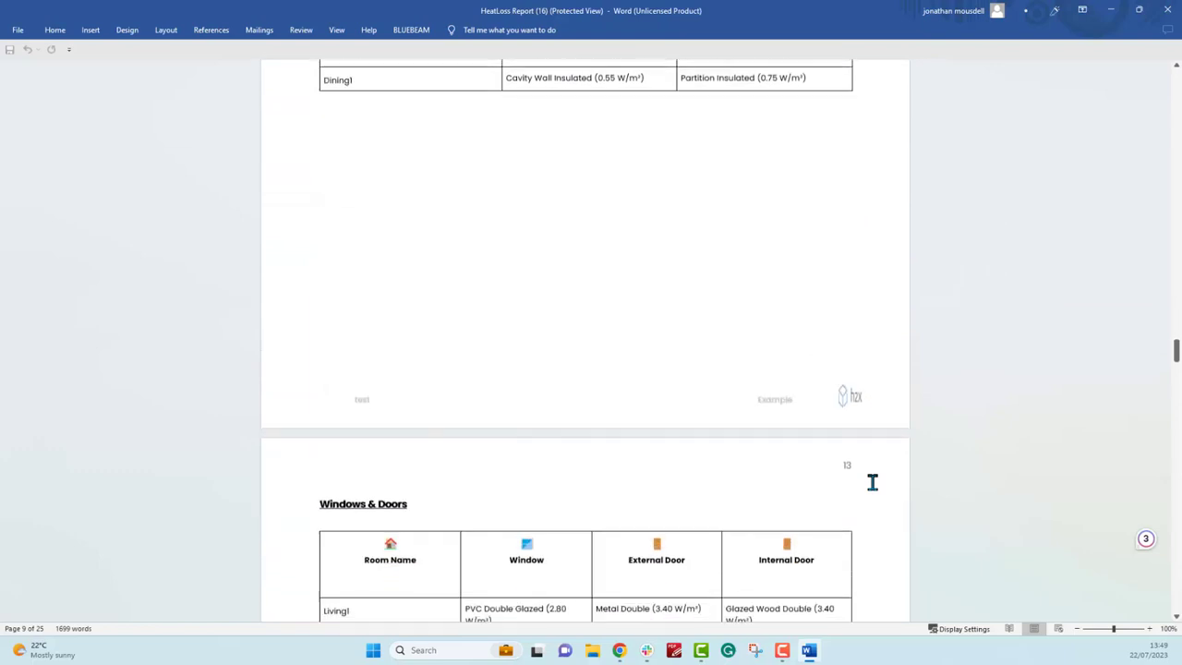
pyautogui.scroll(-3)
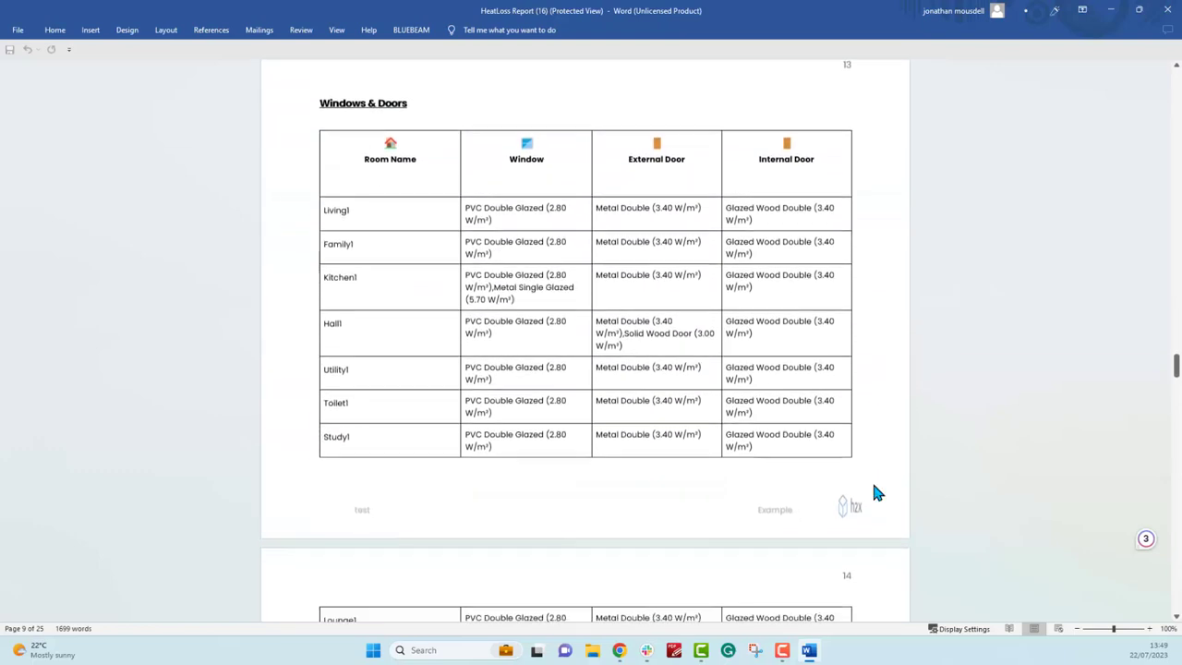
pyautogui.scroll(-3)
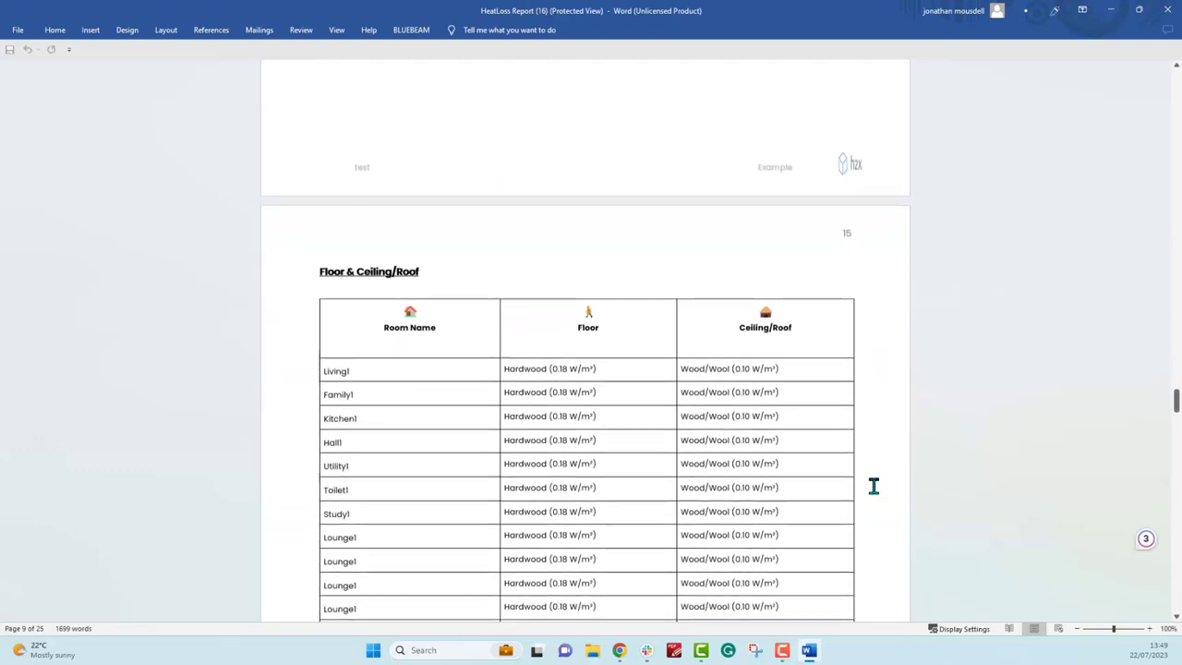
pyautogui.scroll(-3)
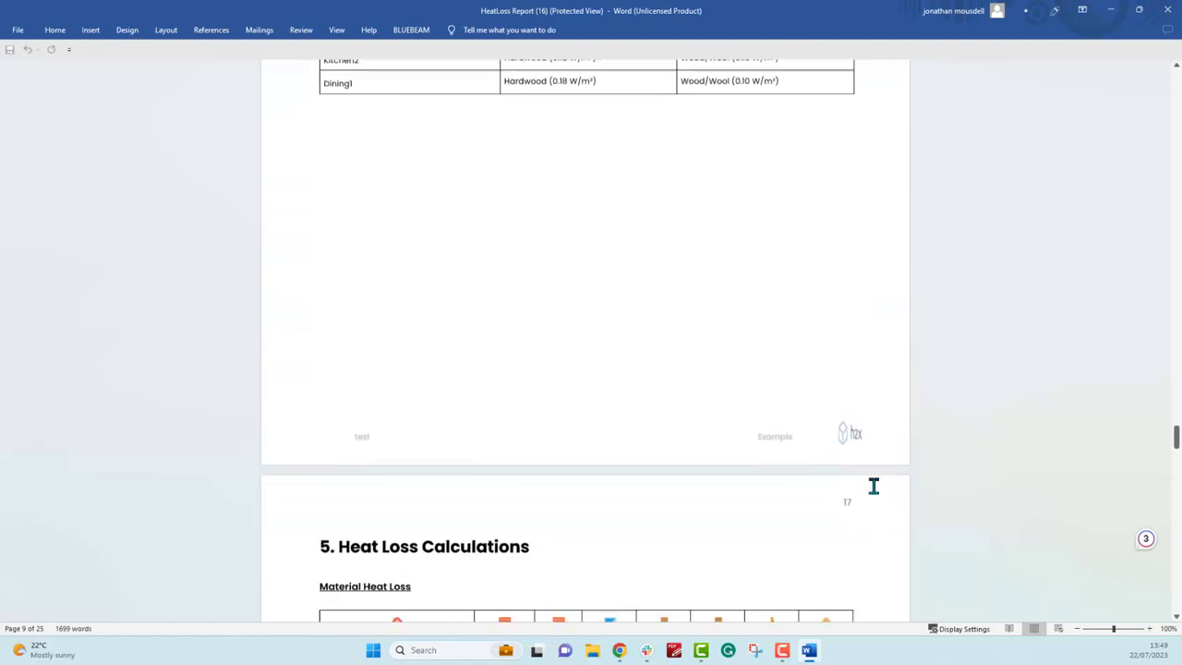
pyautogui.scroll(-3)
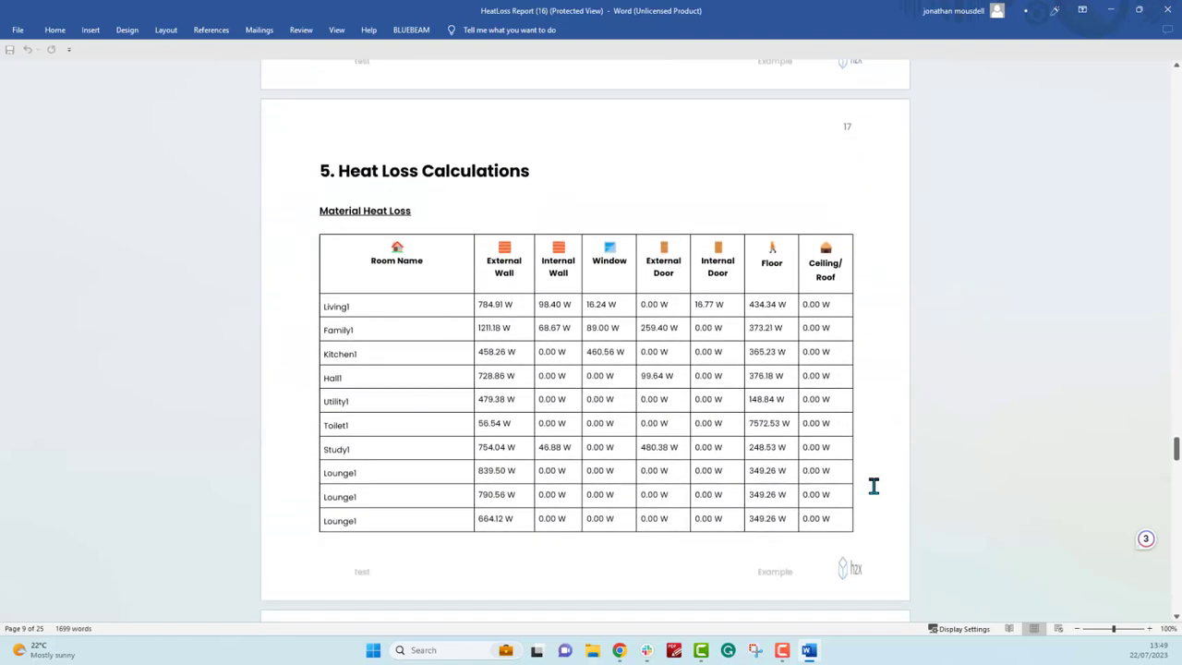
pyautogui.scroll(-3)
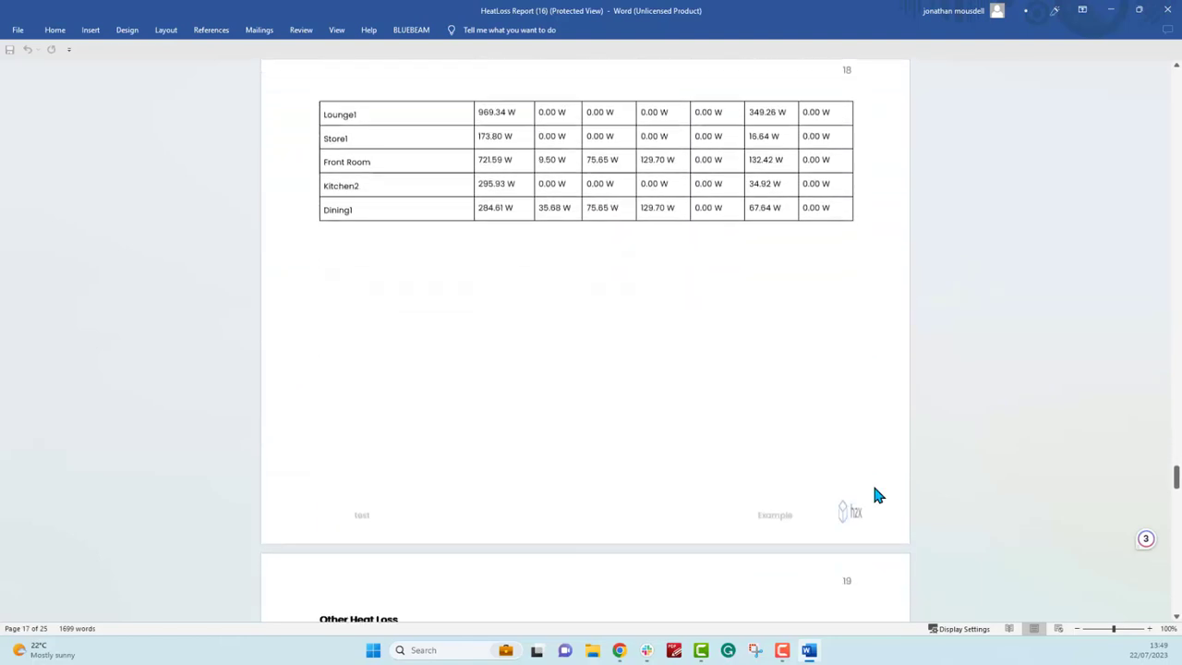
pyautogui.scroll(-3)
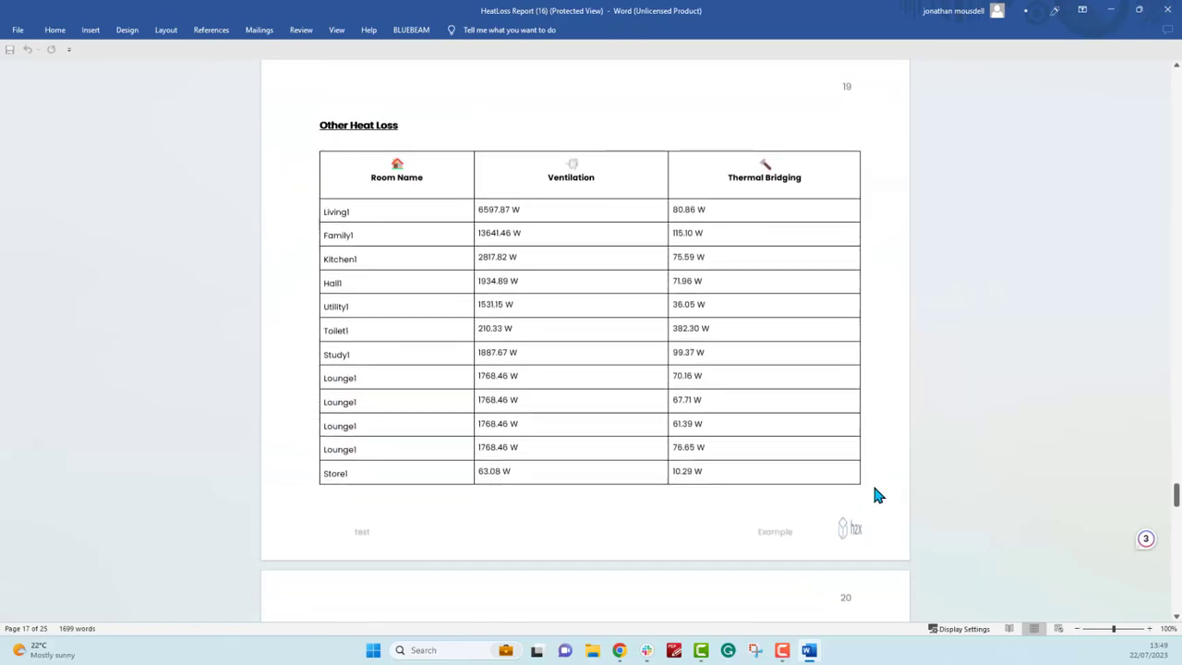
pyautogui.scroll(-3)
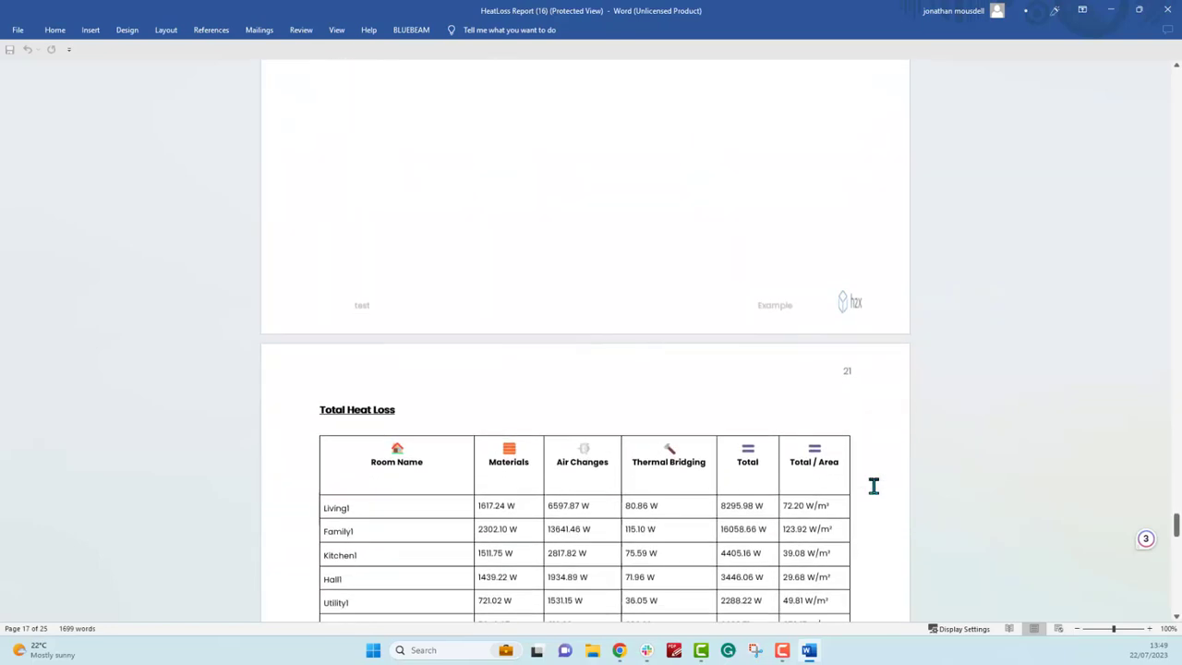
pyautogui.scroll(-3)
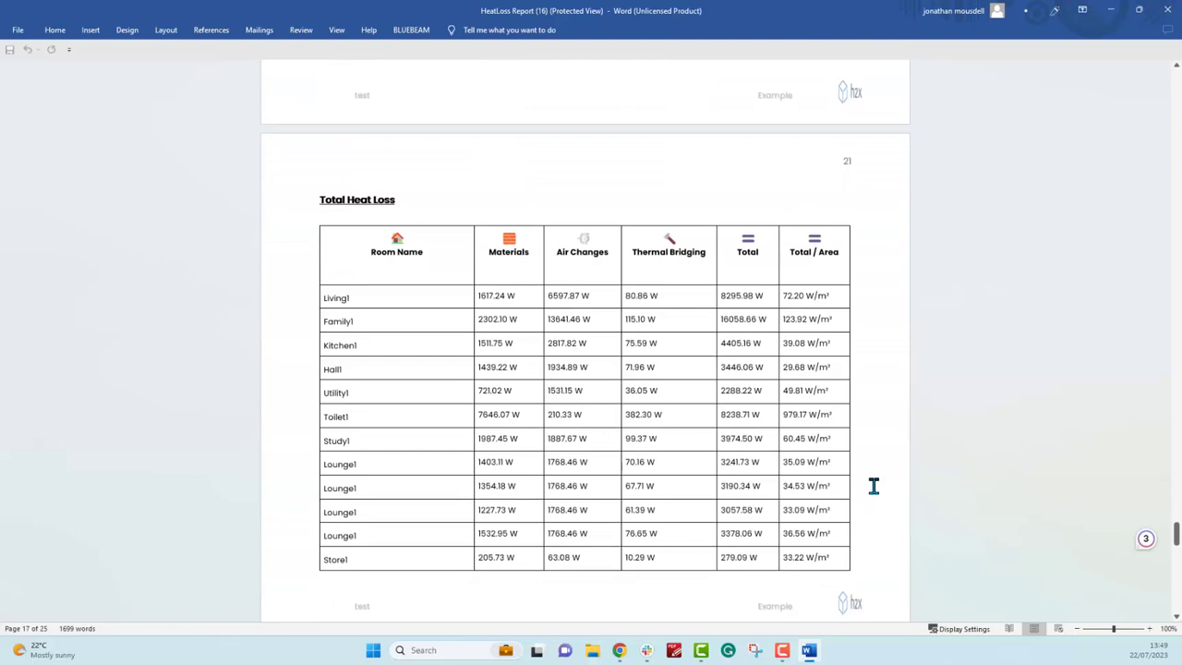